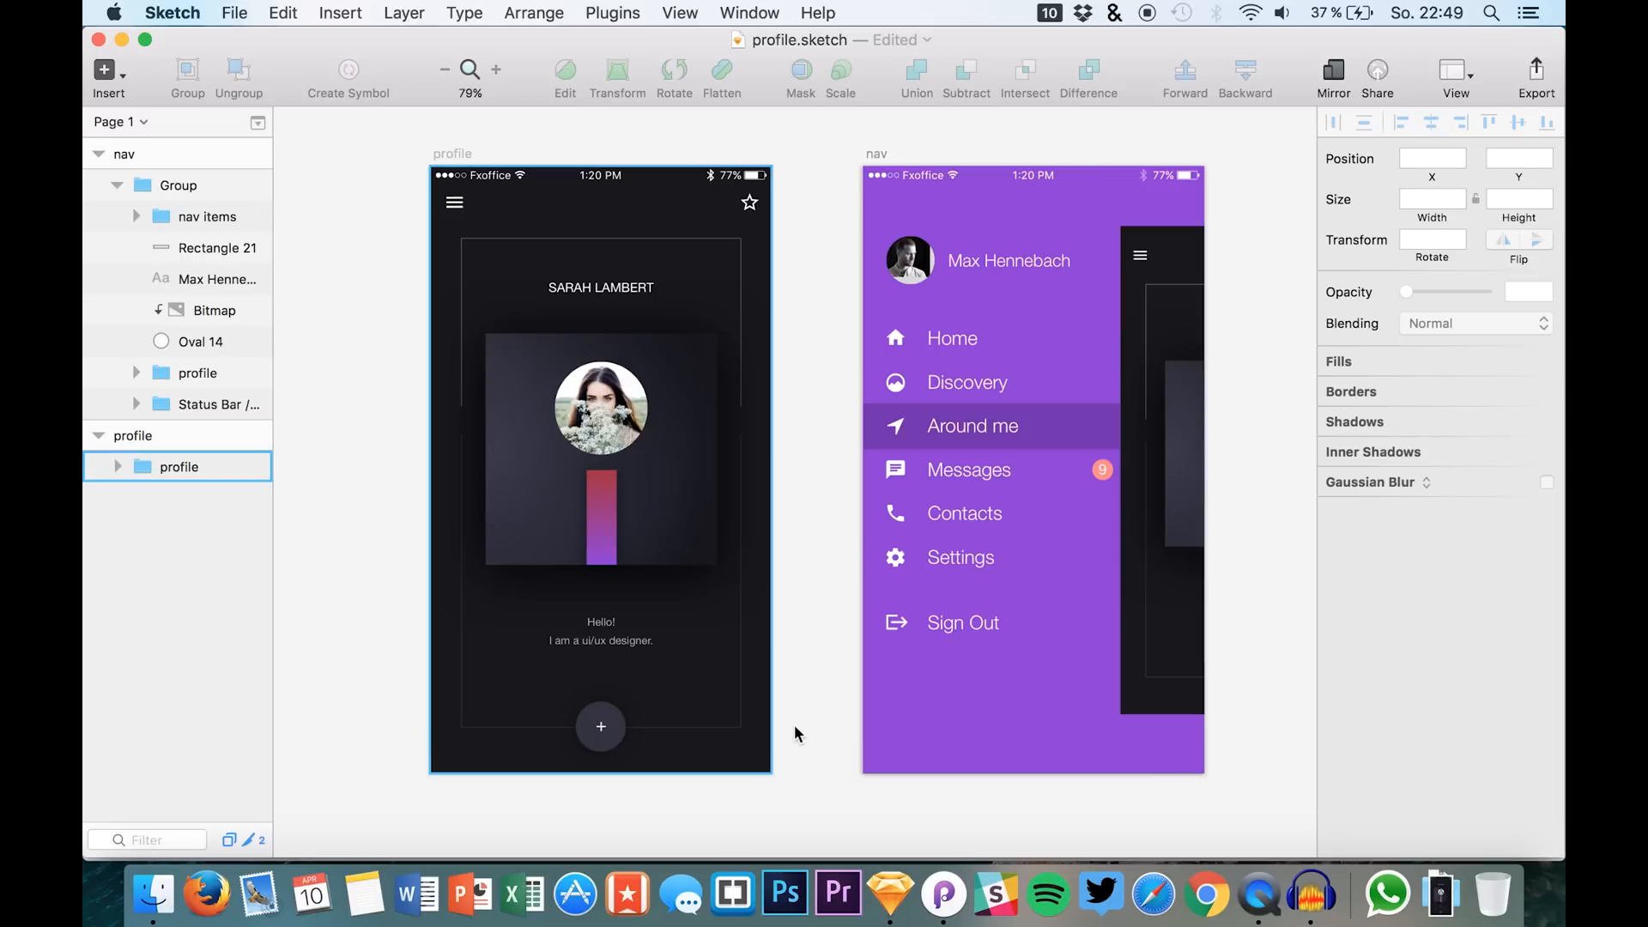
- Switch from Sketch to the blank Principle document via the Dock
{"action": "left_click", "coordinate": [940, 894]}
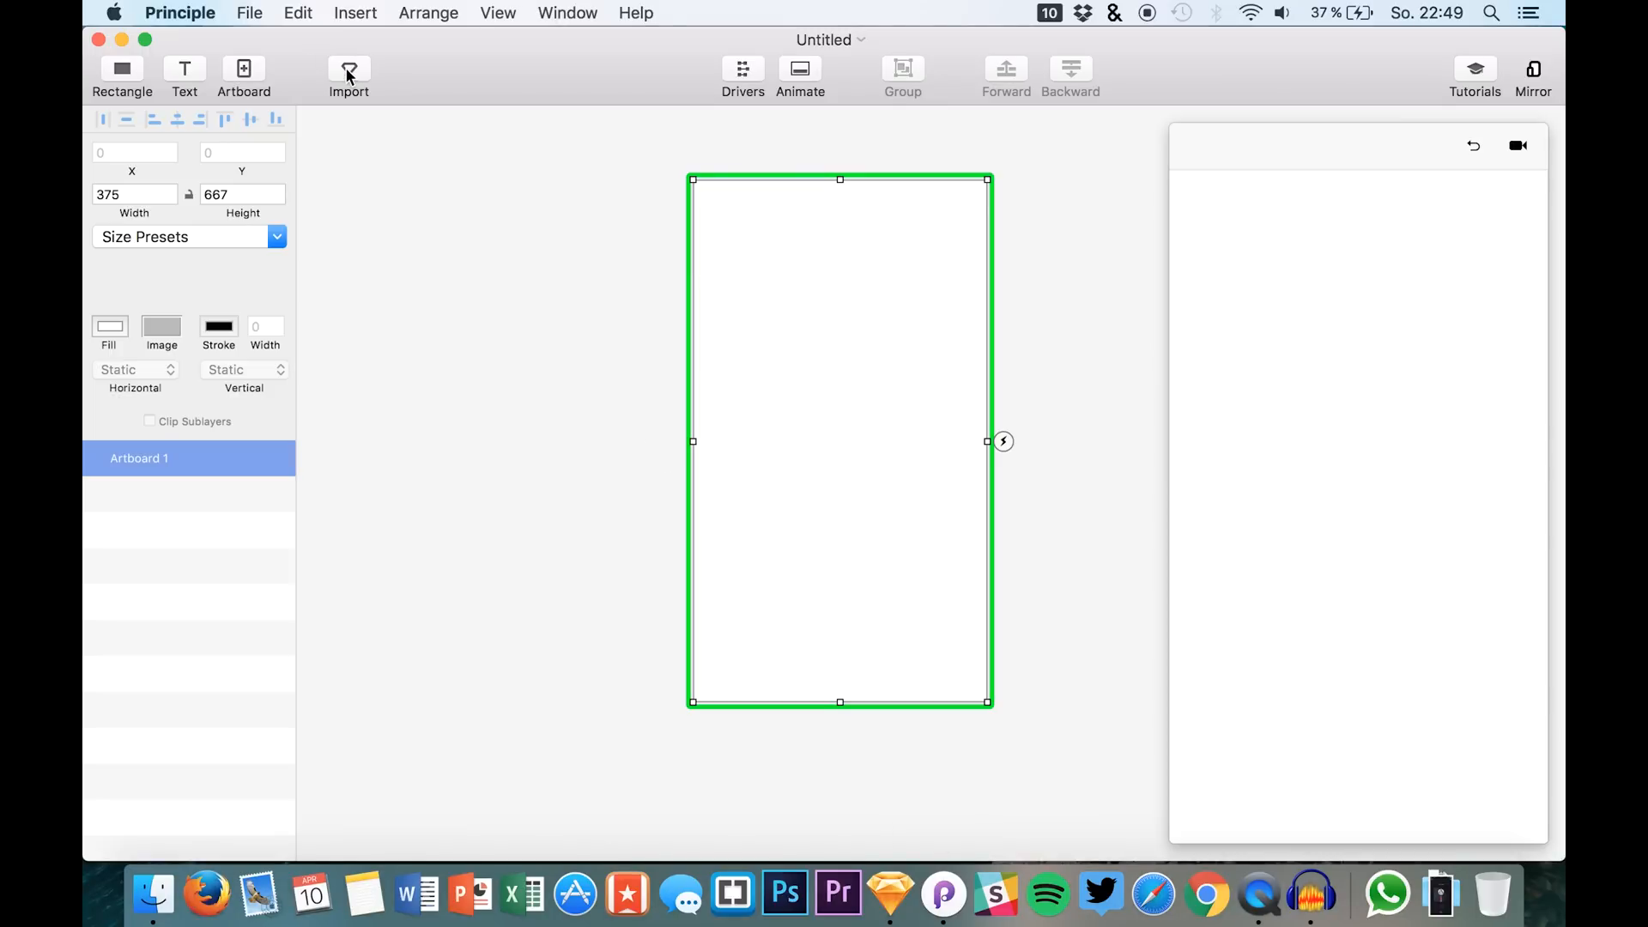
- Import the profile and nav artboards from profile.sketch at 2x and return to Principle
{"action": "left_click", "coordinate": [348, 76]}
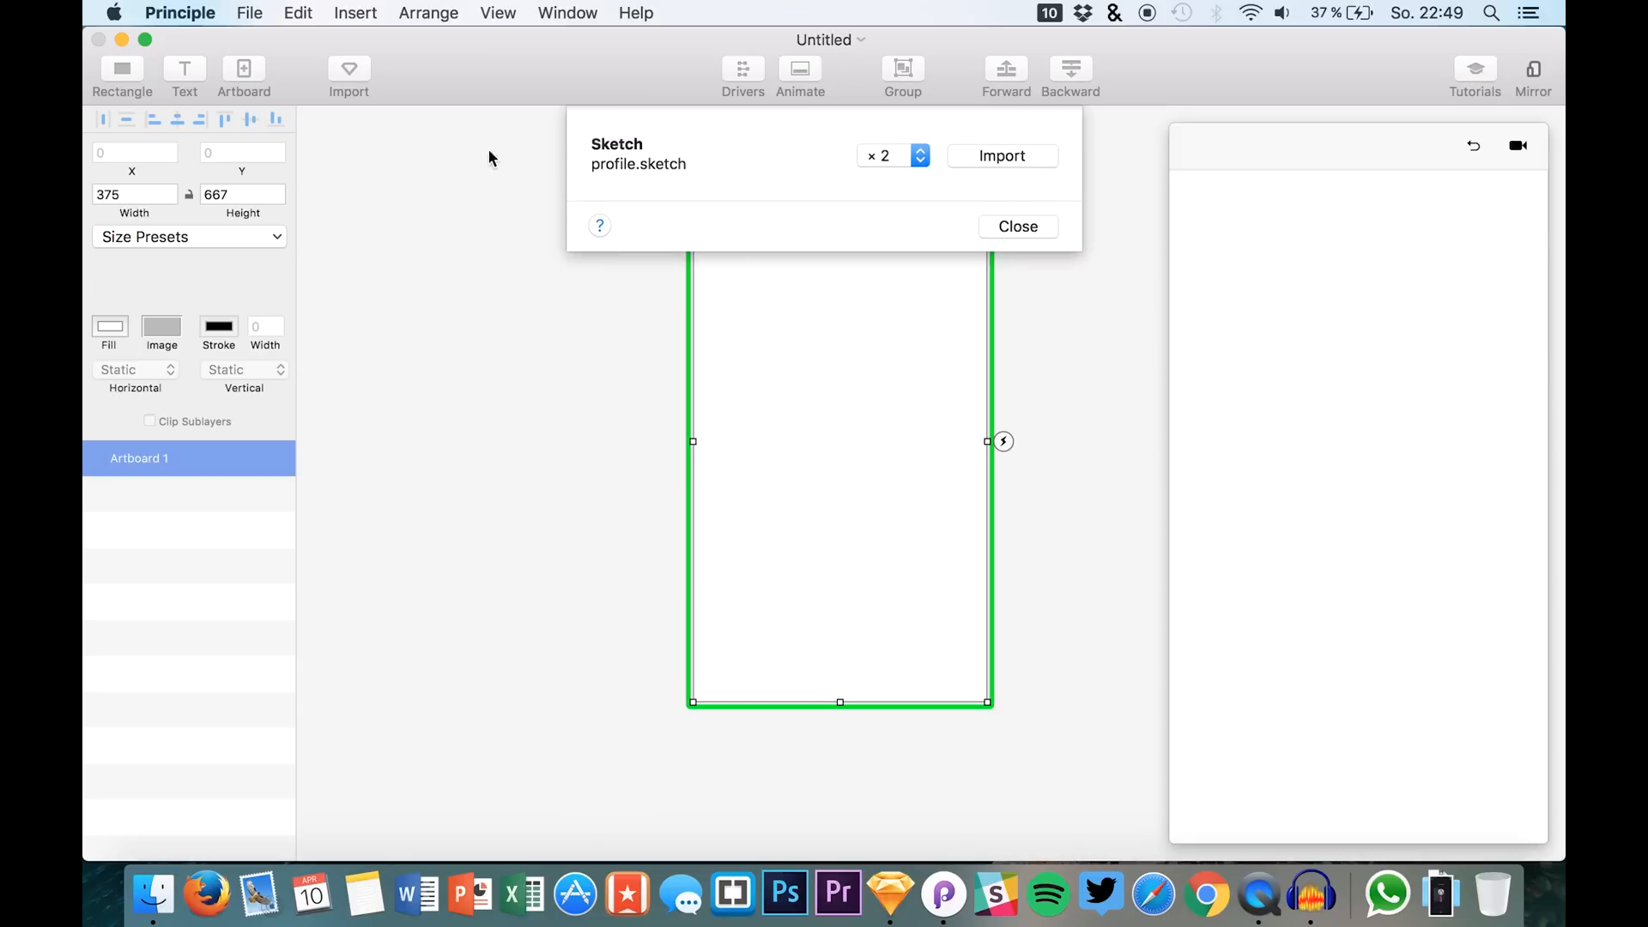
{"action": "mouse_move", "coordinate": [986, 175]}
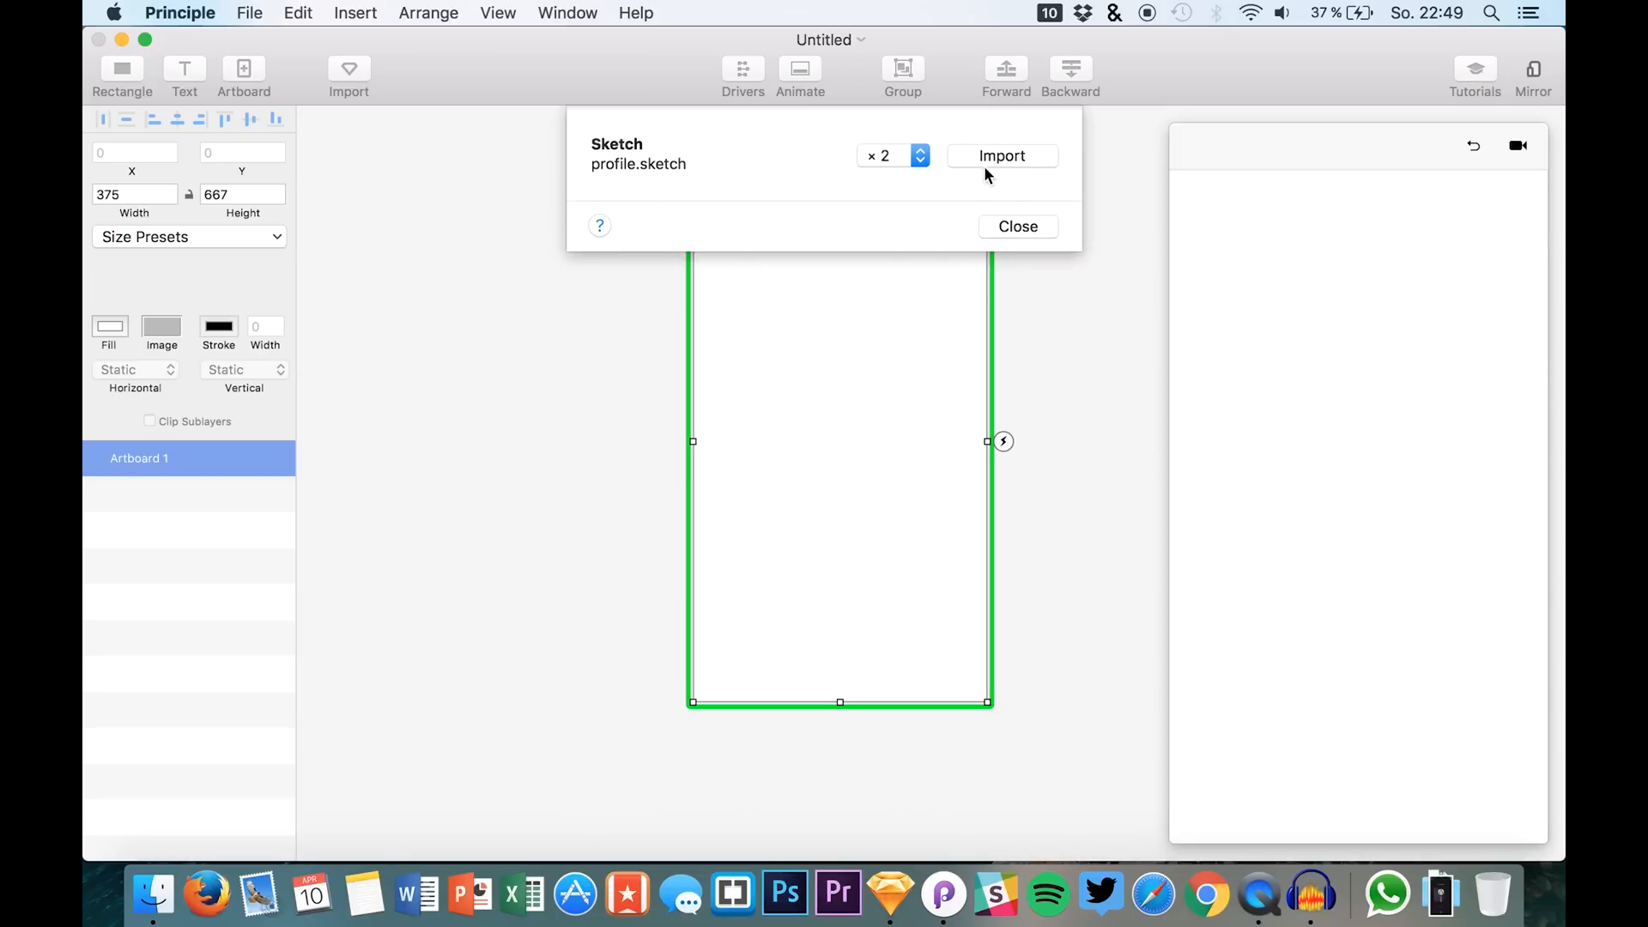
{"action": "mouse_move", "coordinate": [1003, 178]}
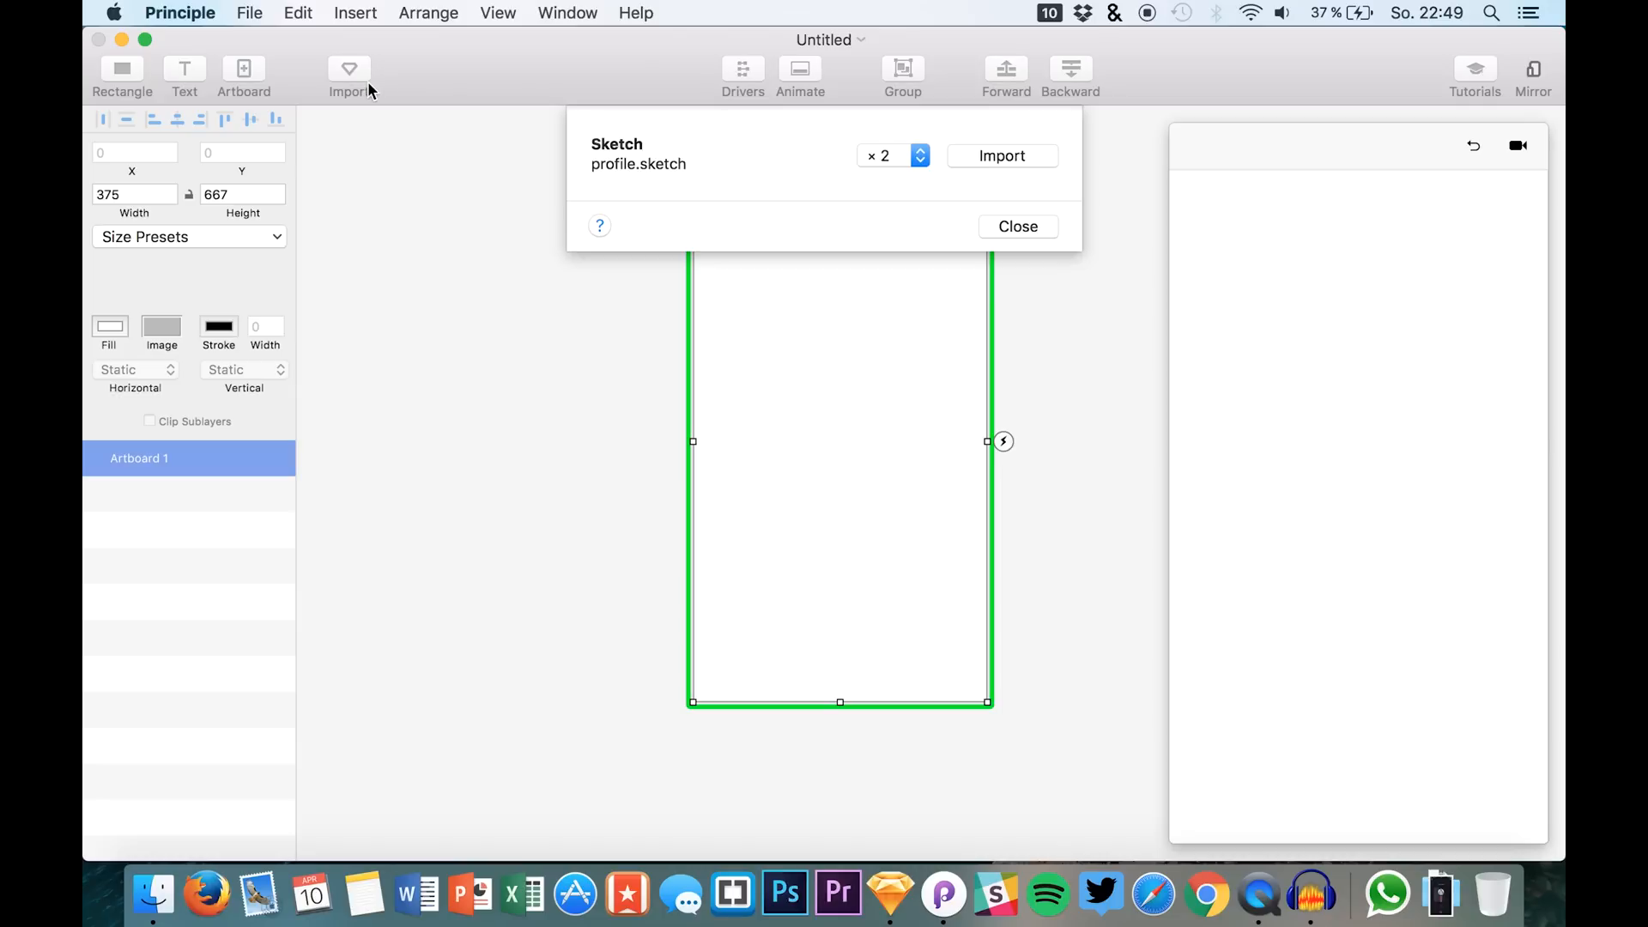
{"action": "mouse_move", "coordinate": [835, 153]}
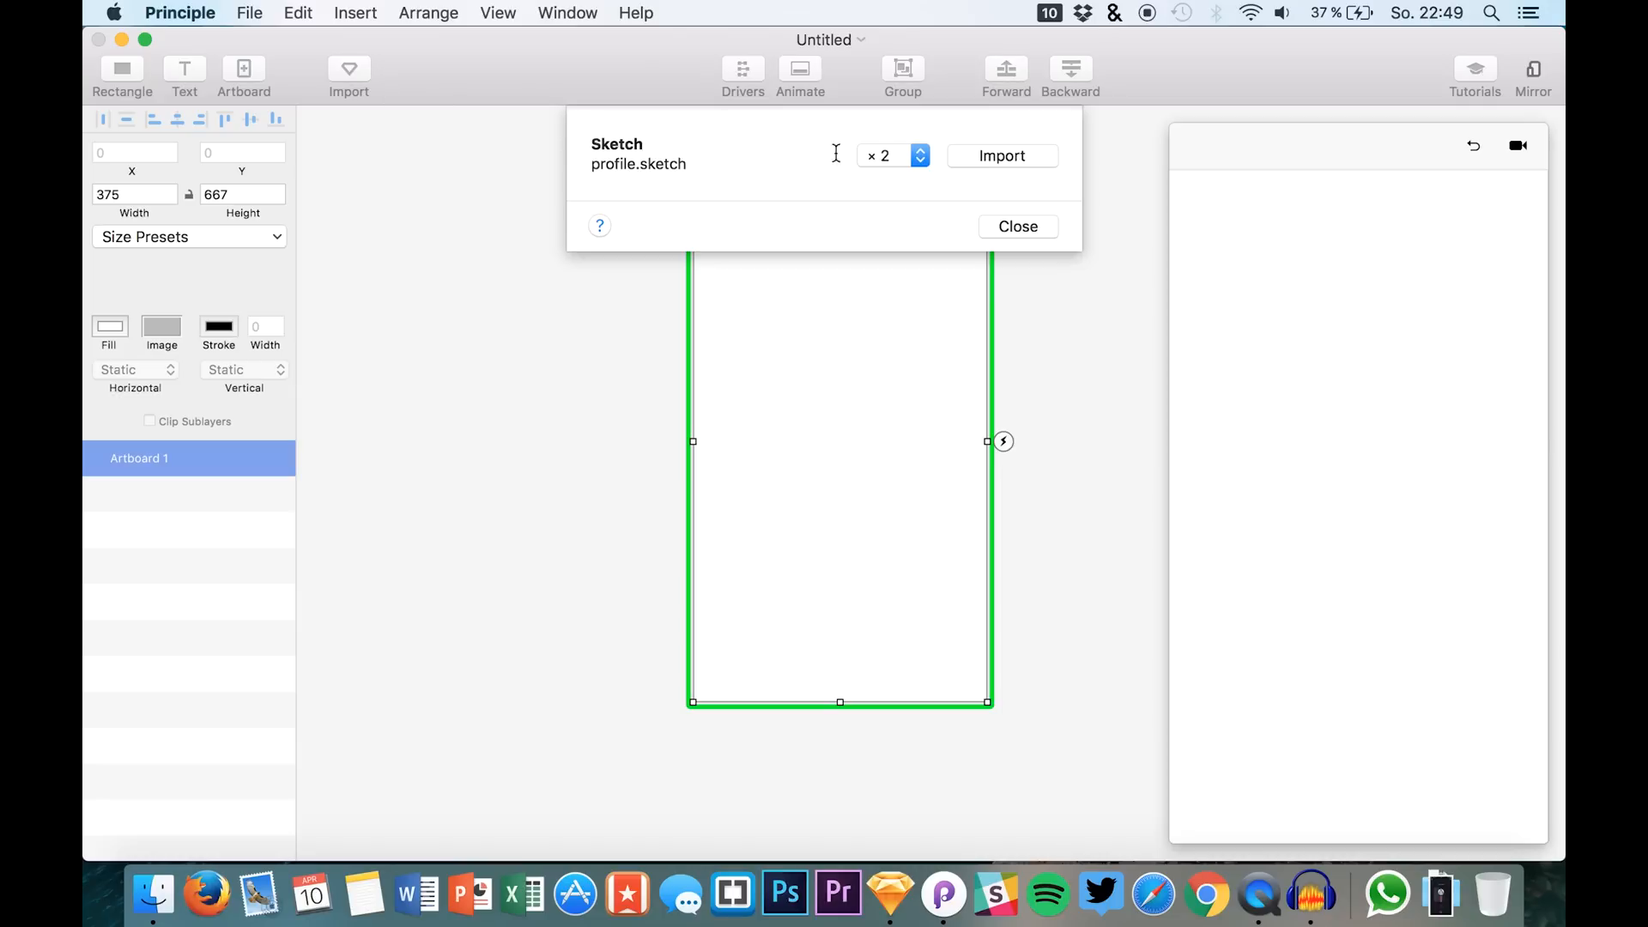
{"action": "mouse_move", "coordinate": [772, 182]}
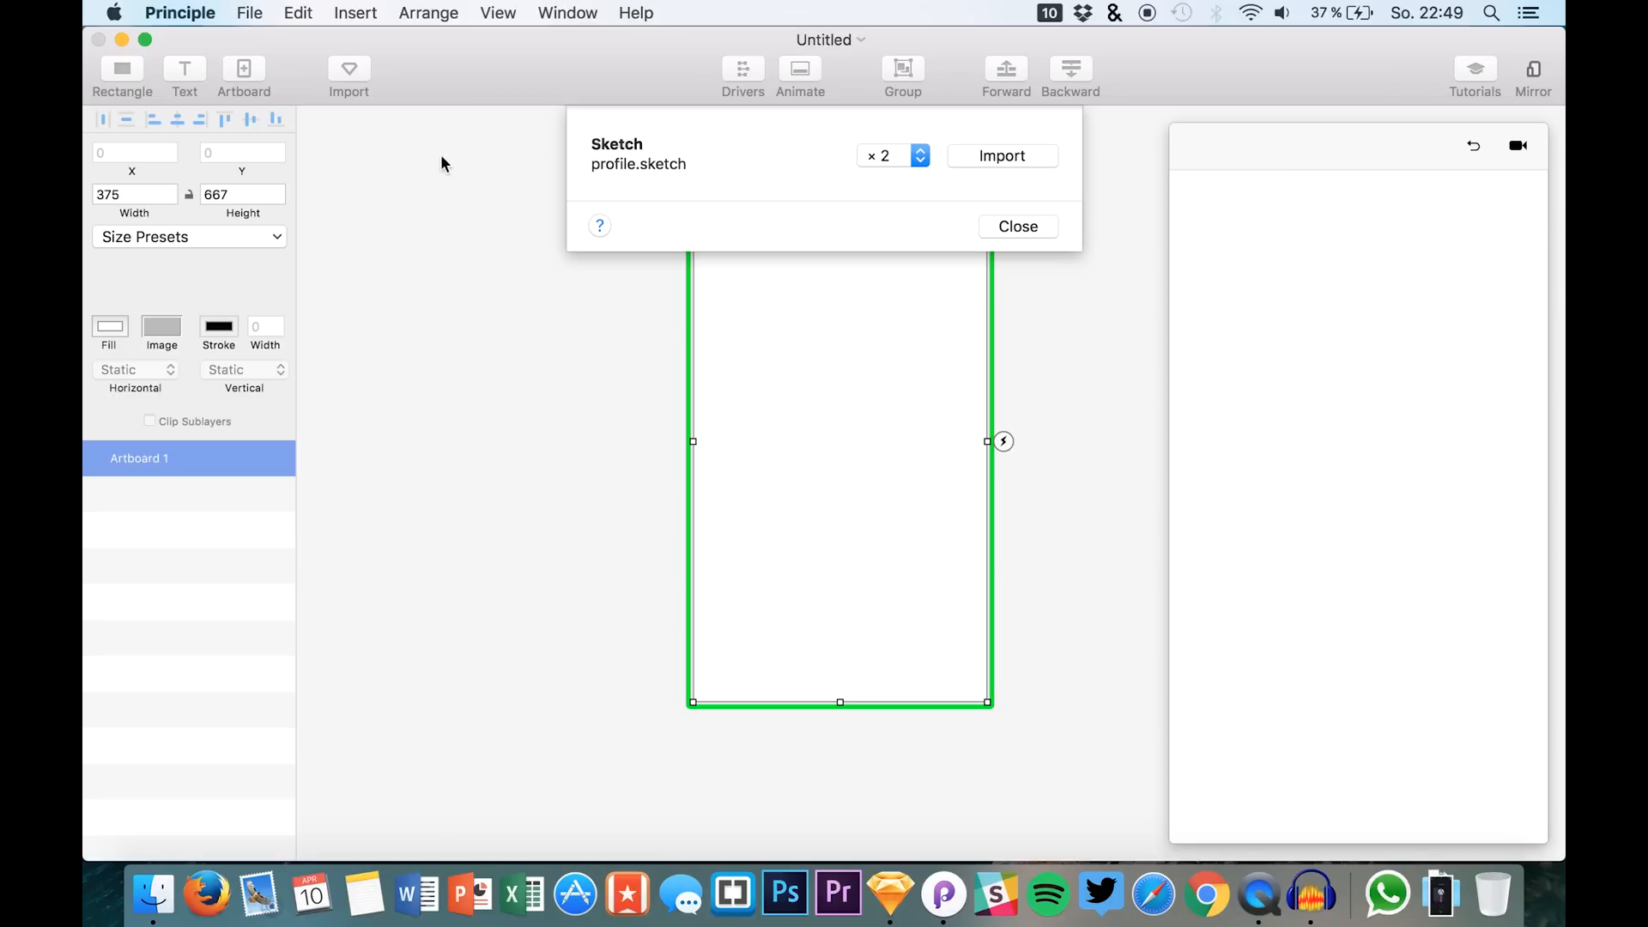
{"action": "mouse_move", "coordinate": [750, 792]}
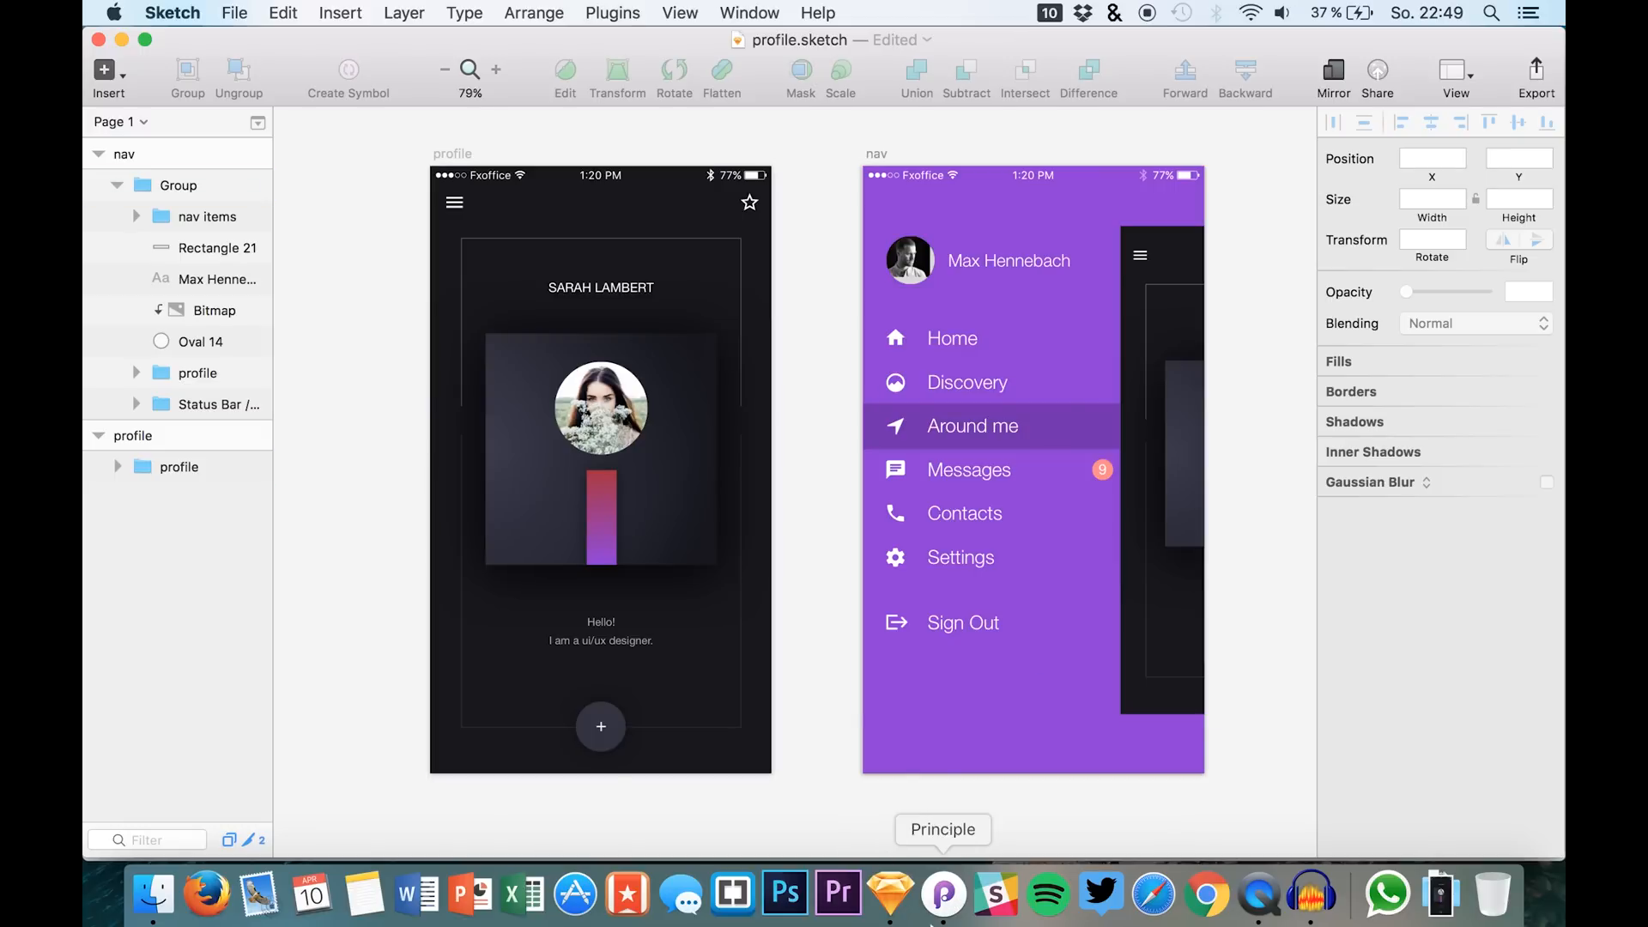
{"action": "left_click", "coordinate": [942, 894]}
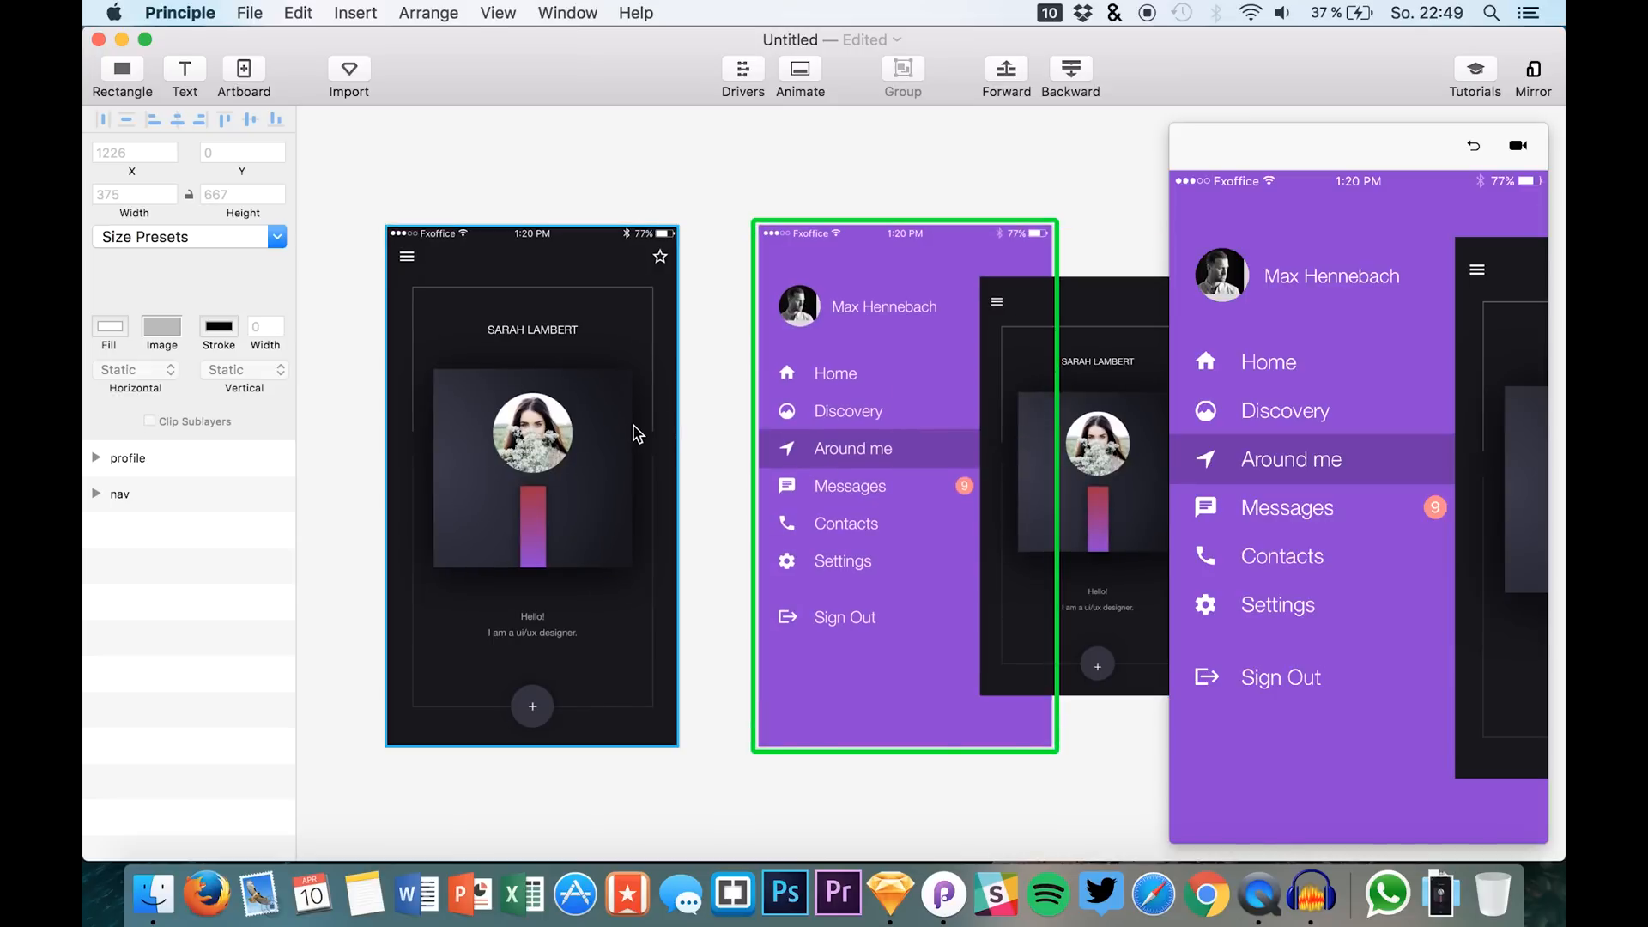
{"action": "left_click", "coordinate": [94, 494]}
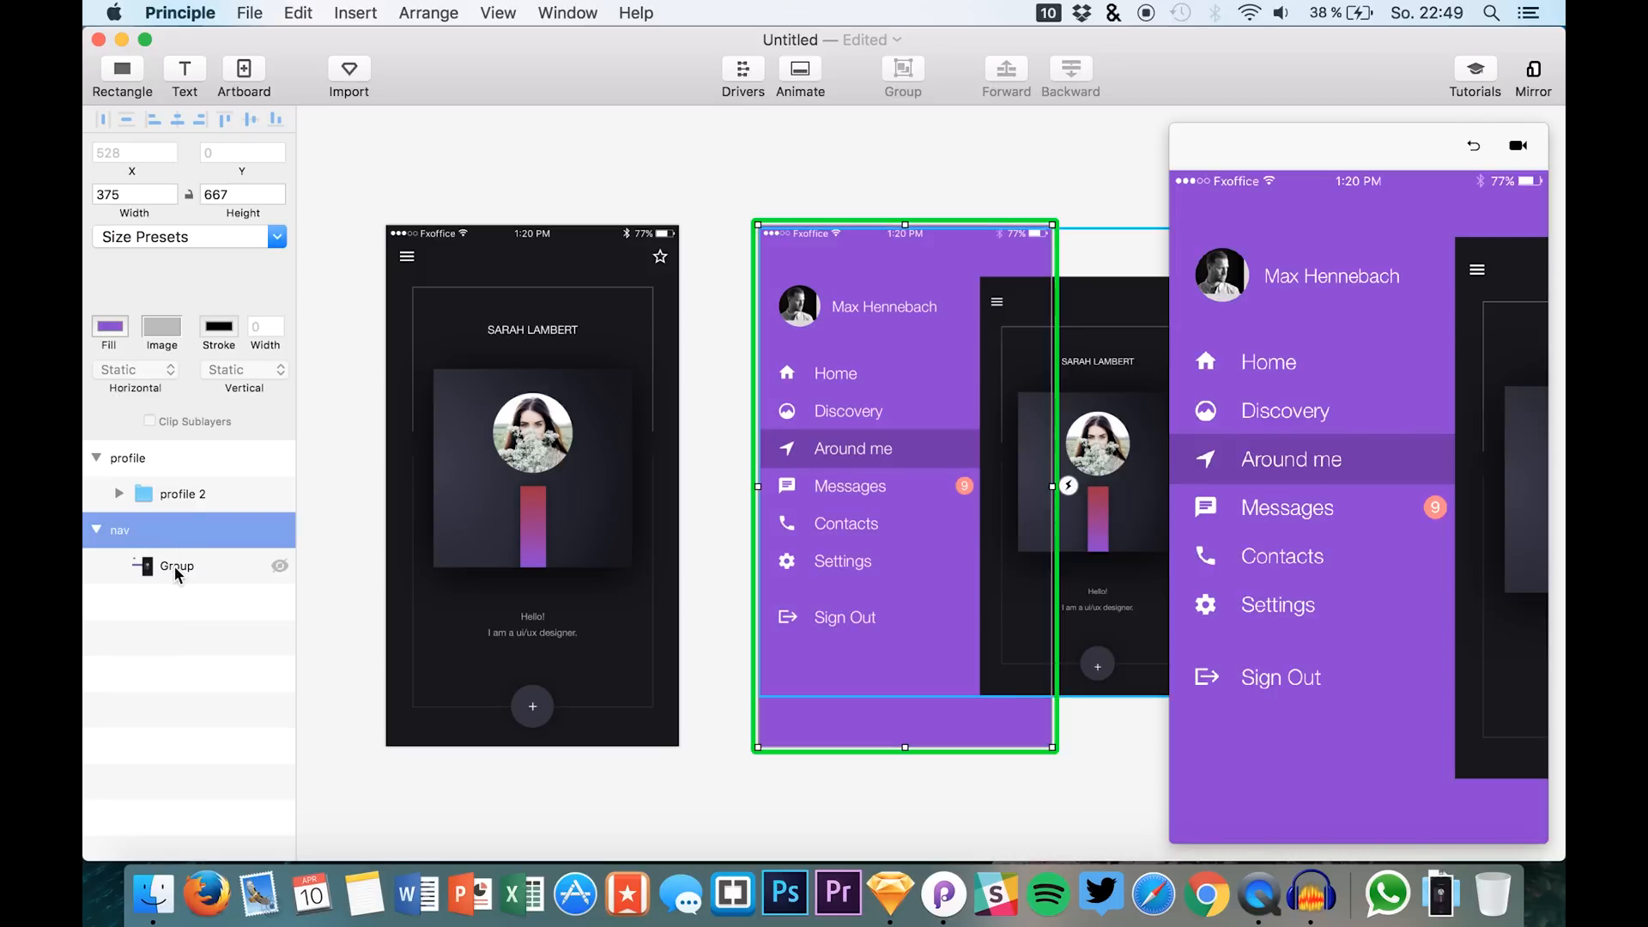
{"action": "left_click", "coordinate": [280, 566]}
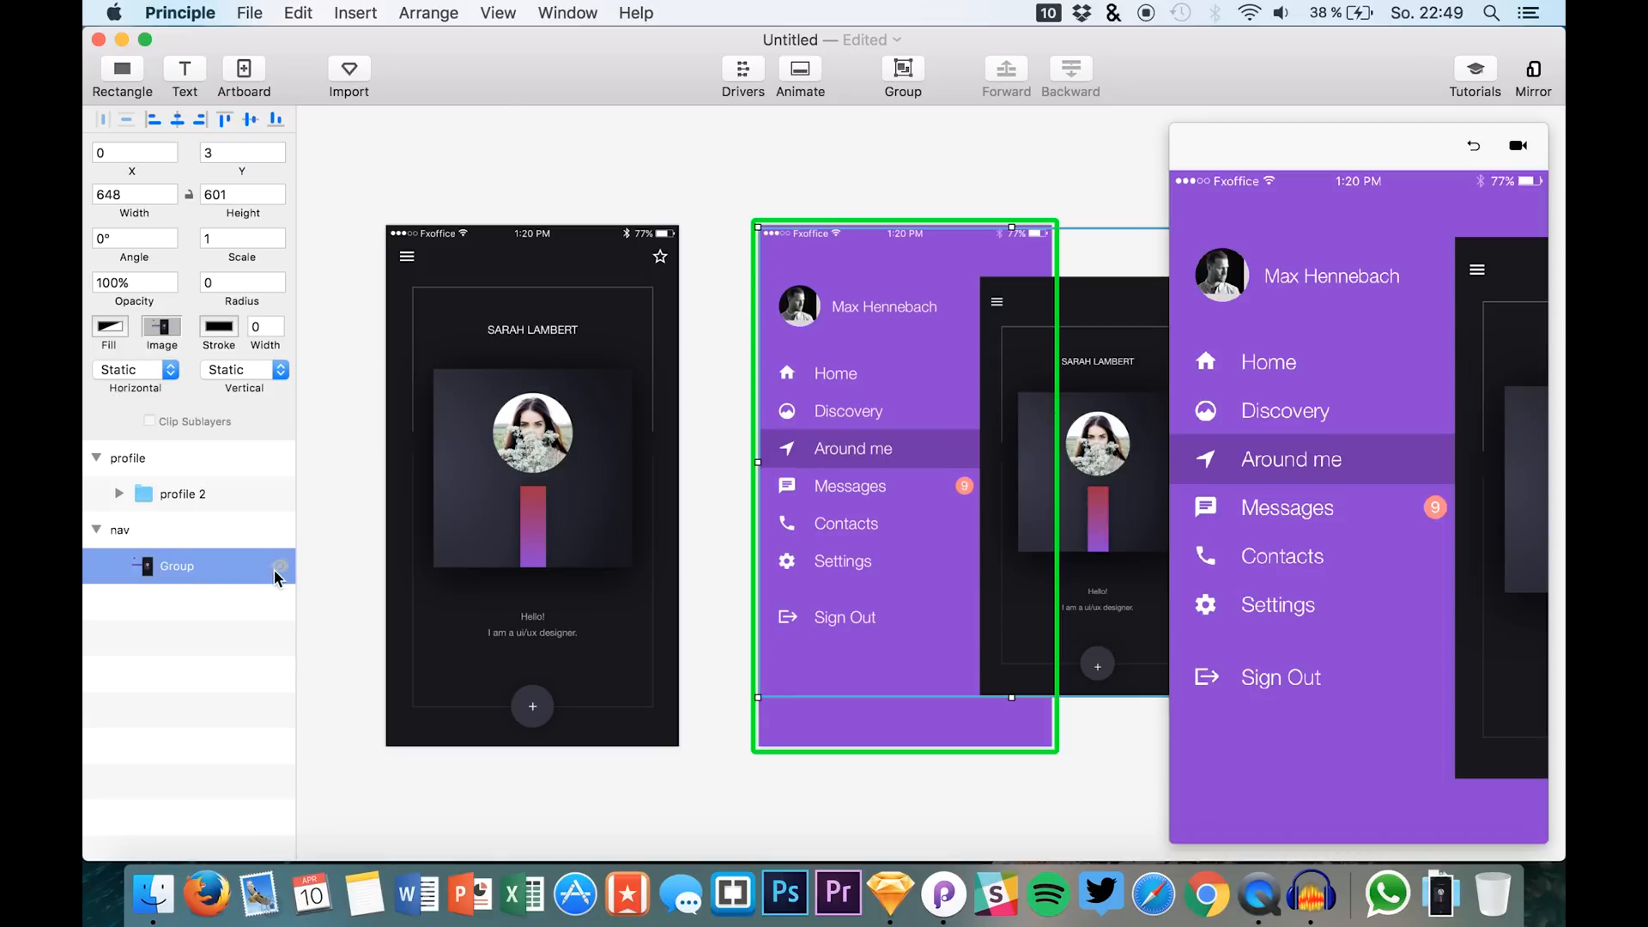
{"action": "left_click", "coordinate": [280, 566]}
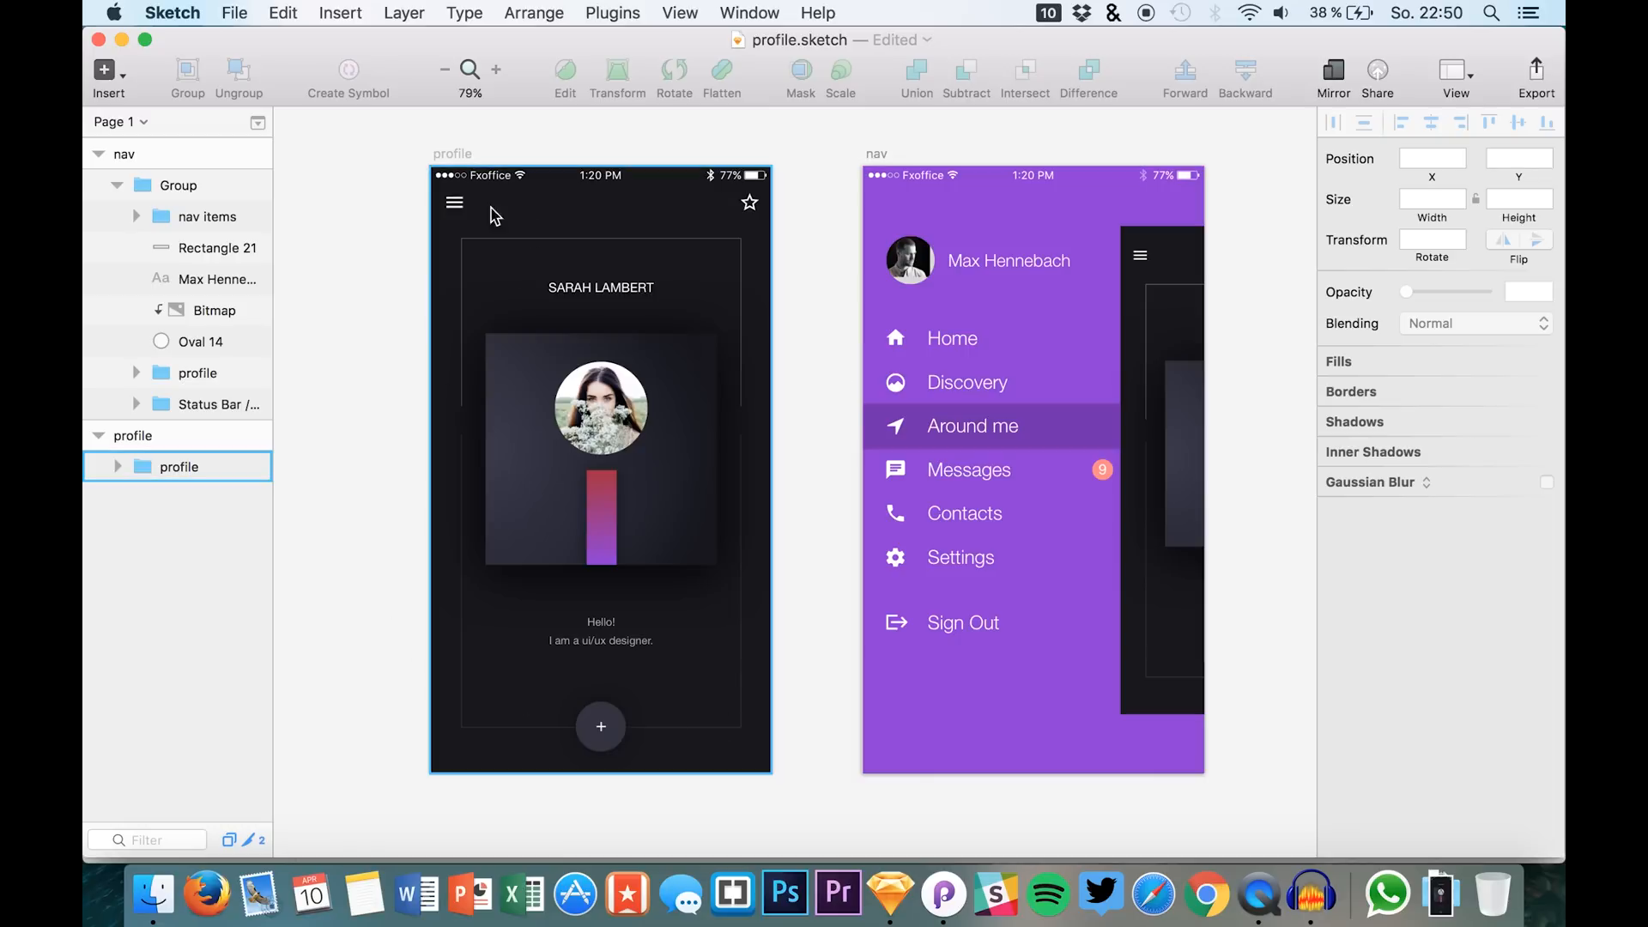
{"action": "mouse_move", "coordinate": [452, 205]}
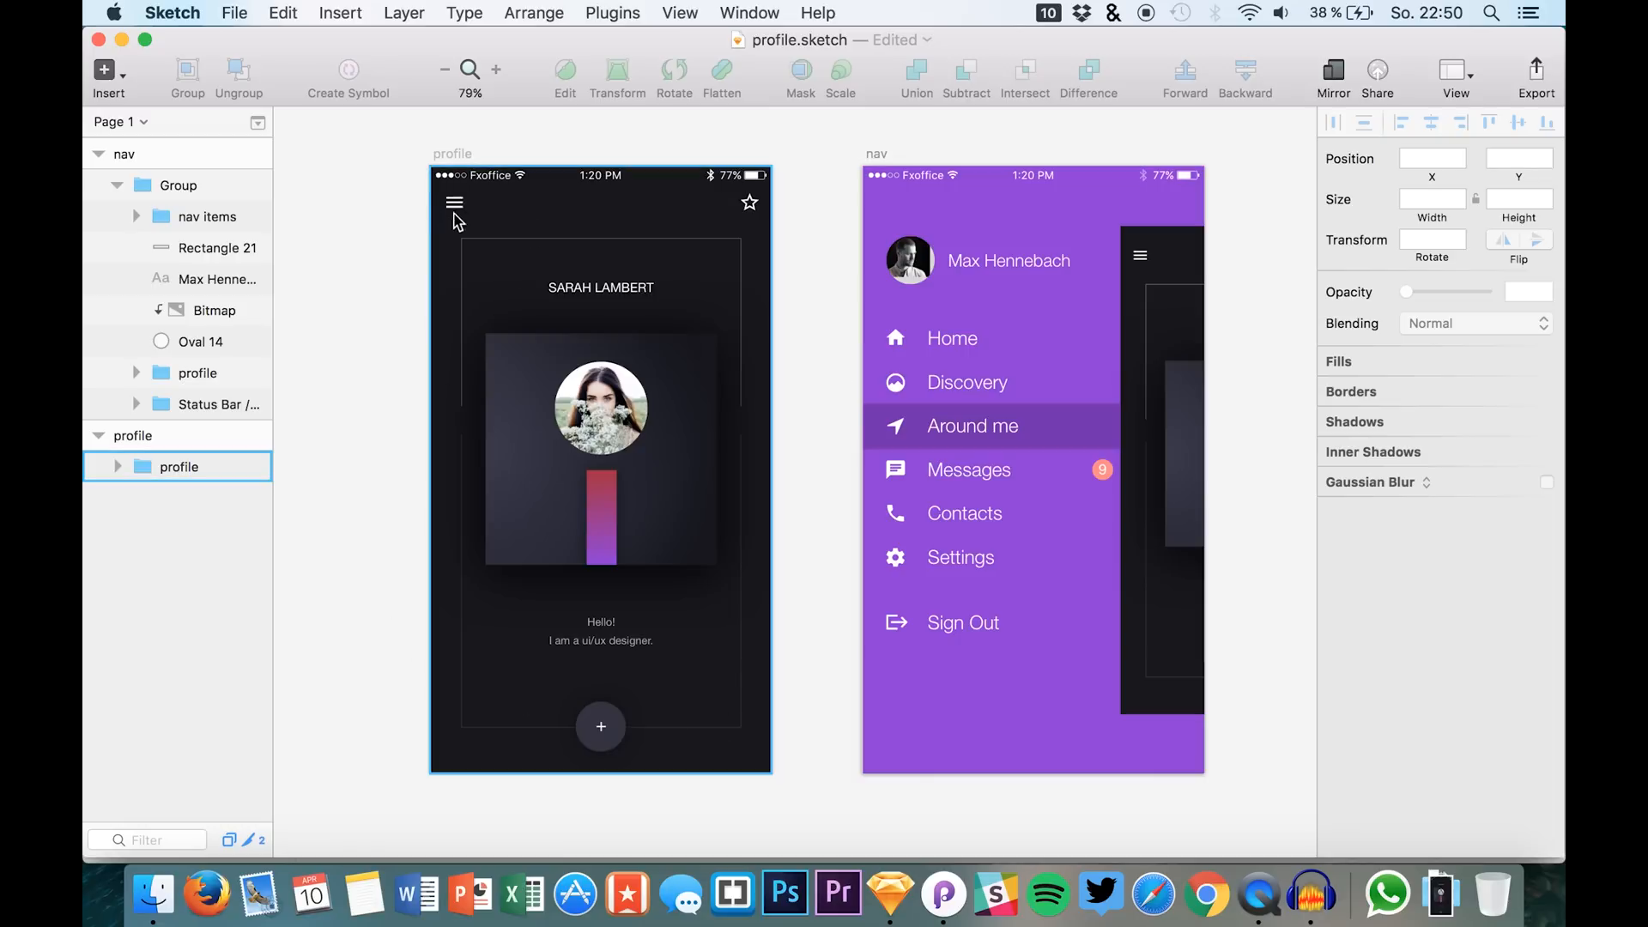
{"action": "mouse_move", "coordinate": [467, 217]}
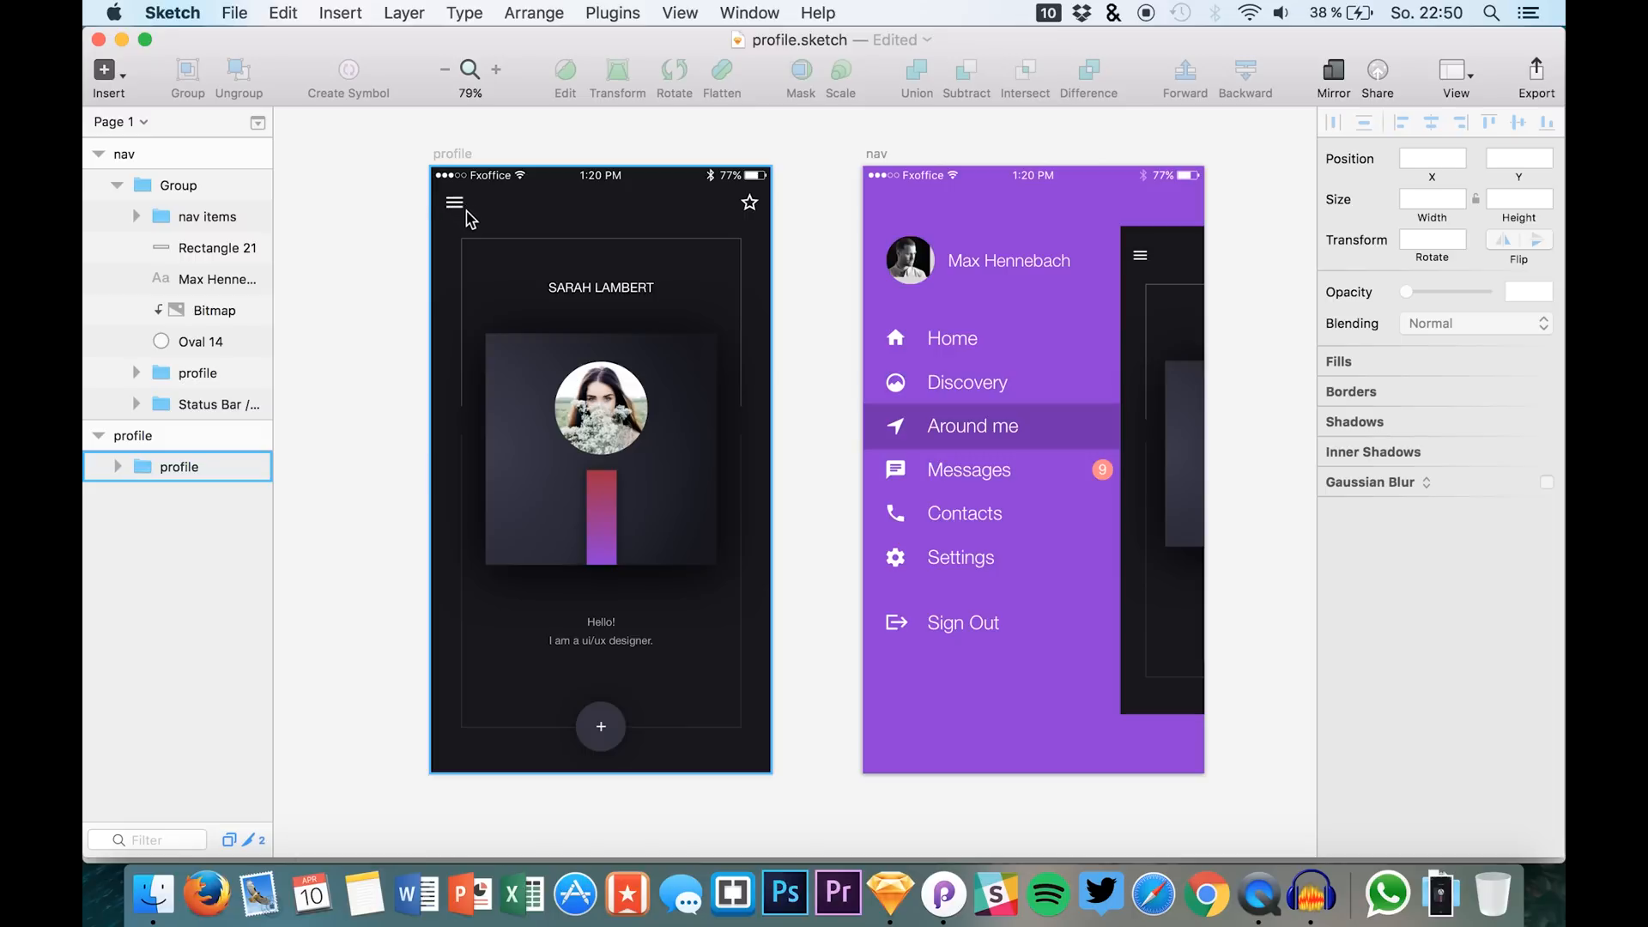
{"action": "mouse_move", "coordinate": [608, 551]}
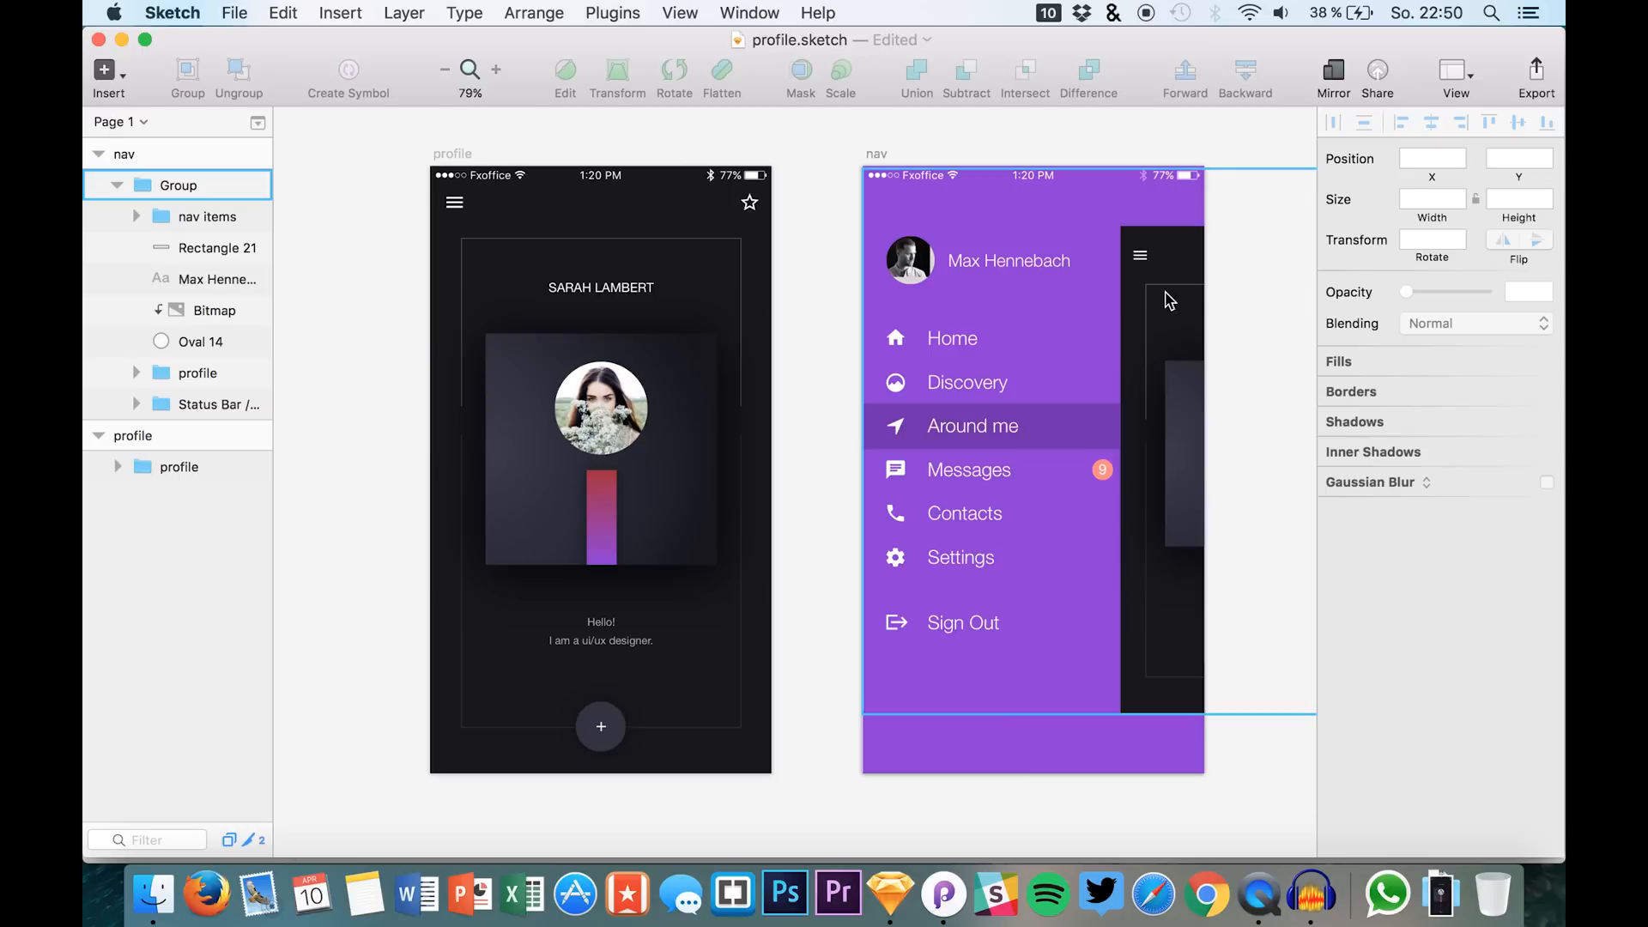
- Select the nav design's main group and the profile copy inside it to hide it
{"action": "left_click", "coordinate": [1241, 737]}
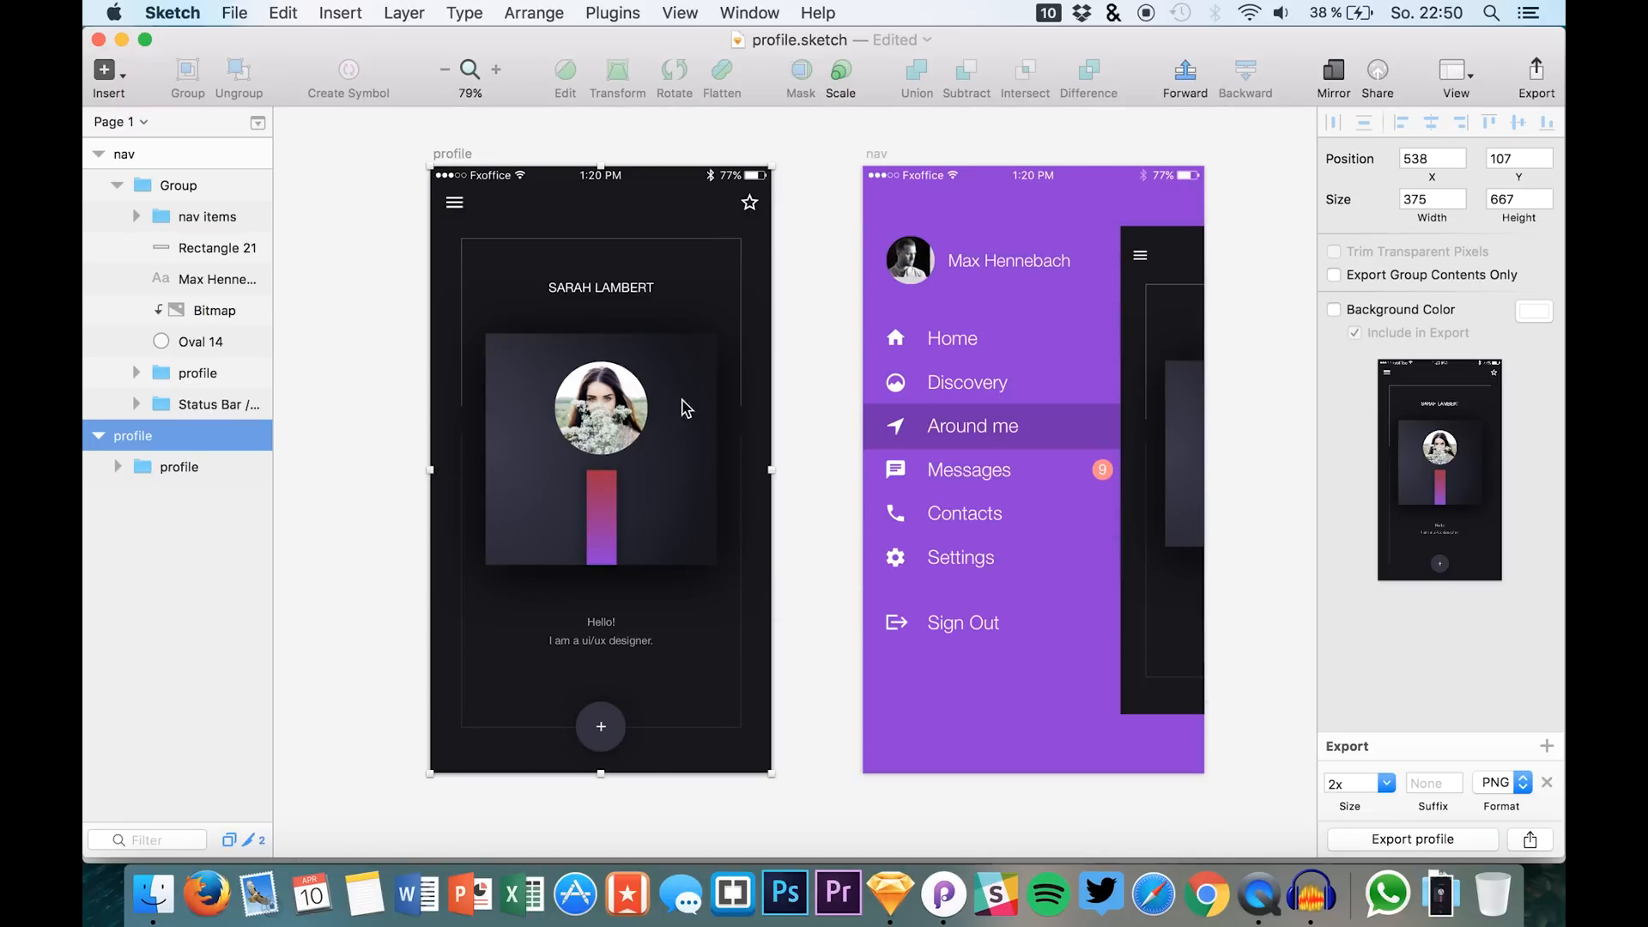
{"action": "mouse_move", "coordinate": [679, 381]}
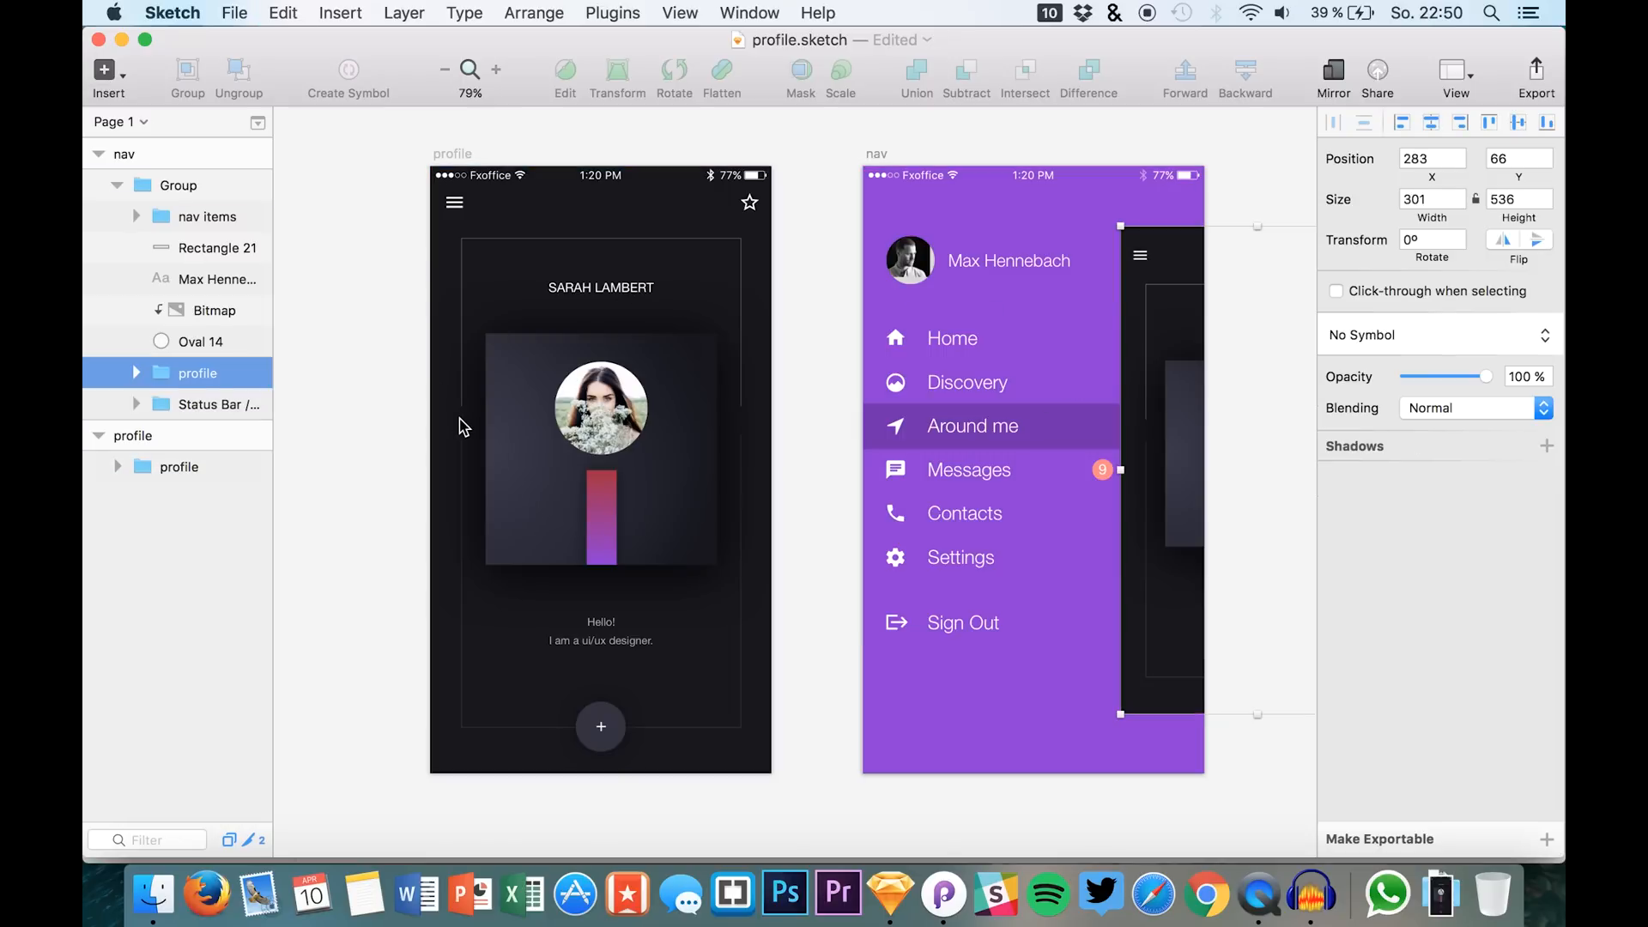
{"action": "left_click", "coordinate": [176, 435]}
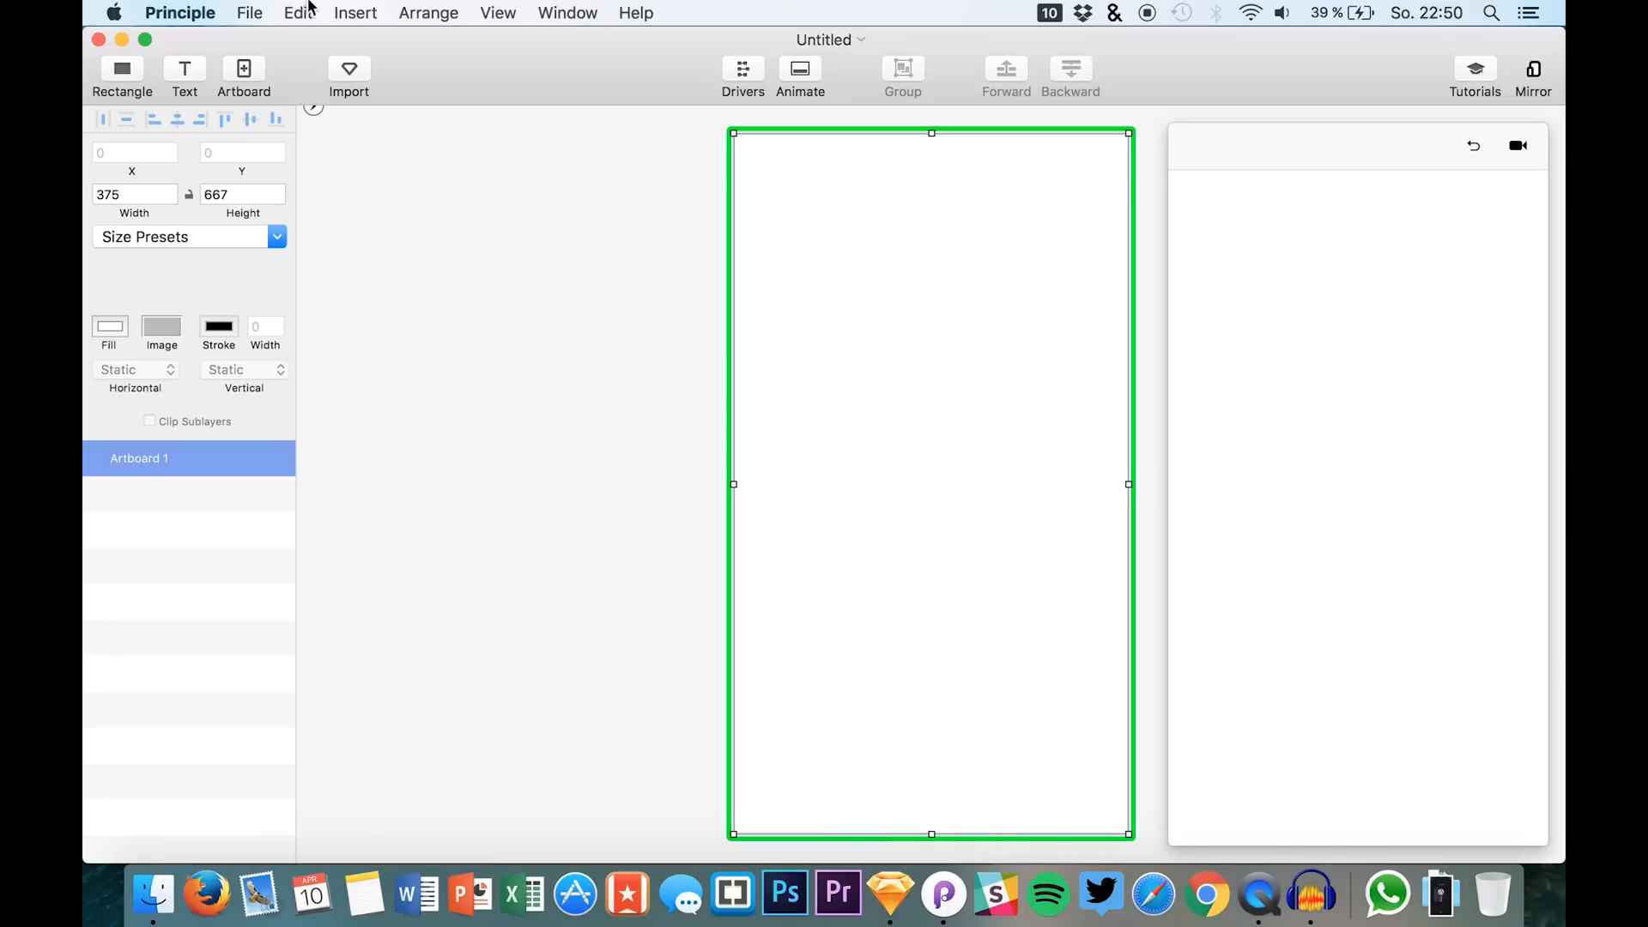
- Re-import the Sketch artboards so profile and purple-only nav sit side by side
{"action": "left_click", "coordinate": [348, 76]}
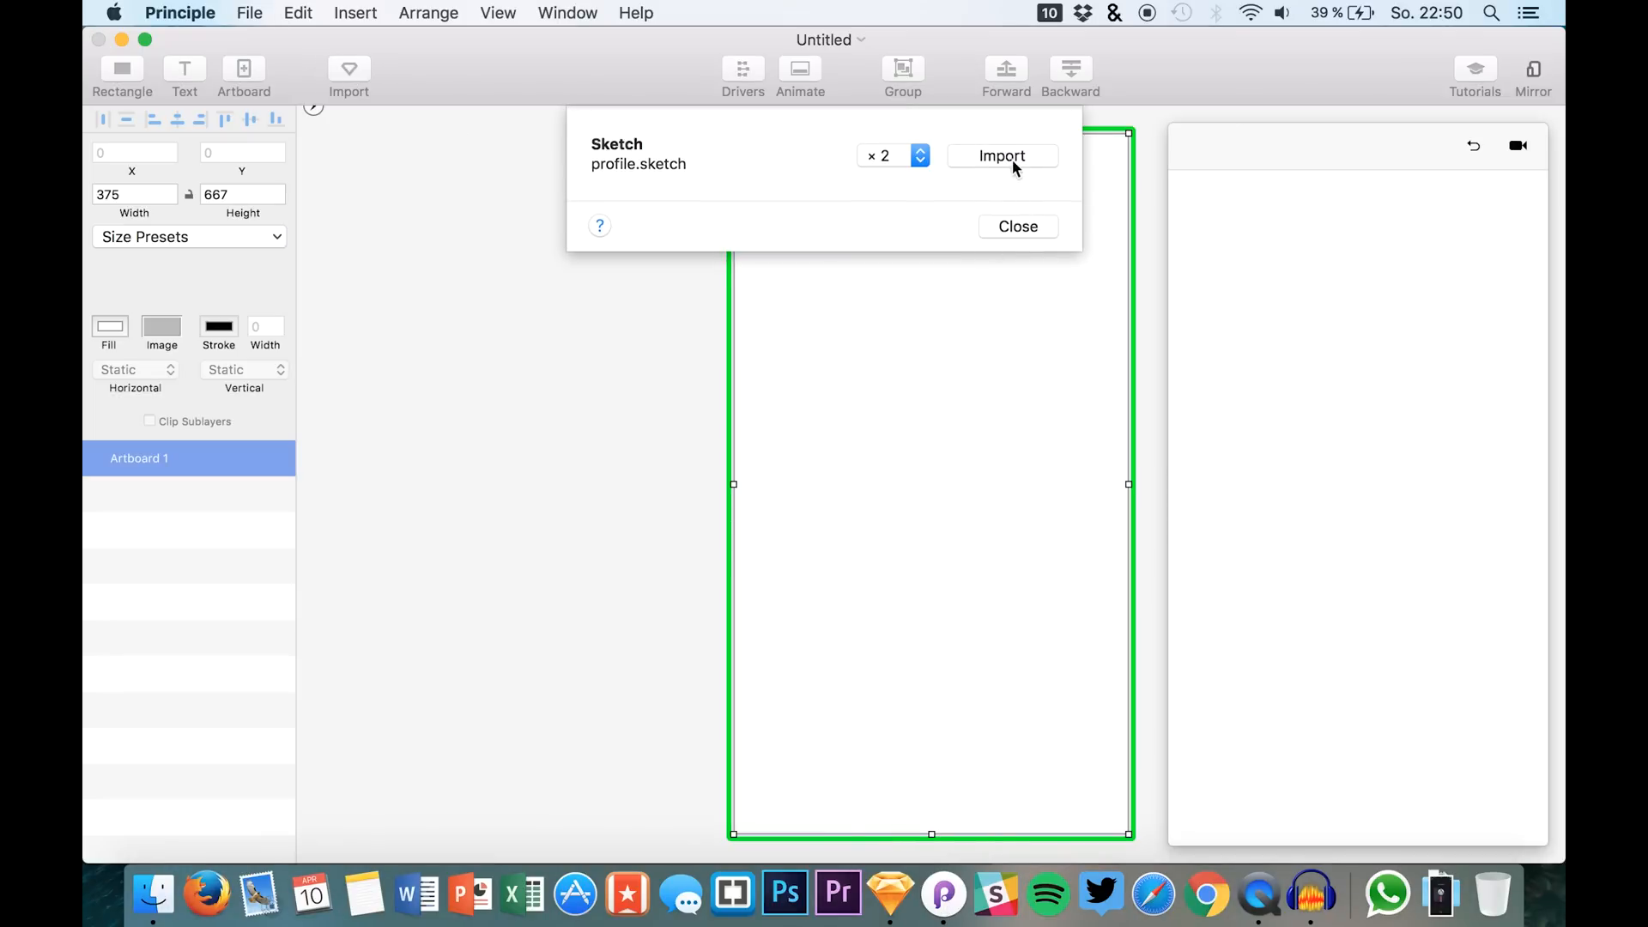
{"action": "left_click", "coordinate": [999, 156]}
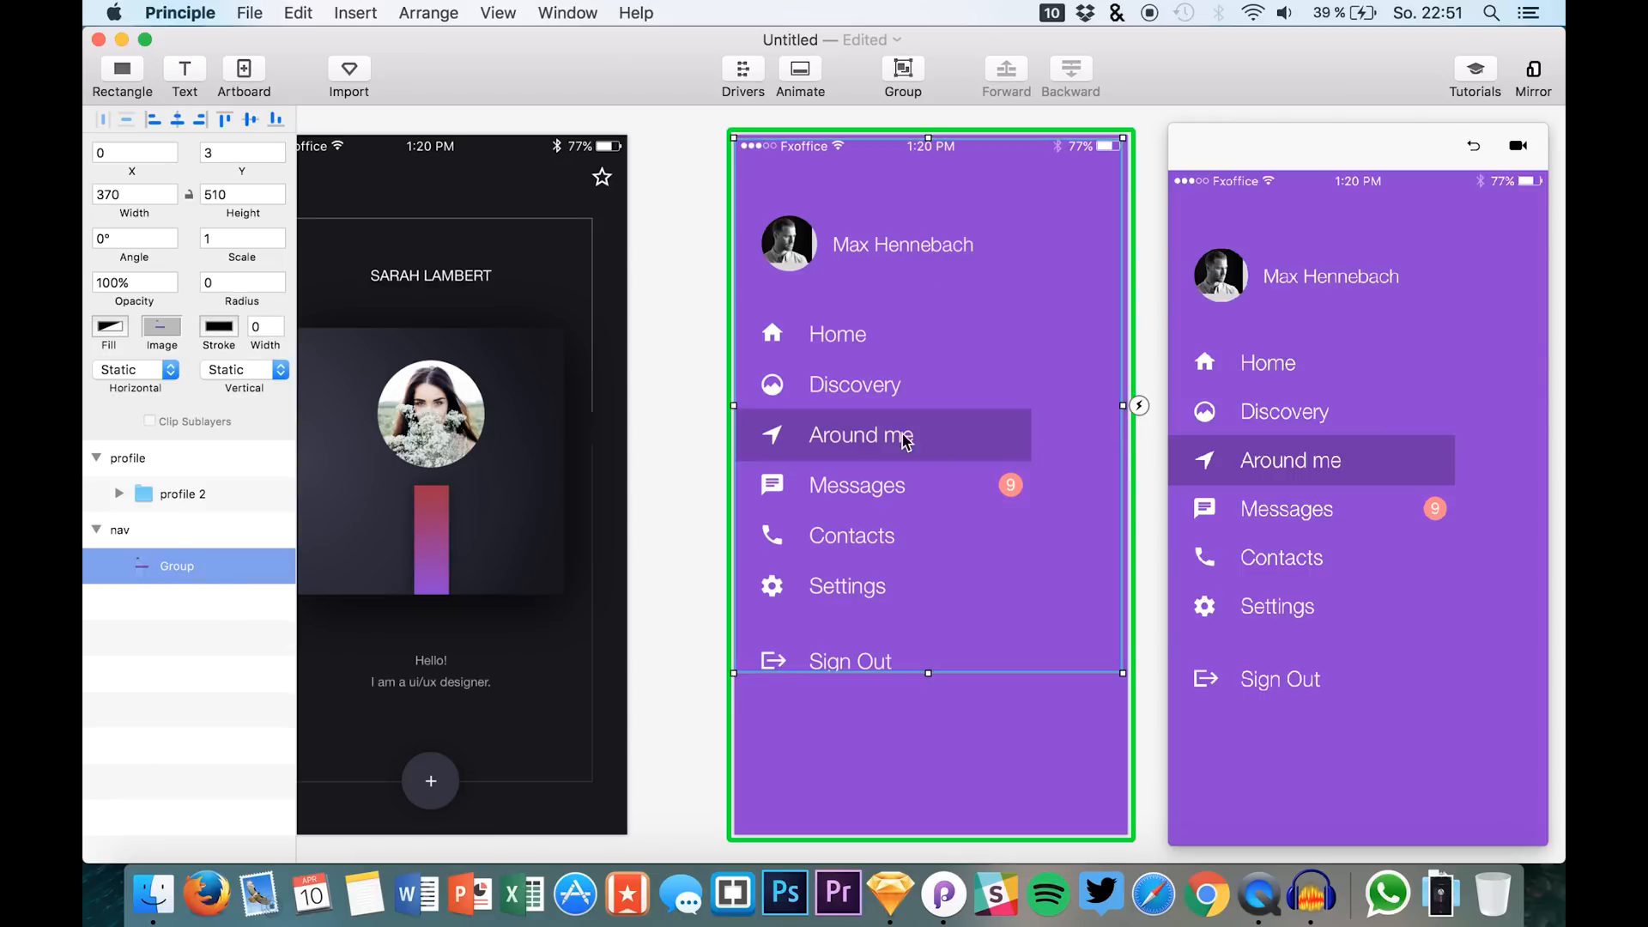
{"action": "mouse_move", "coordinate": [883, 371]}
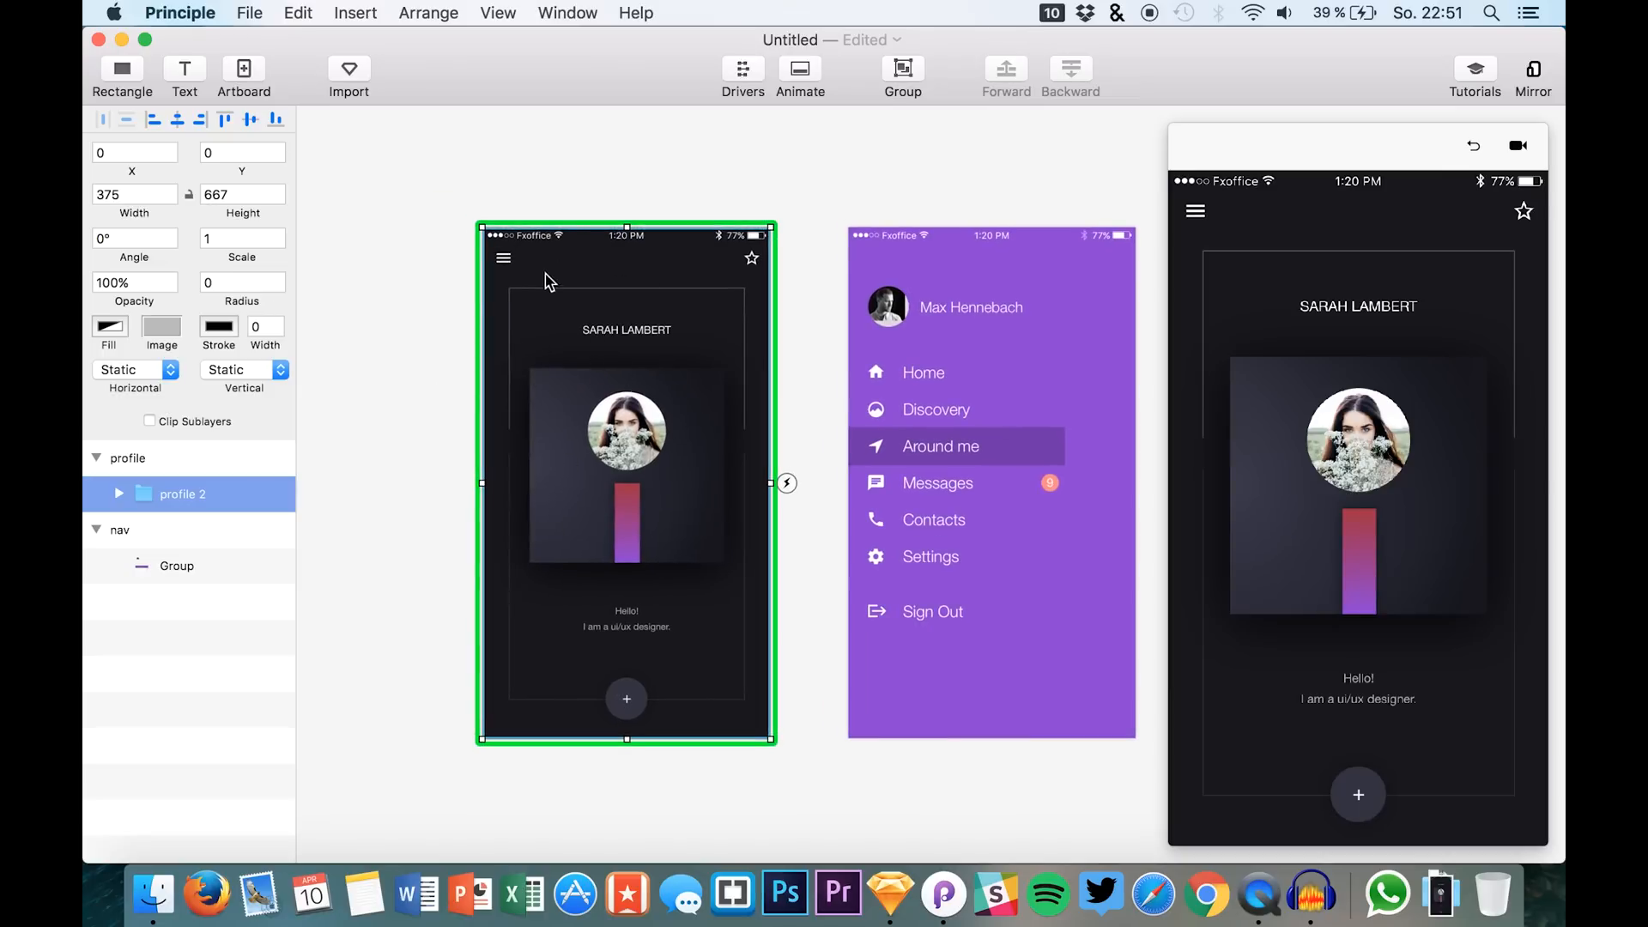
- Expand the profile's Nav Bar to its hamburger Shape 5 and bring in the flattened aprofile image
{"action": "left_click", "coordinate": [119, 495]}
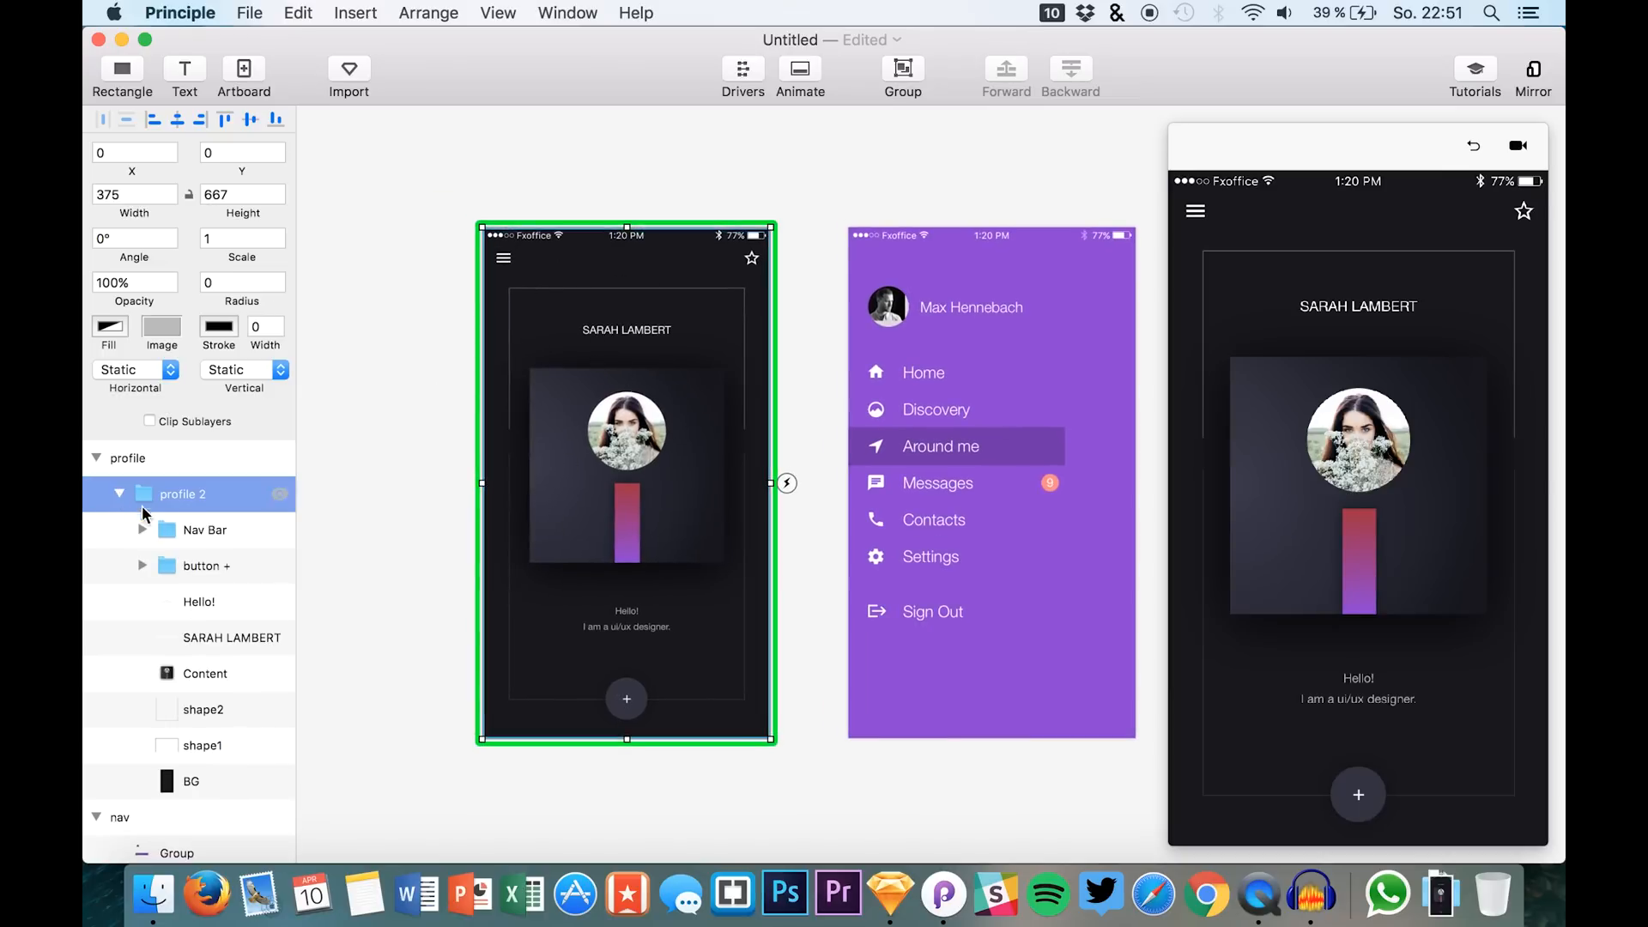
{"action": "left_click", "coordinate": [141, 530]}
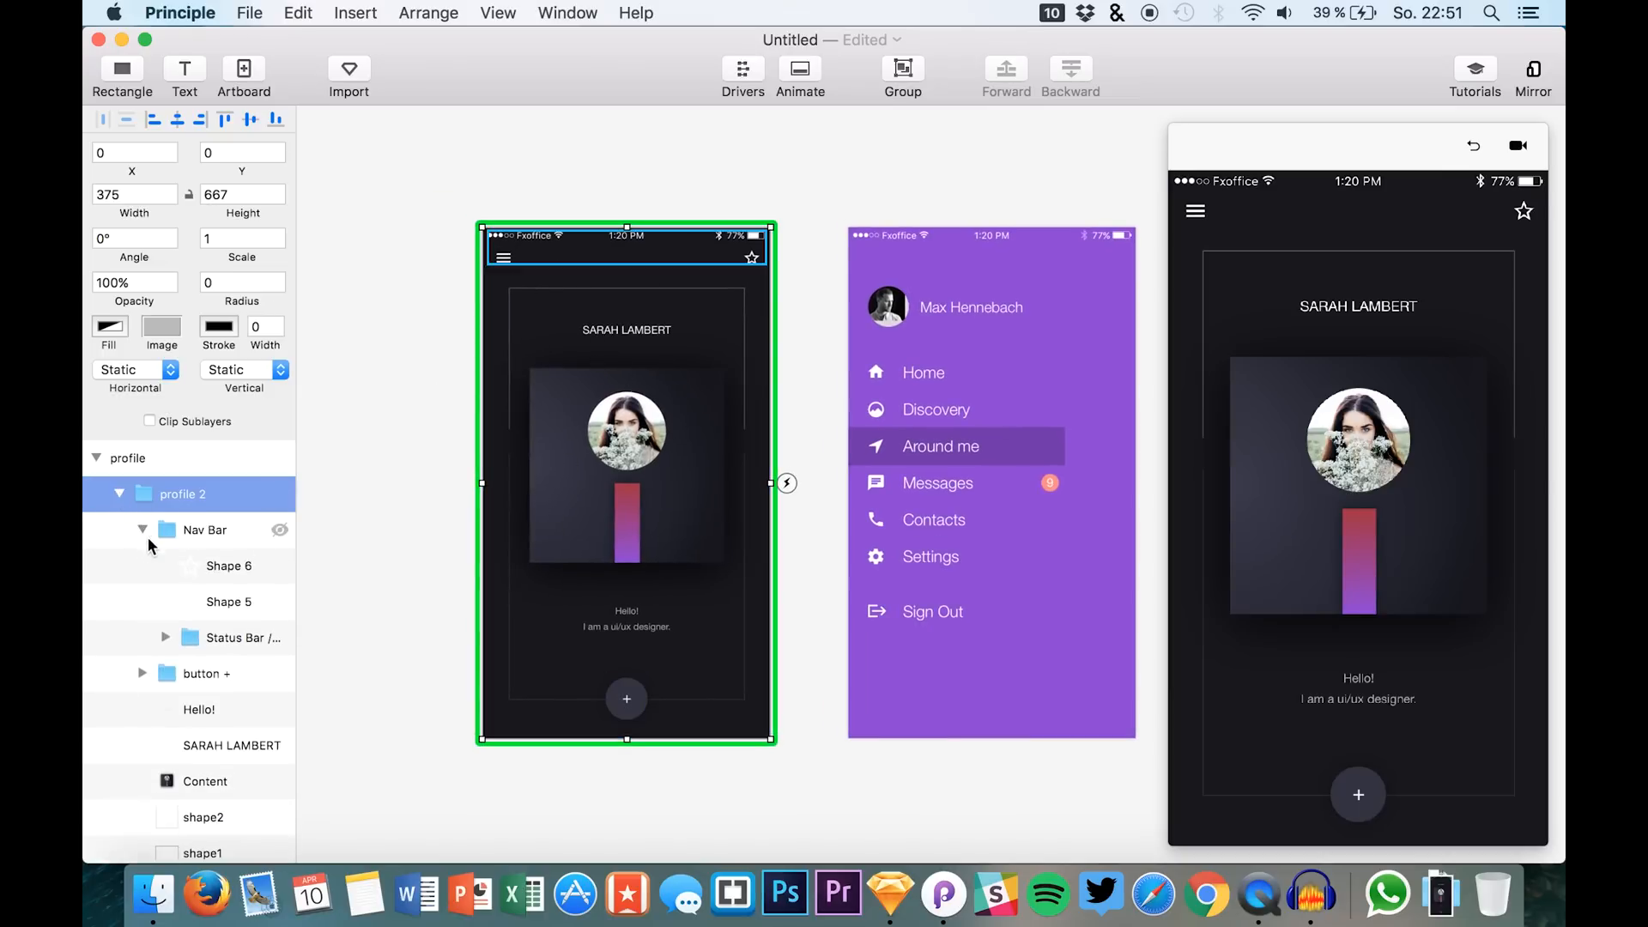
{"action": "left_click", "coordinate": [228, 600]}
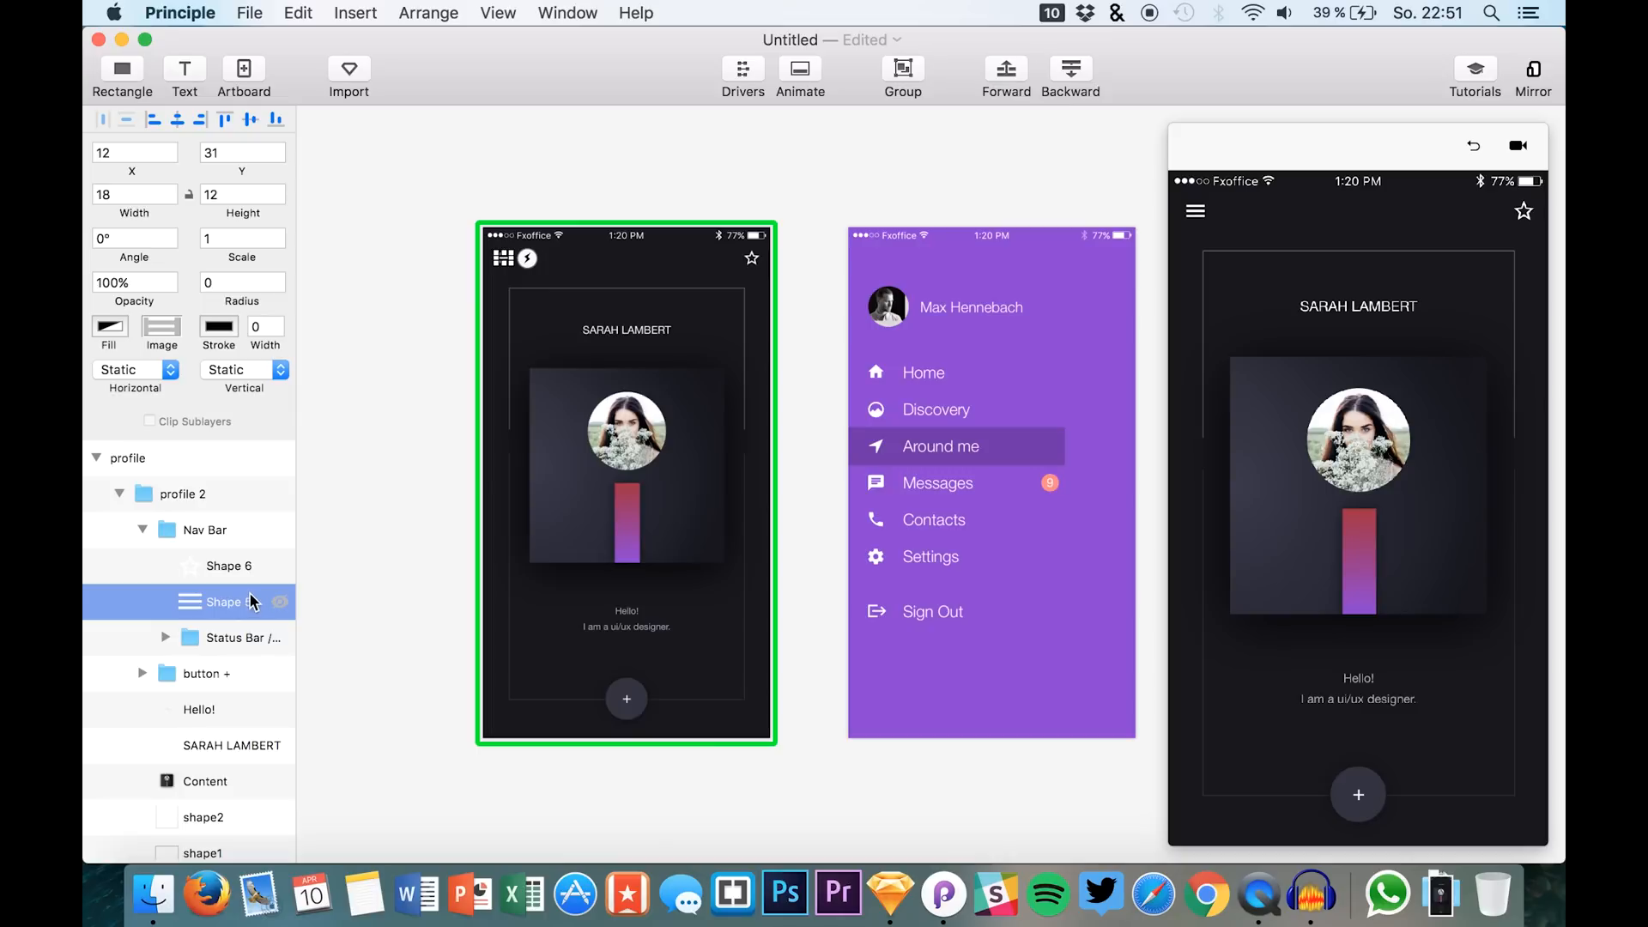
{"action": "left_click", "coordinate": [182, 494]}
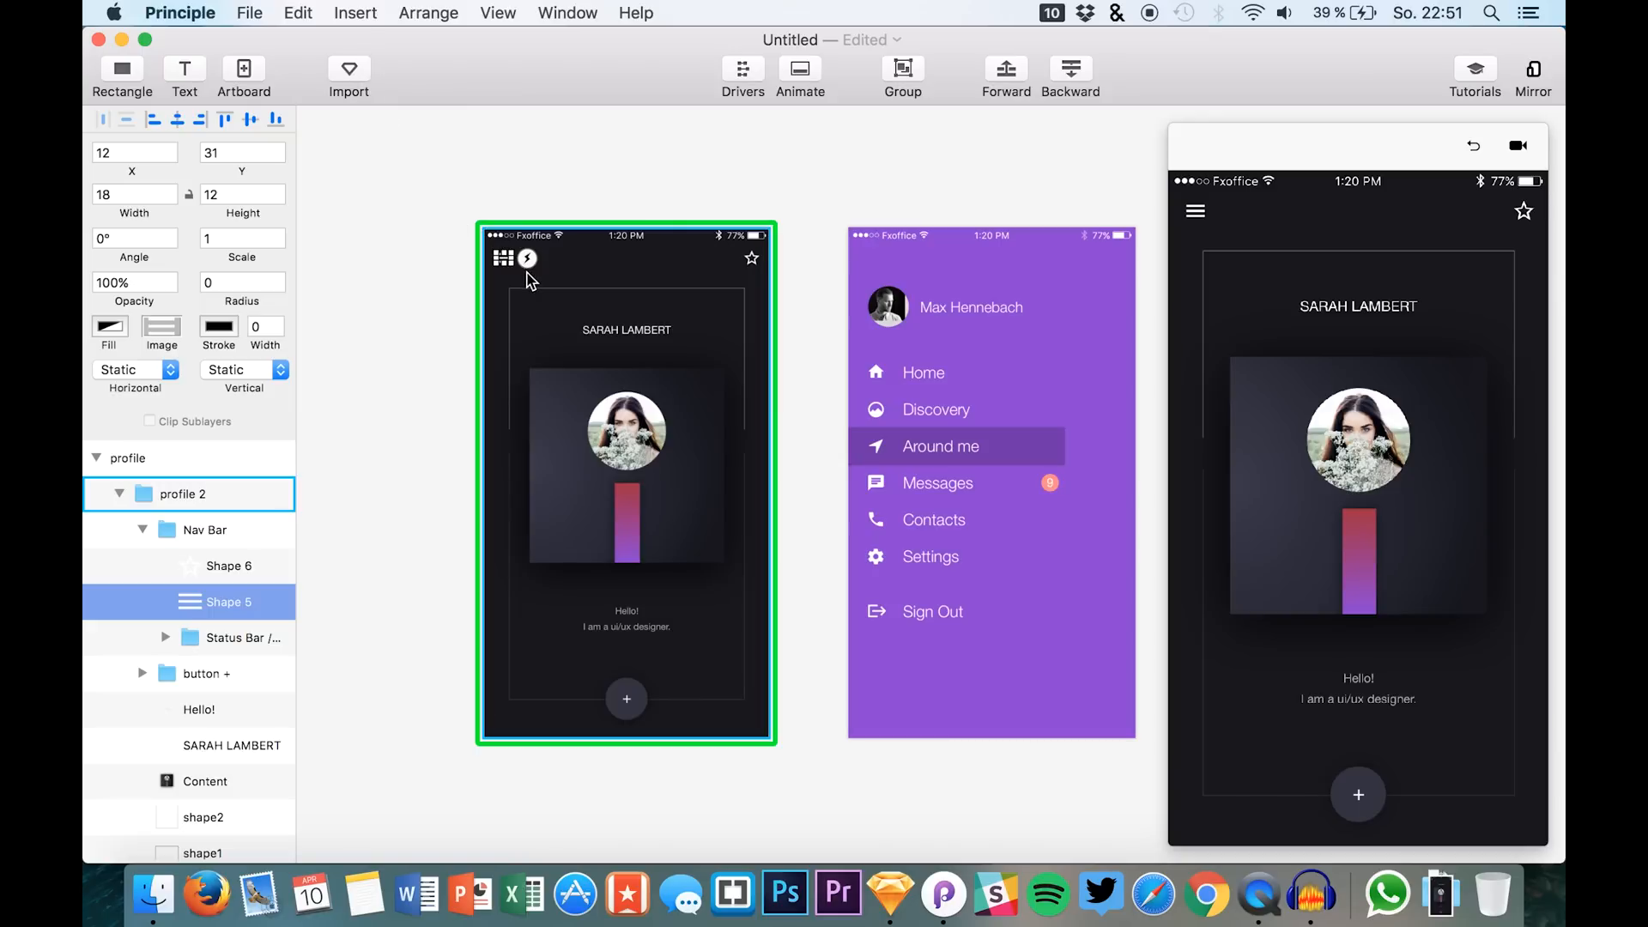
{"action": "mouse_move", "coordinate": [529, 266]}
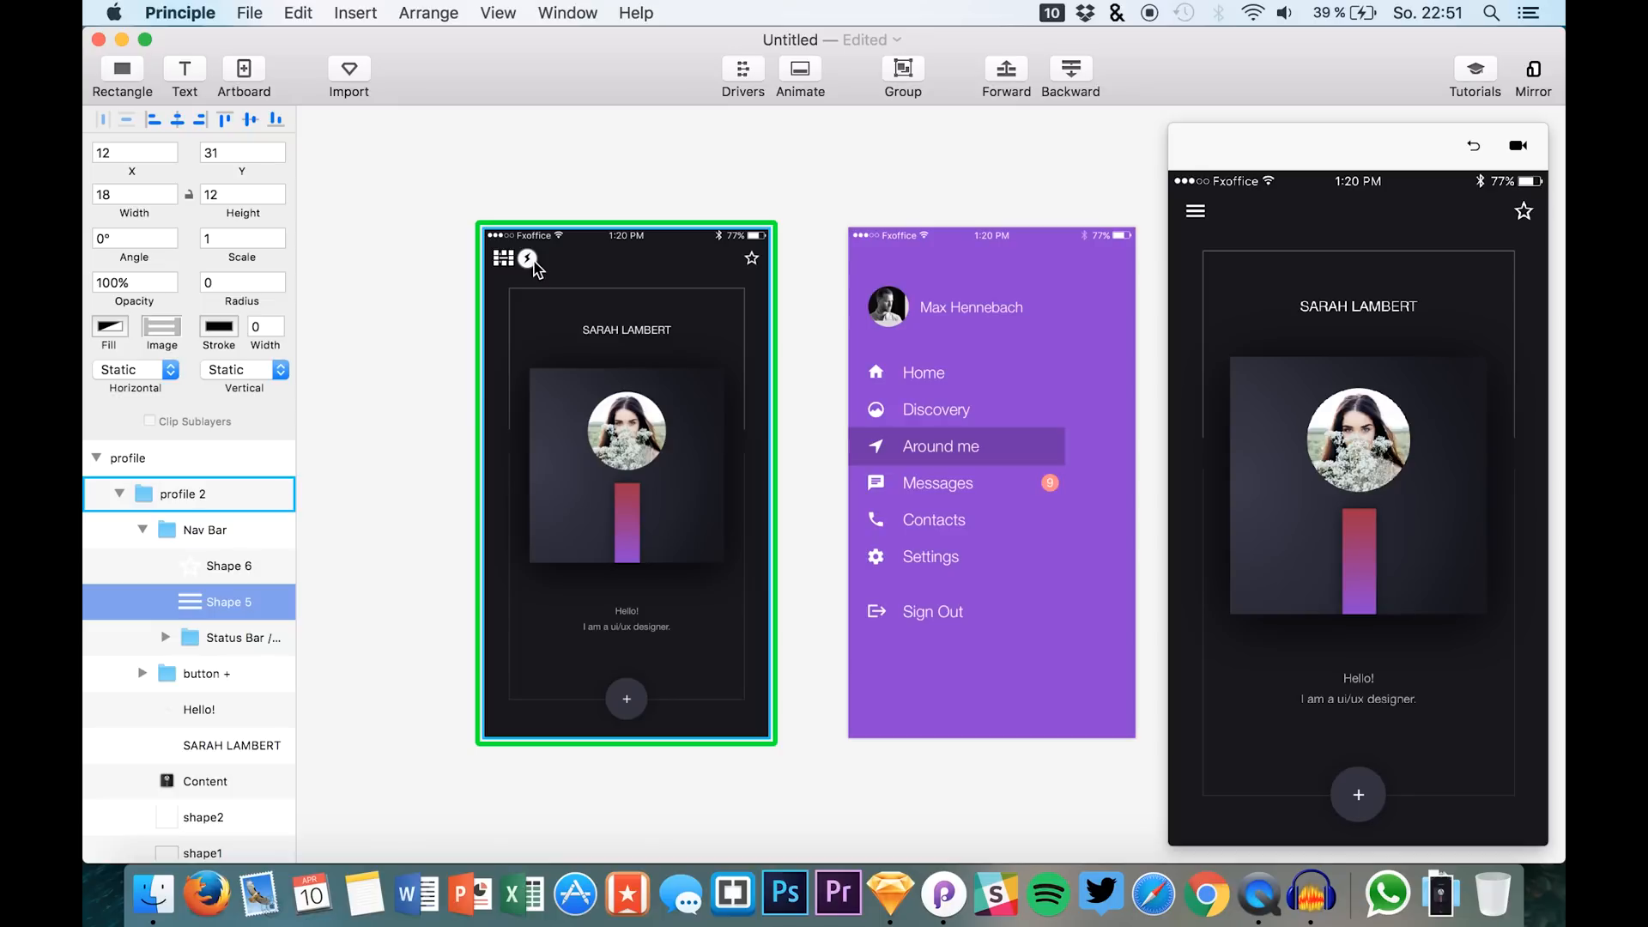
{"action": "mouse_move", "coordinate": [530, 263]}
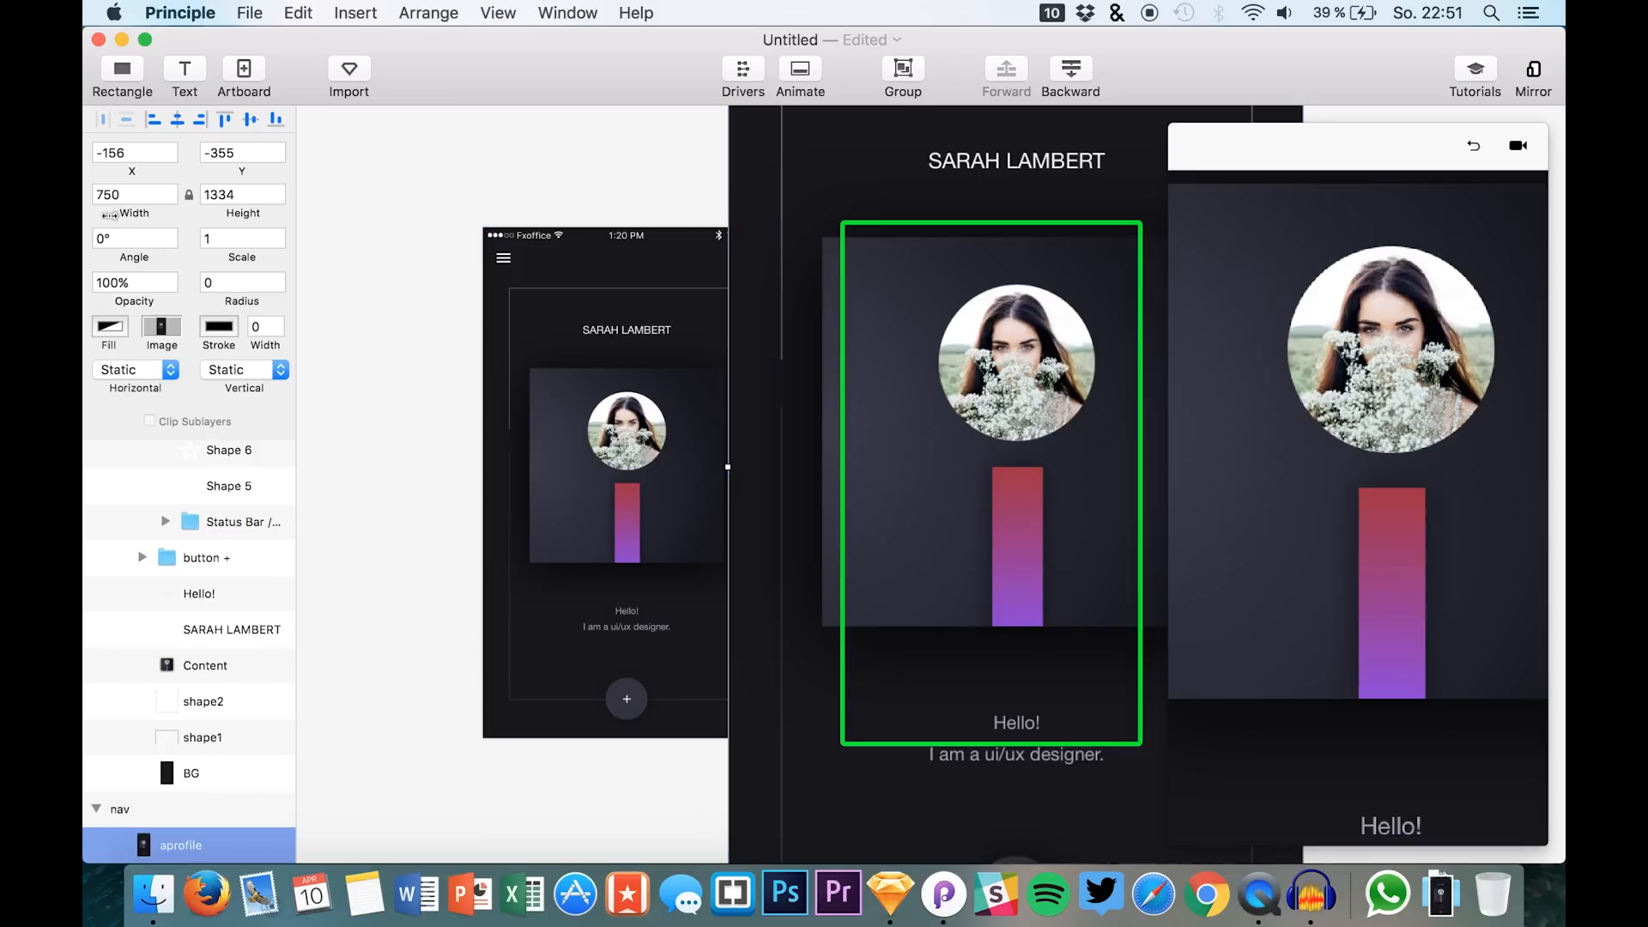
- Set the aprofile image width to 375 and pick it for copying into the nav artboard
{"action": "type", "text": "375"}
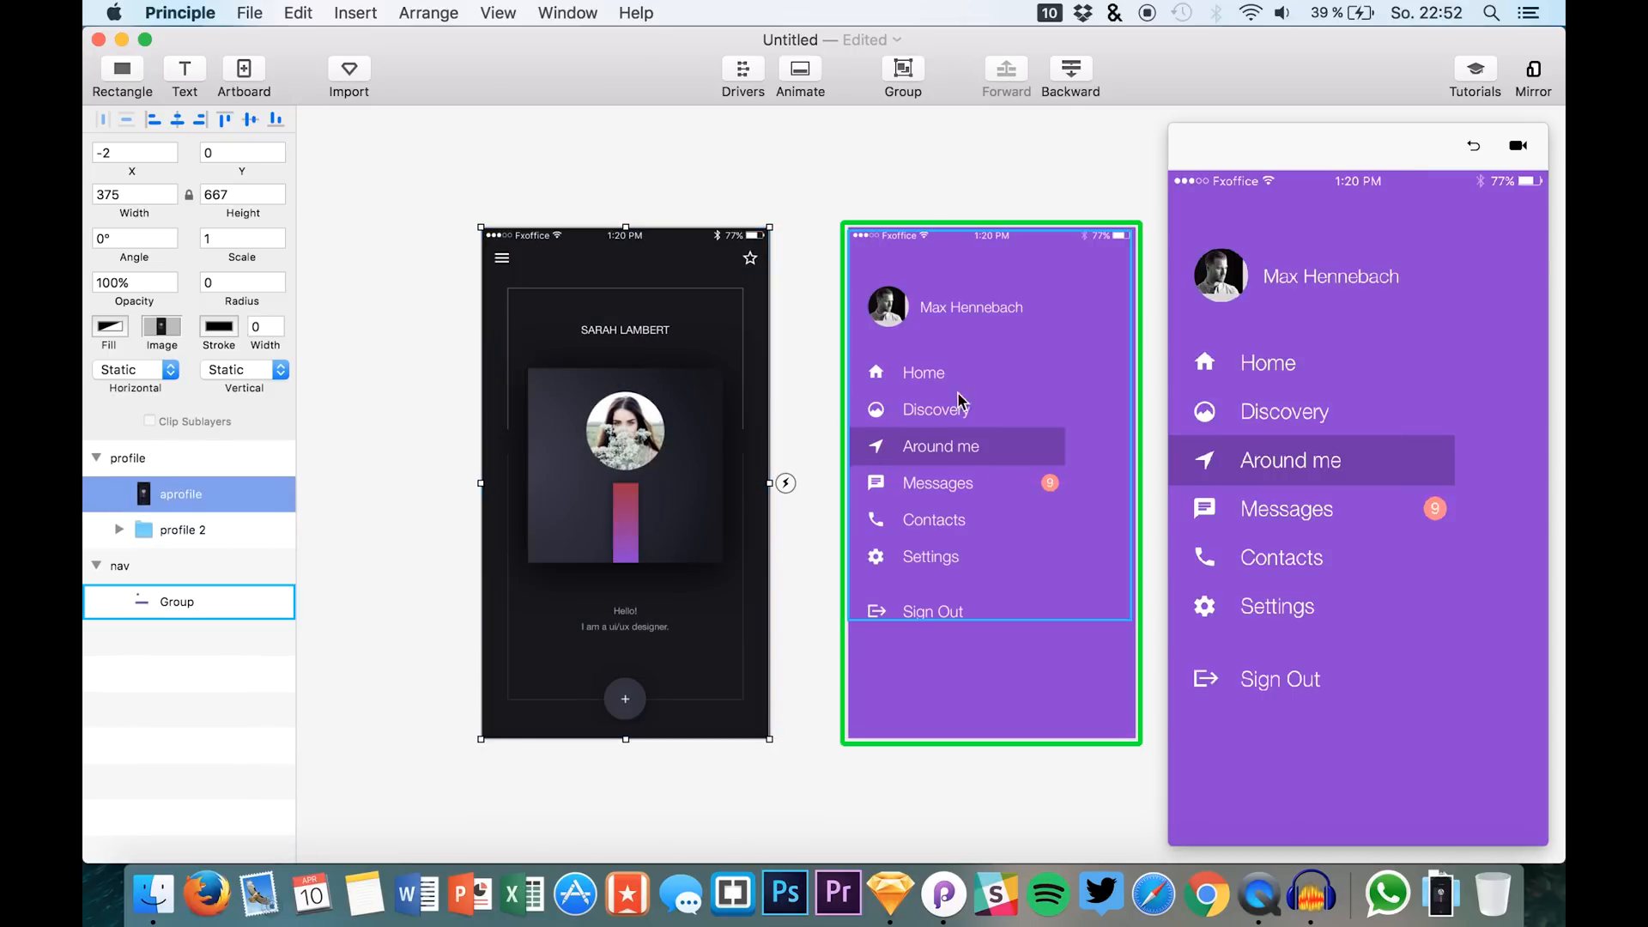
{"action": "left_click", "coordinate": [183, 529]}
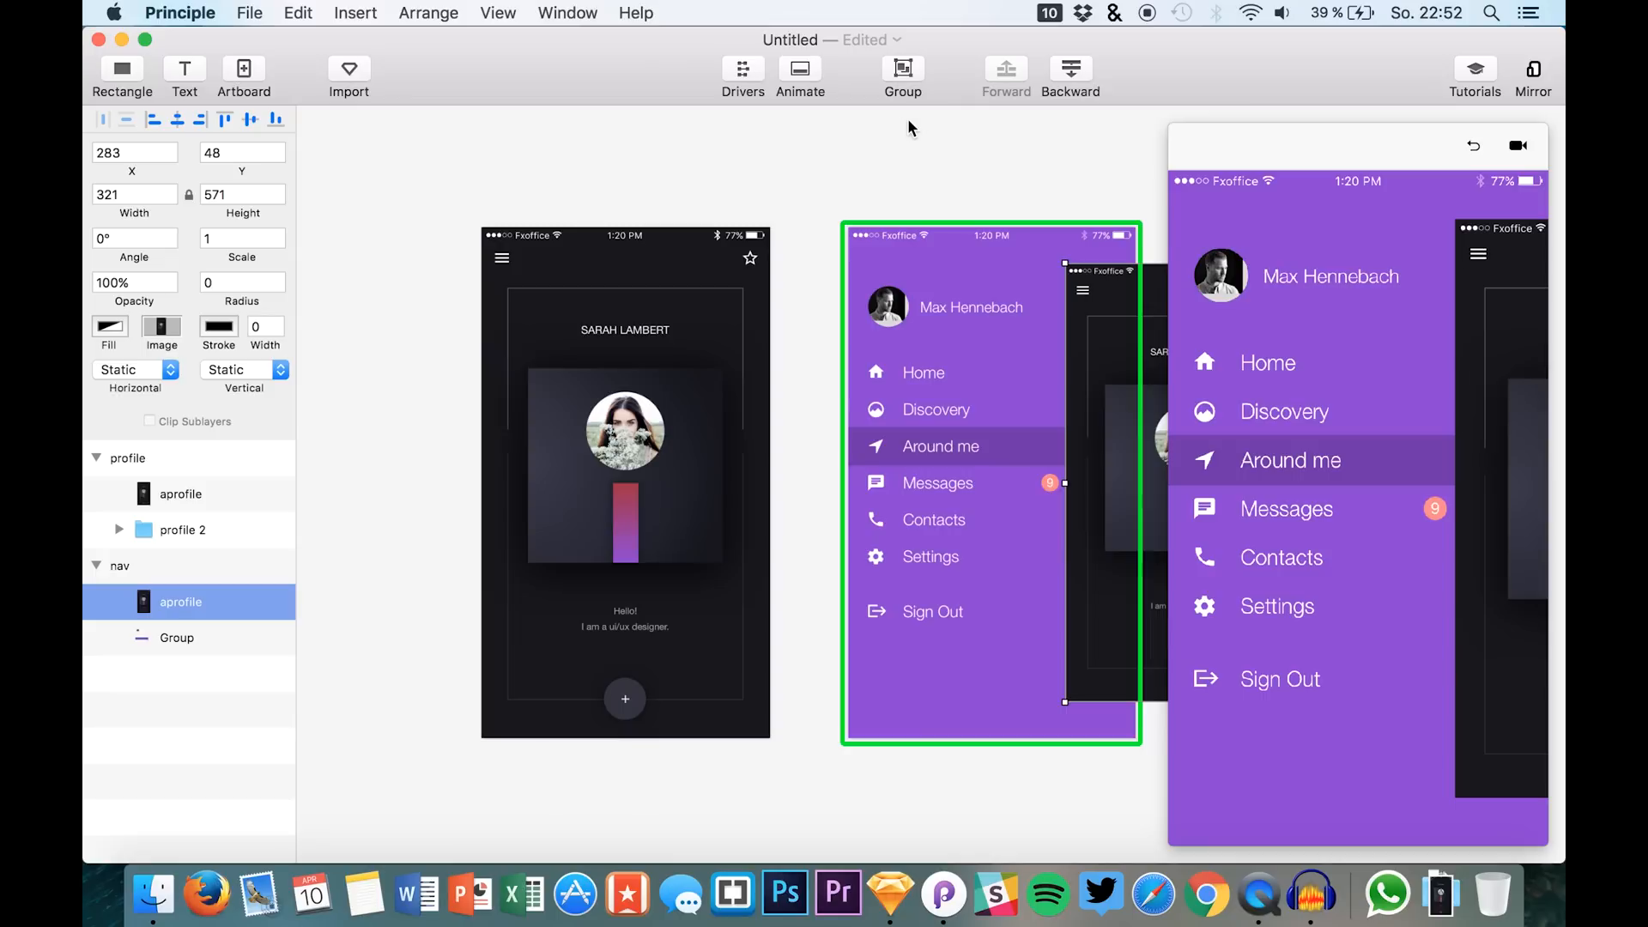
{"action": "mouse_move", "coordinate": [678, 105]}
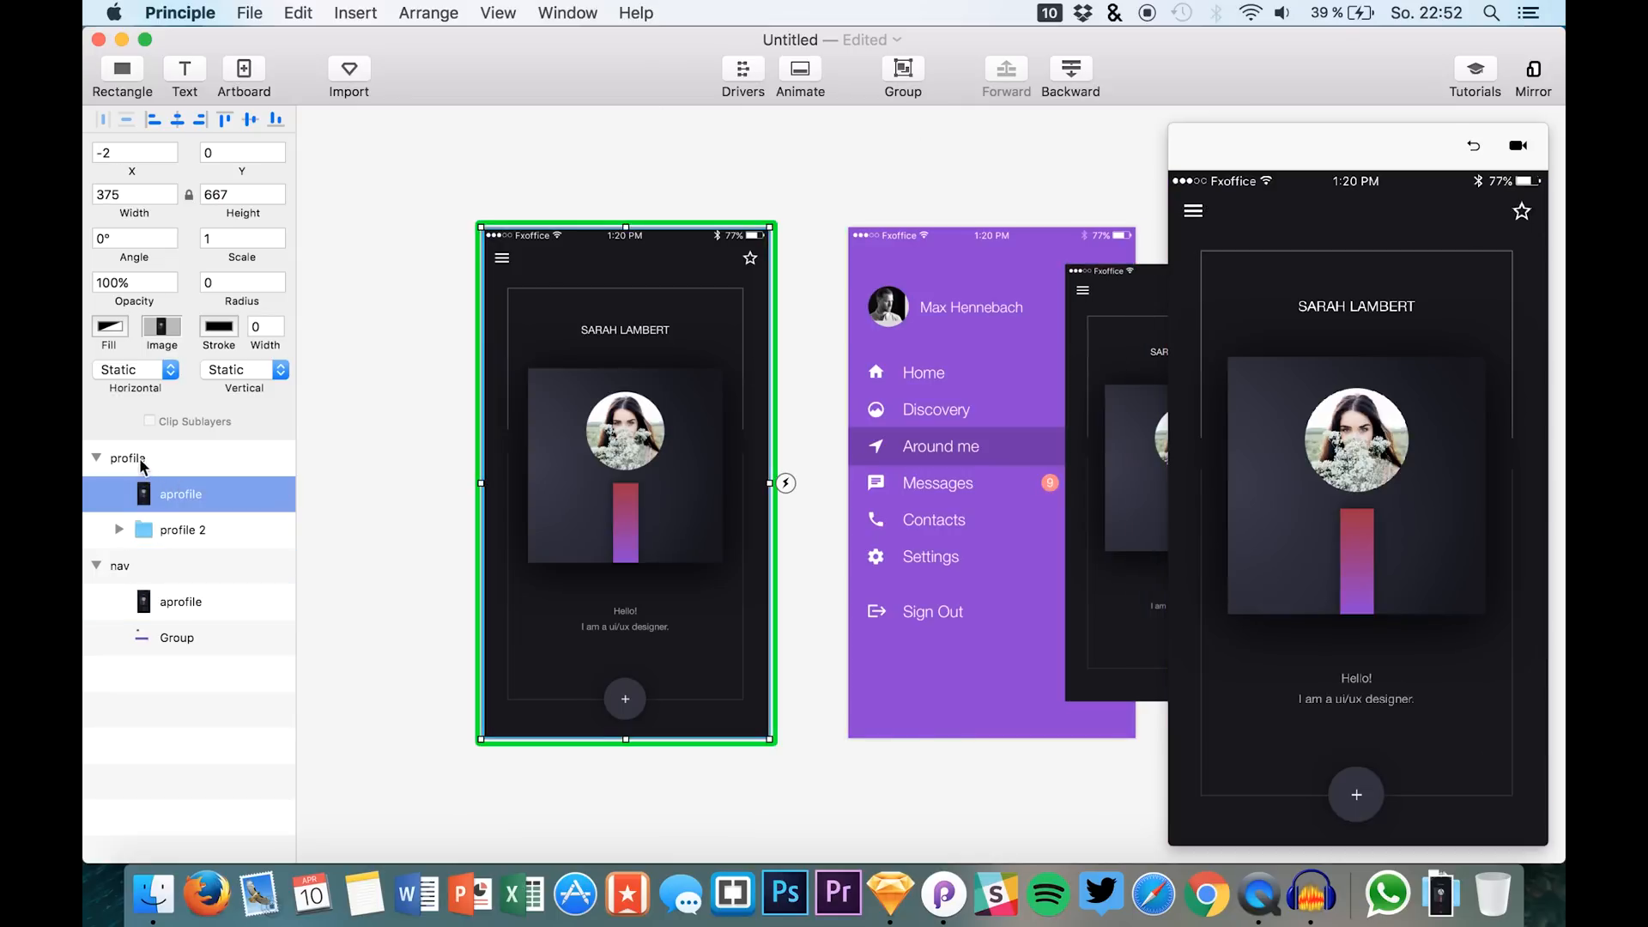
- Paste a copy of the hamburger Shape 5 above the aprofile layer on the profile artboard
{"action": "left_click", "coordinate": [118, 528]}
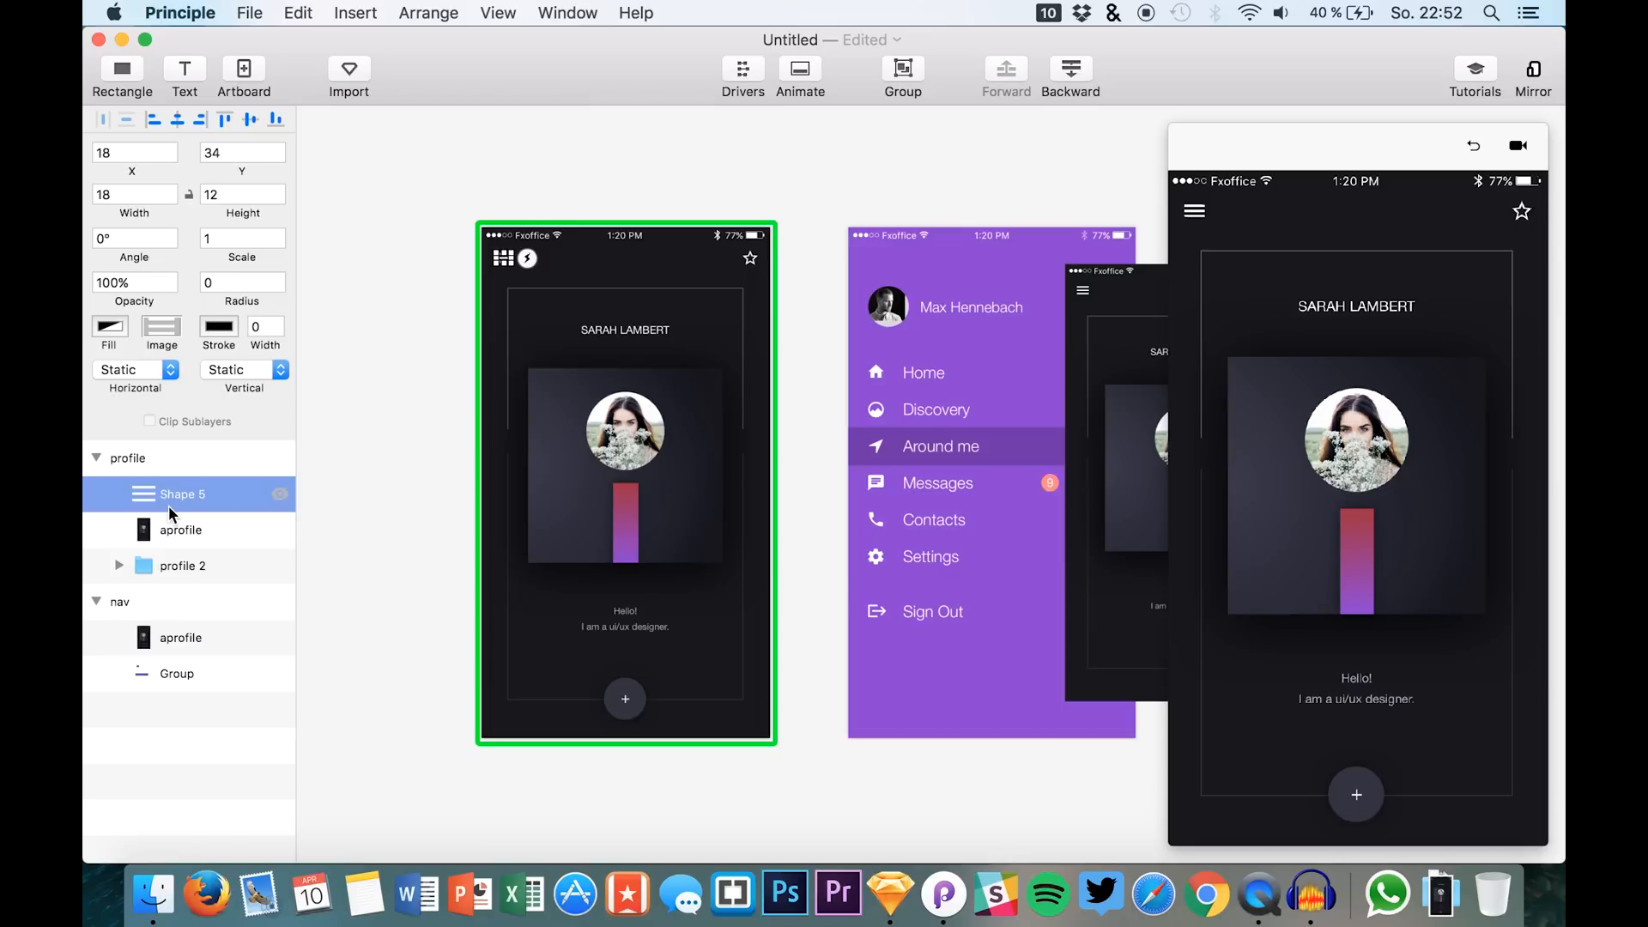
{"action": "left_click", "coordinate": [179, 530]}
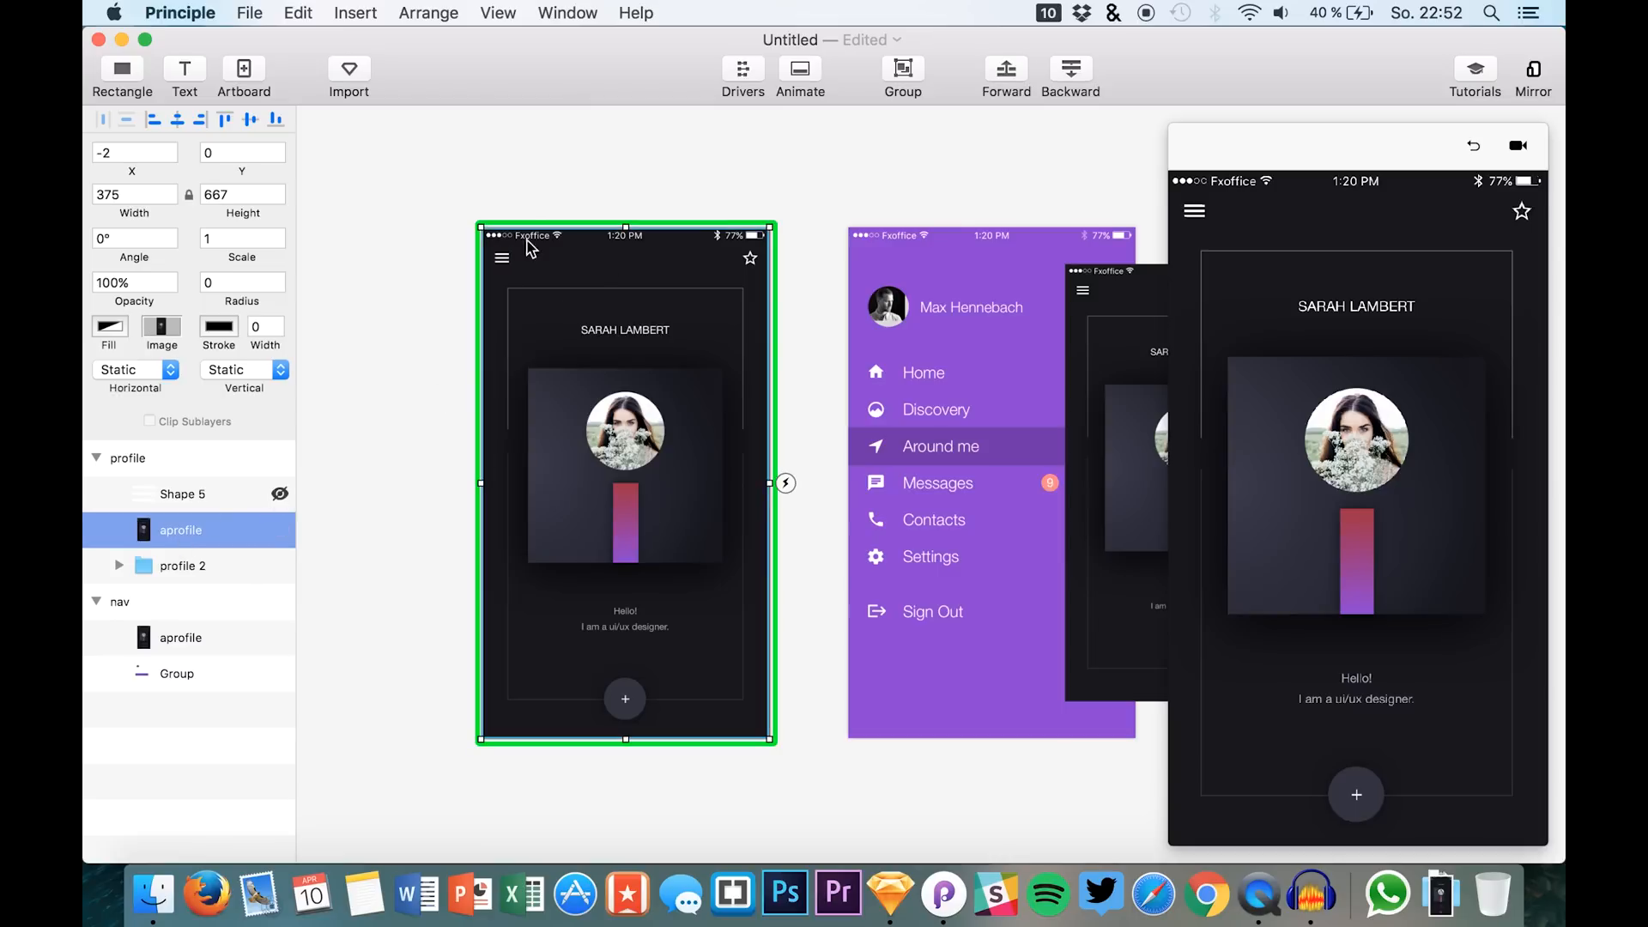
{"action": "mouse_move", "coordinate": [523, 259]}
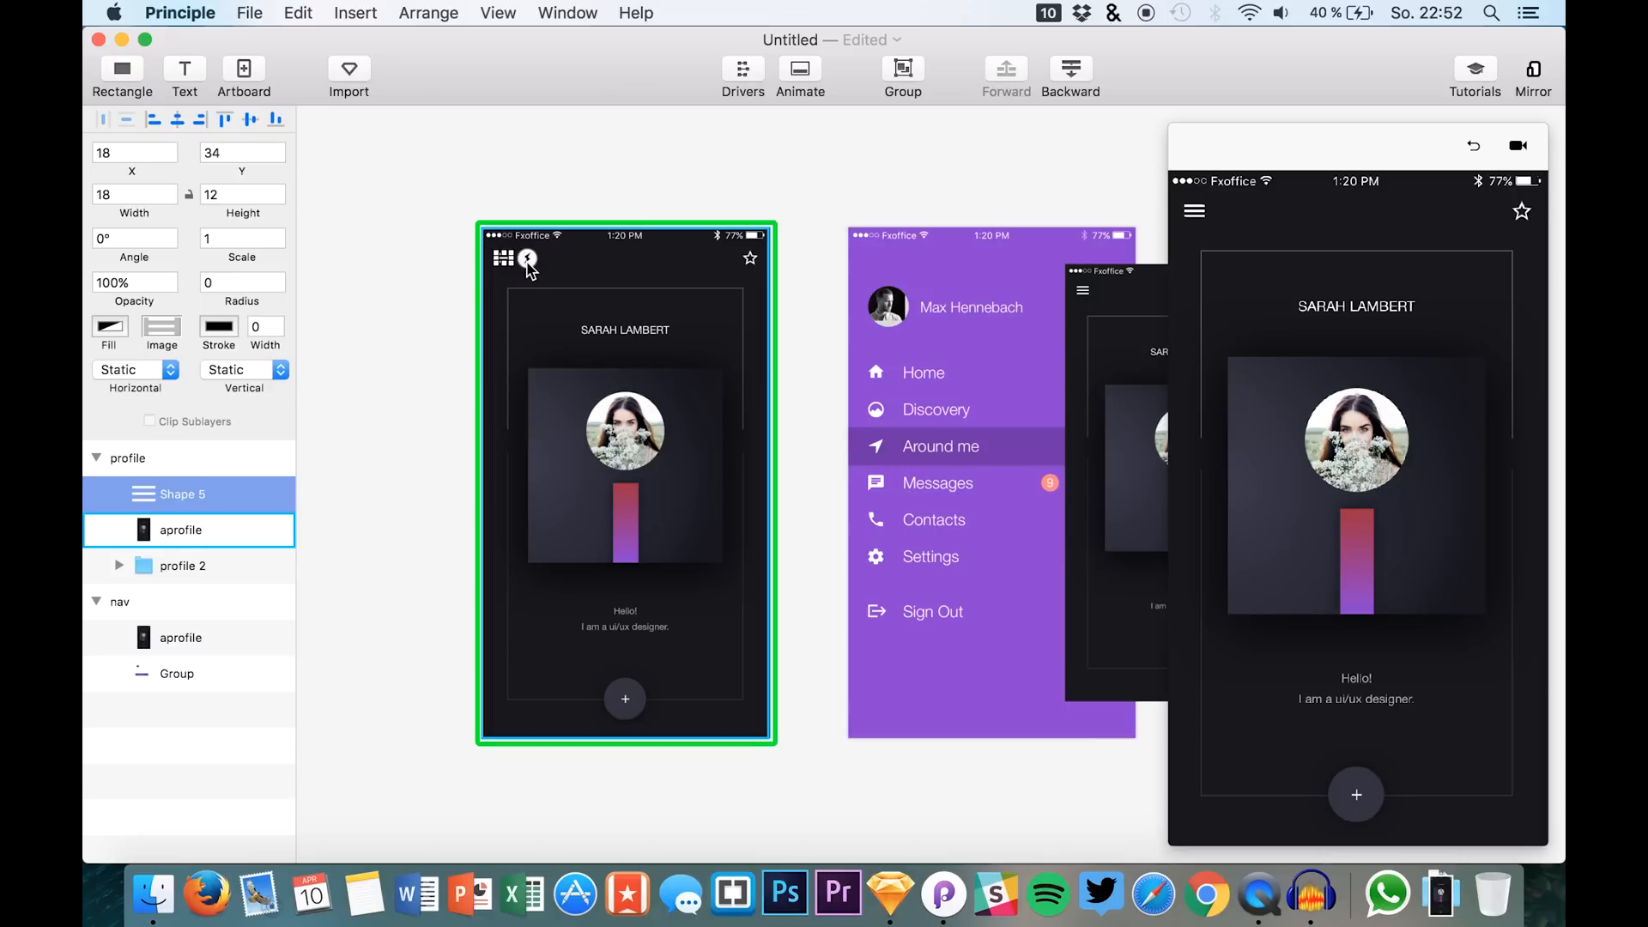
{"action": "left_click", "coordinate": [526, 261]}
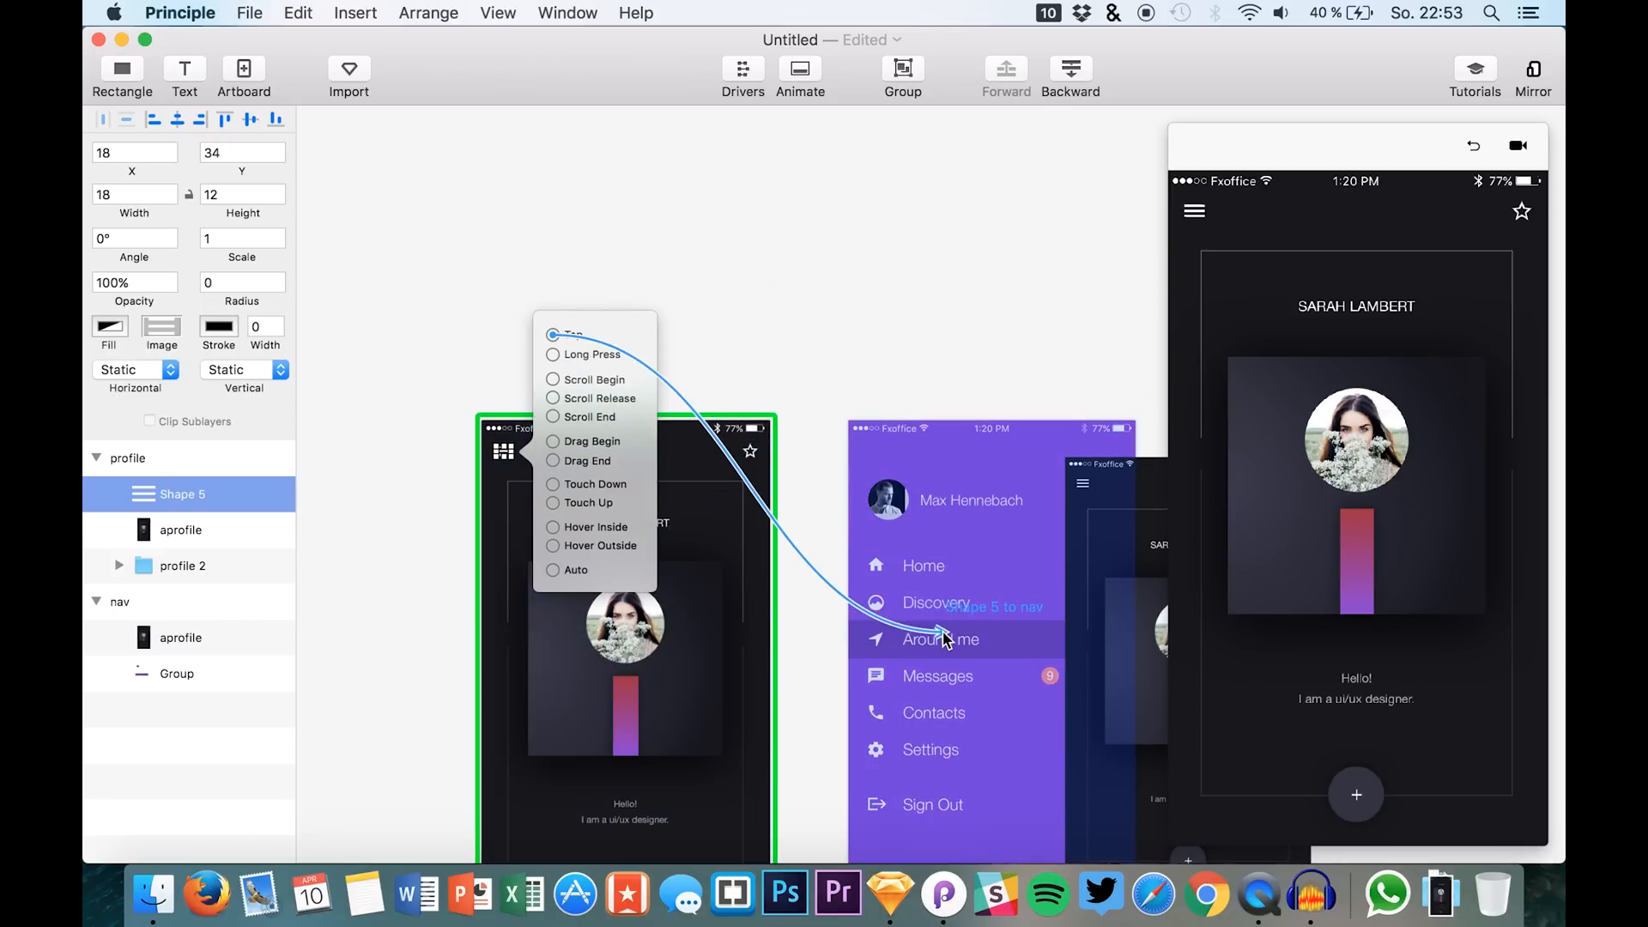
- Link Shape 5 to the nav artboard with a Tap trigger
{"action": "left_click", "coordinate": [575, 334]}
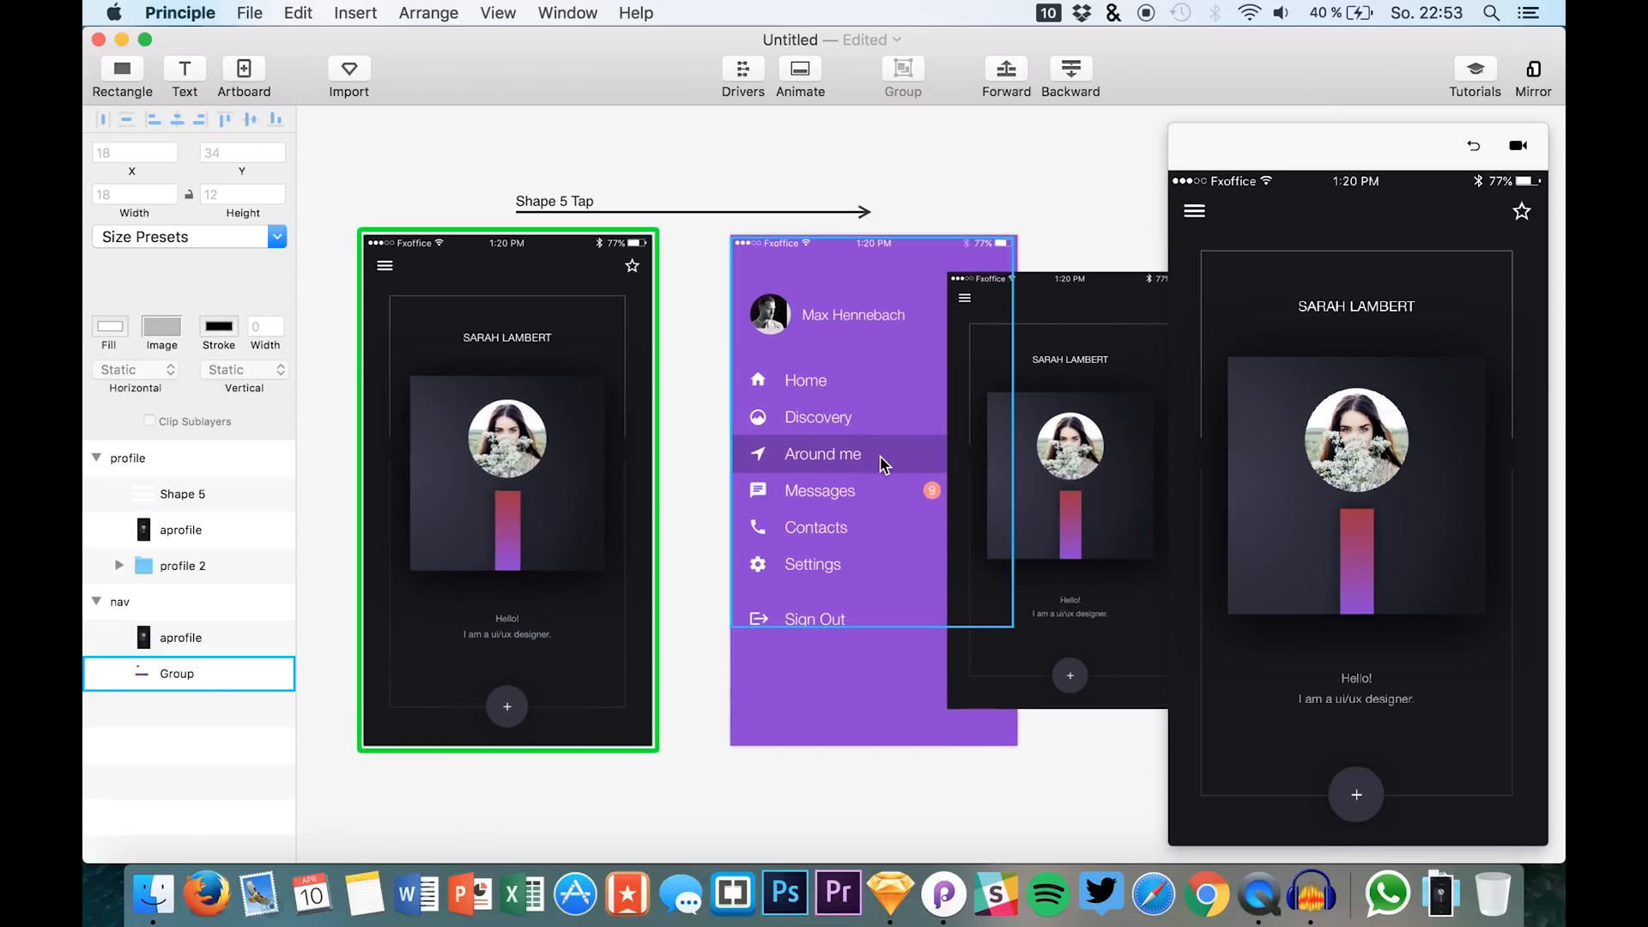
{"action": "mouse_move", "coordinate": [830, 258]}
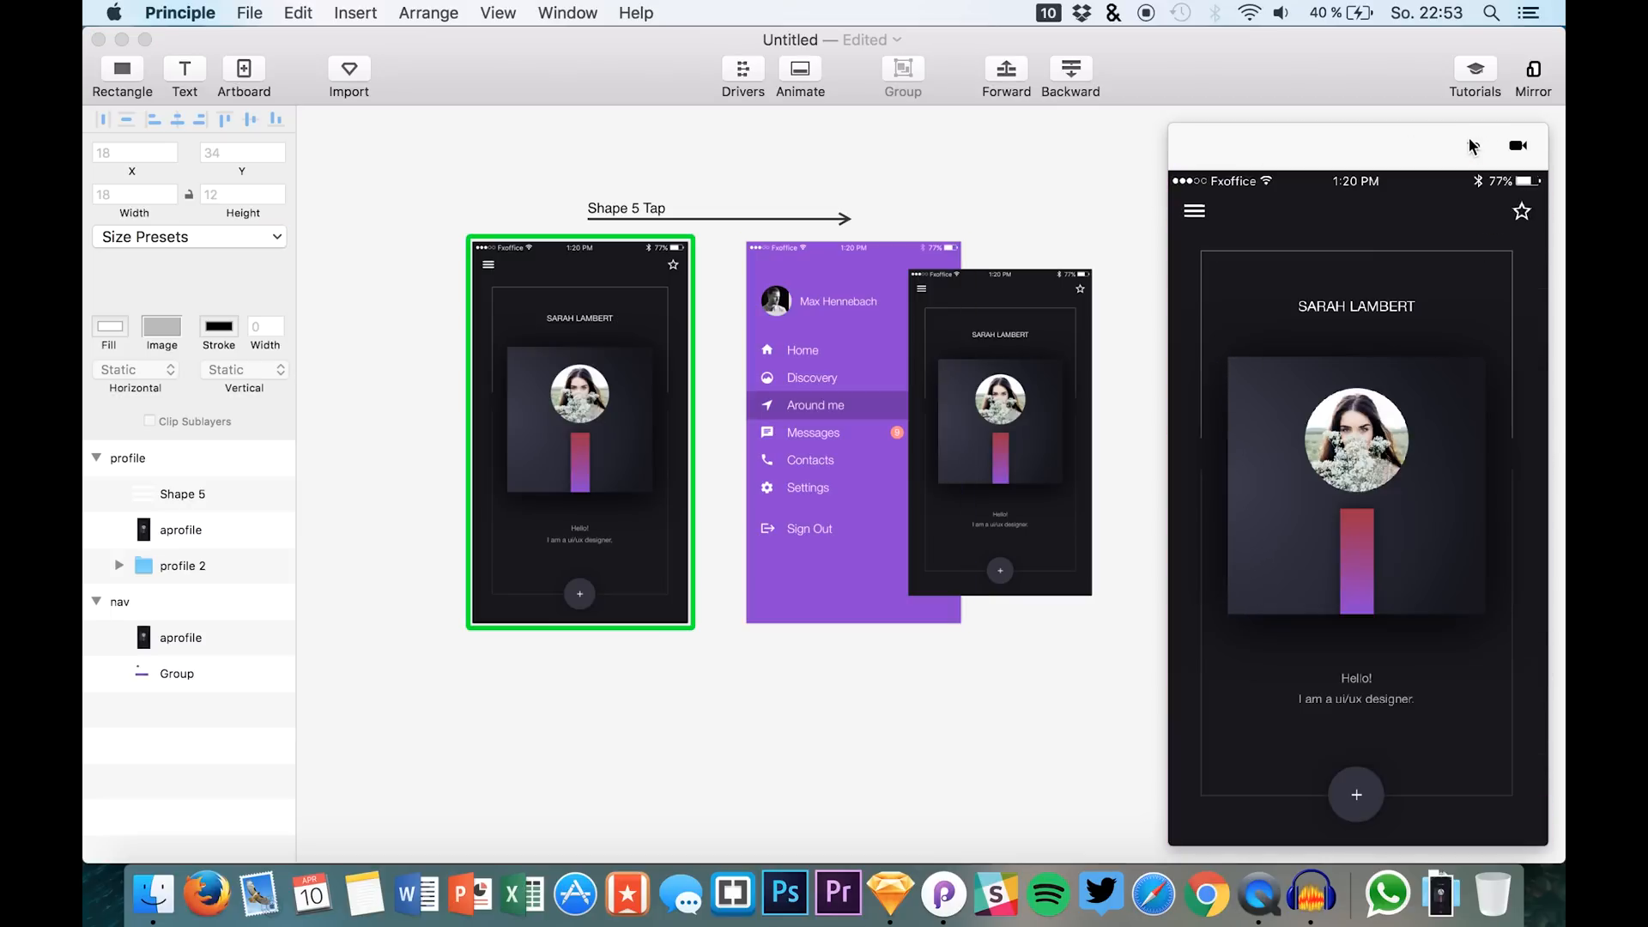
- Tap the hamburger icon in the preview to confirm the profile slides right to the nav menu
{"action": "left_click", "coordinate": [1194, 210]}
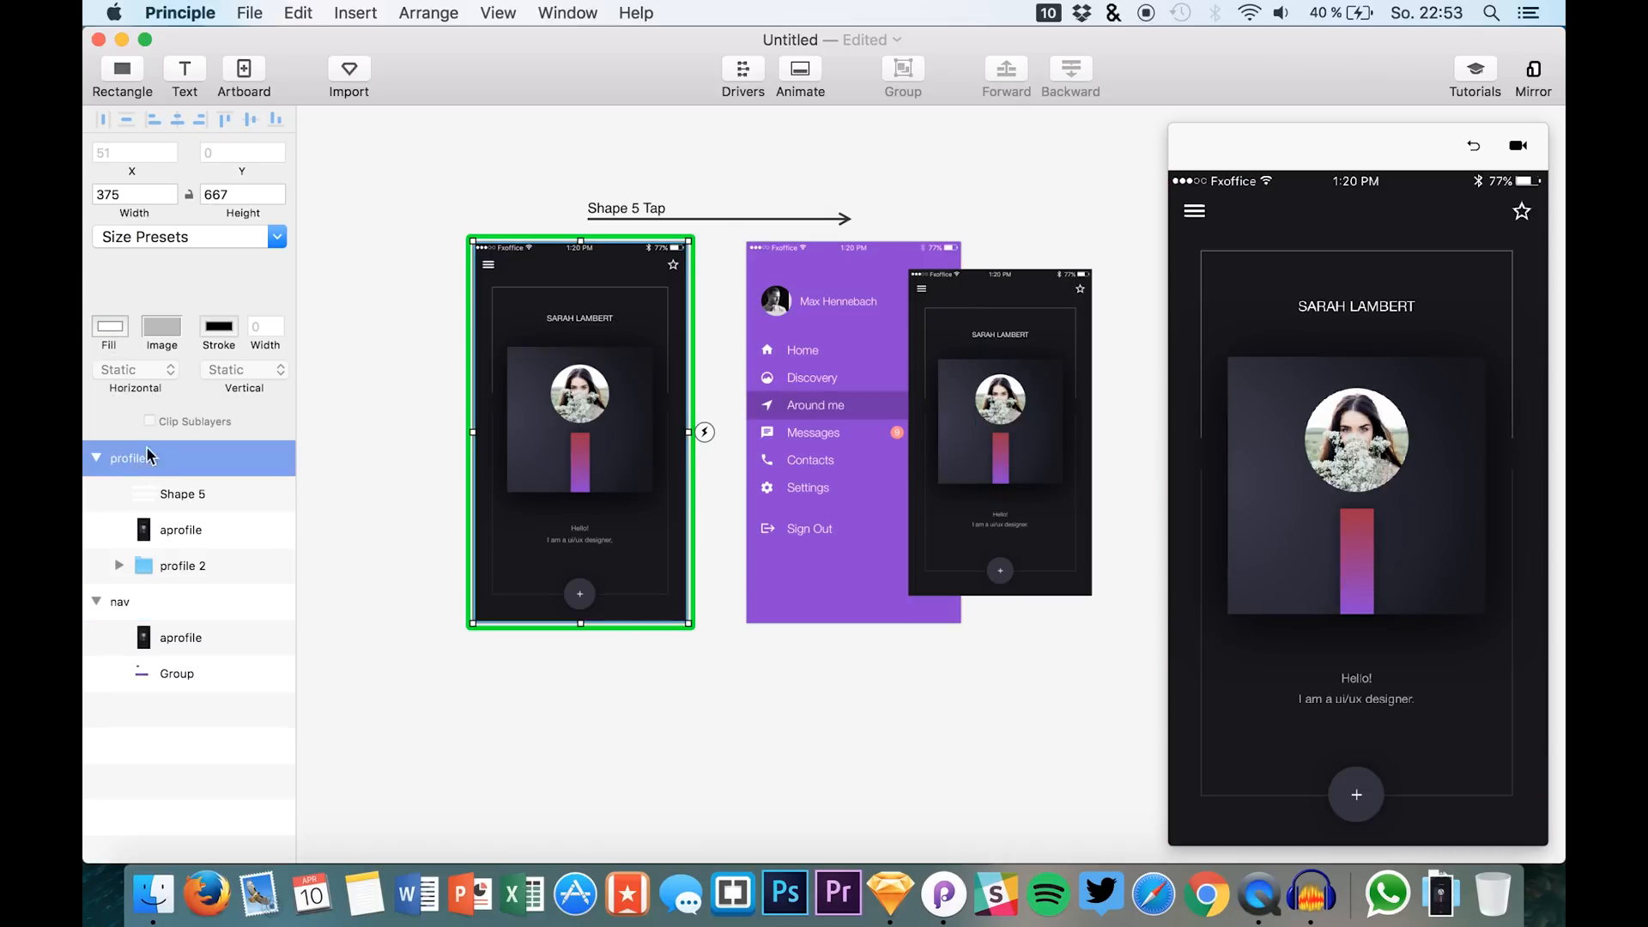
{"action": "left_click", "coordinate": [109, 326]}
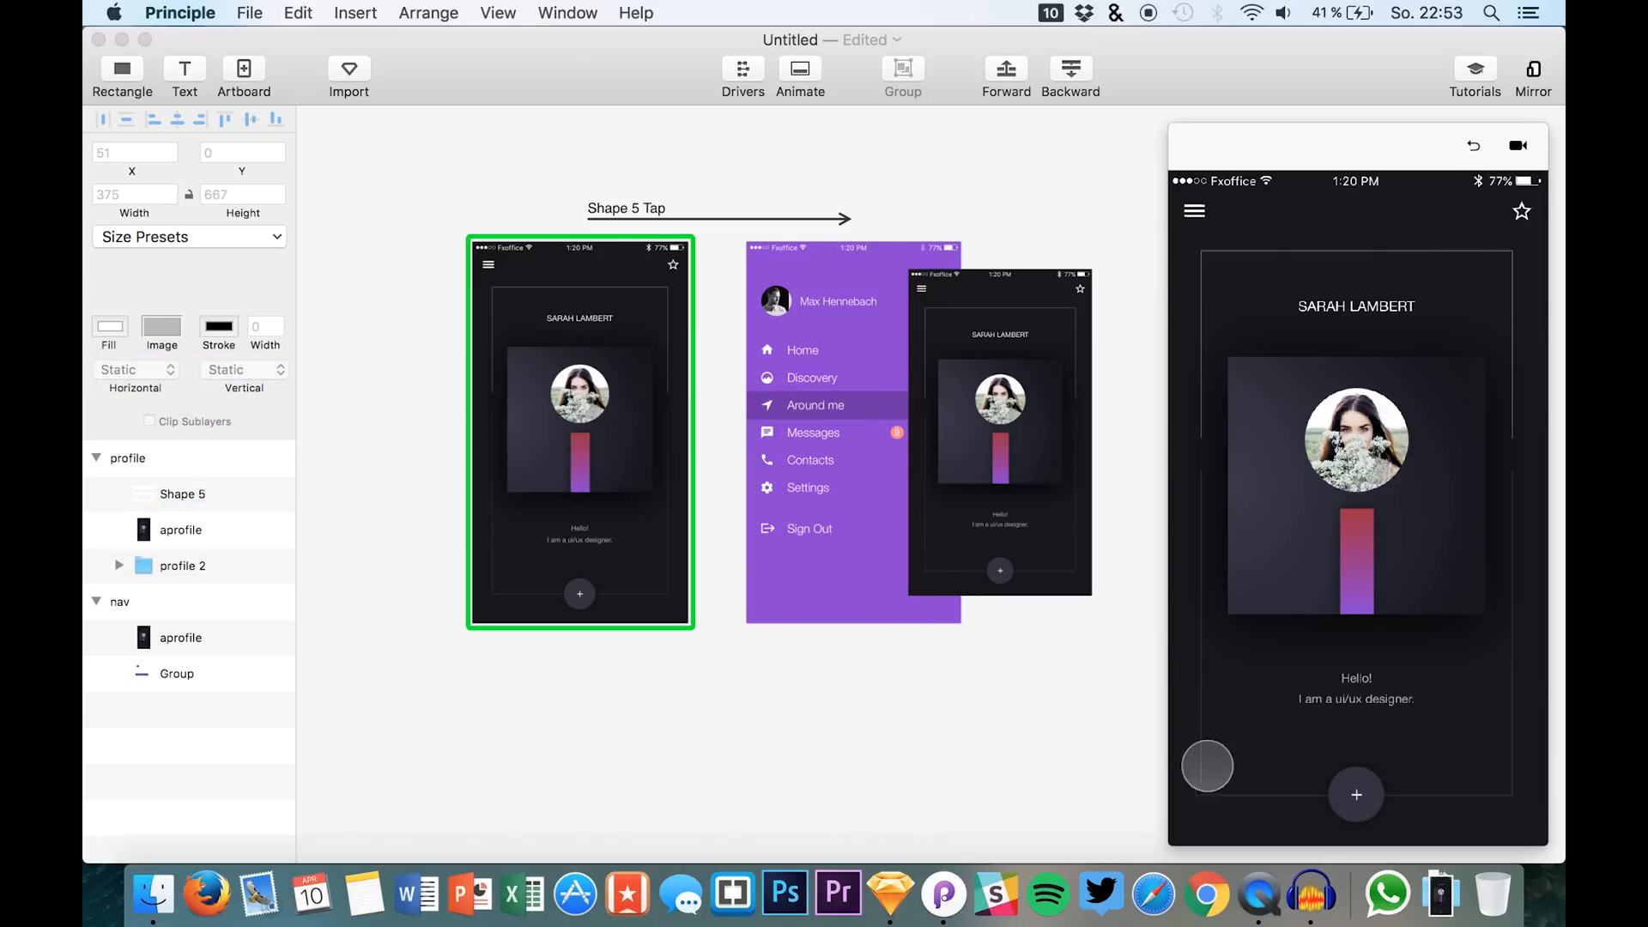
{"action": "left_click", "coordinate": [1195, 210]}
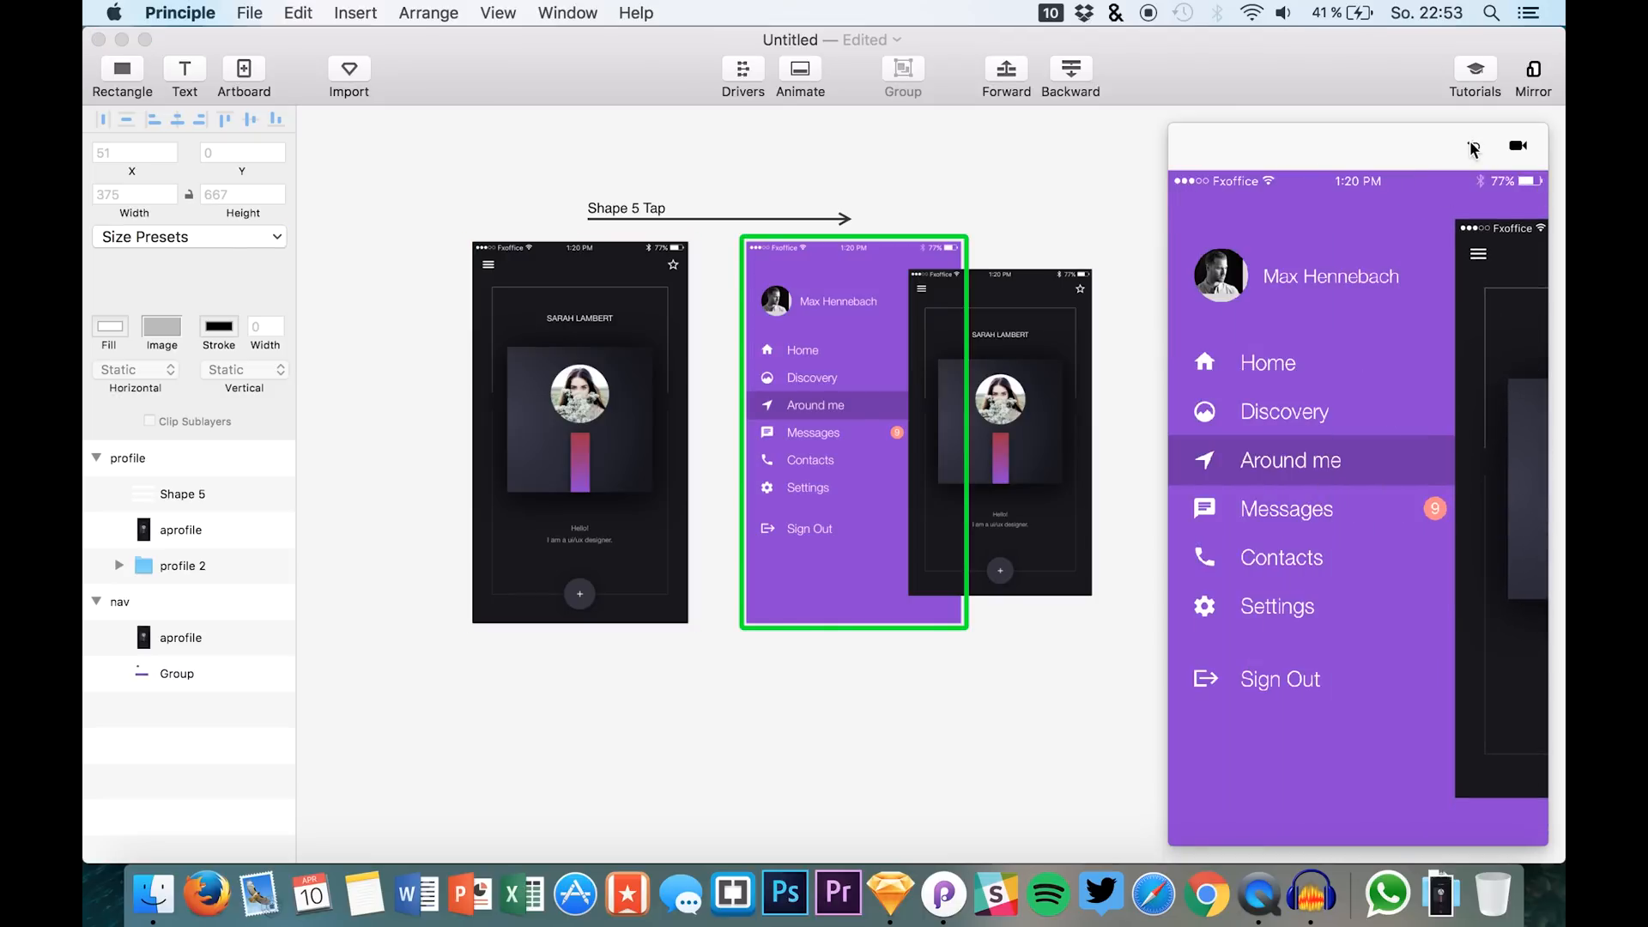
- Copy the nav menu Group into the profile artboard and set its opacity to 0%
{"action": "left_click", "coordinate": [1472, 145]}
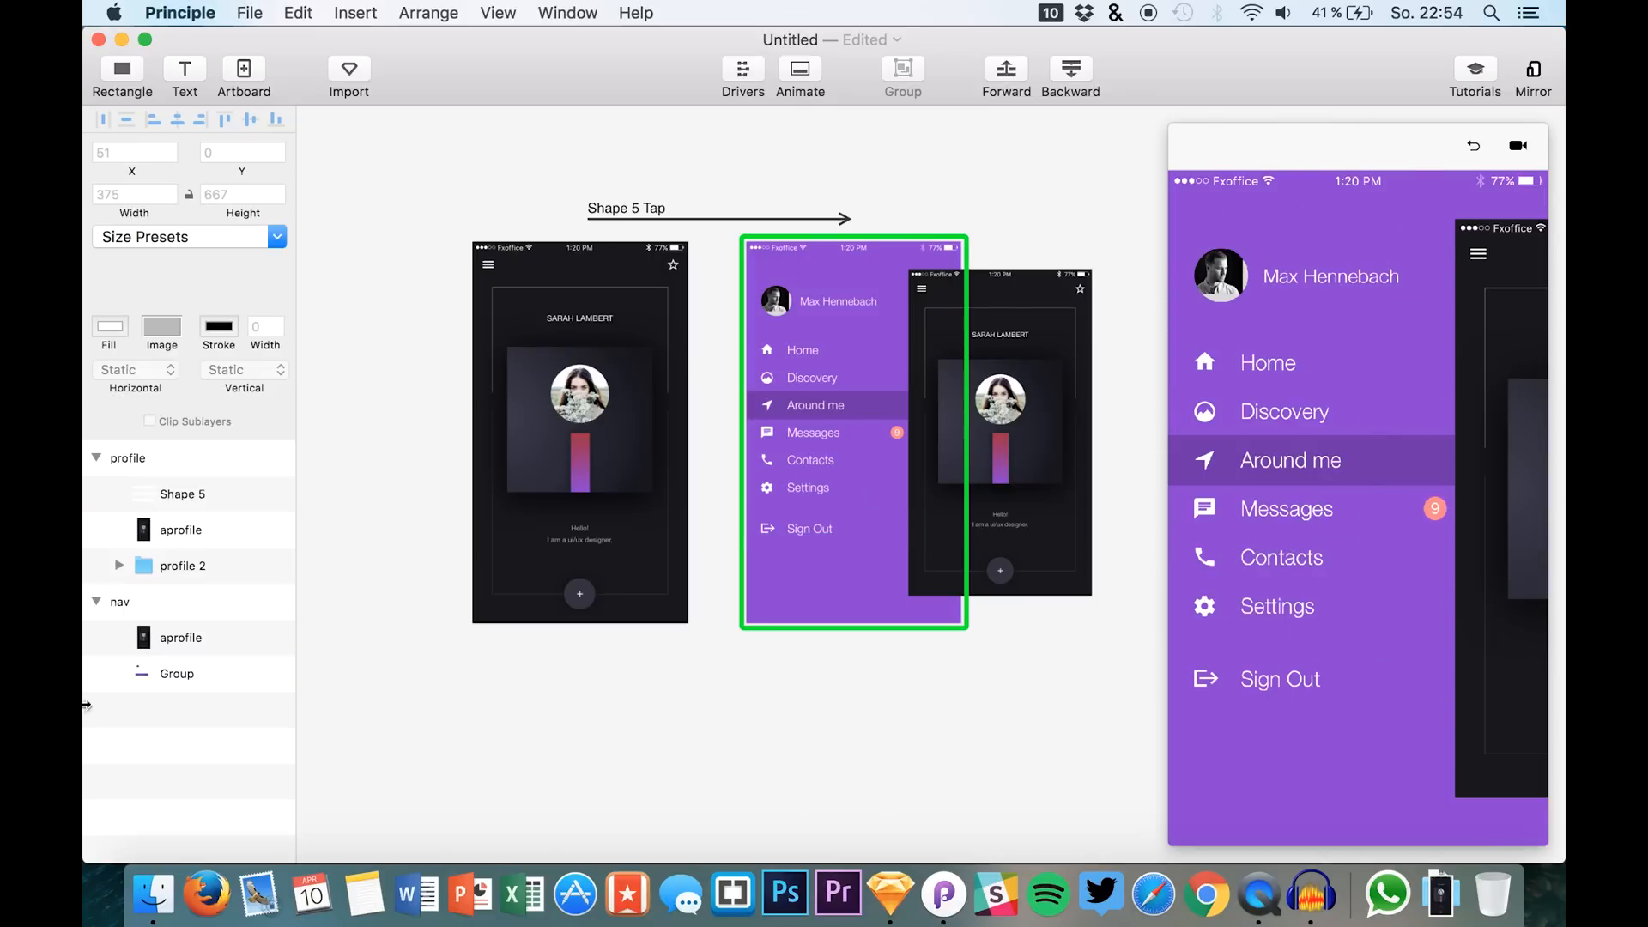
{"action": "left_click", "coordinate": [177, 674]}
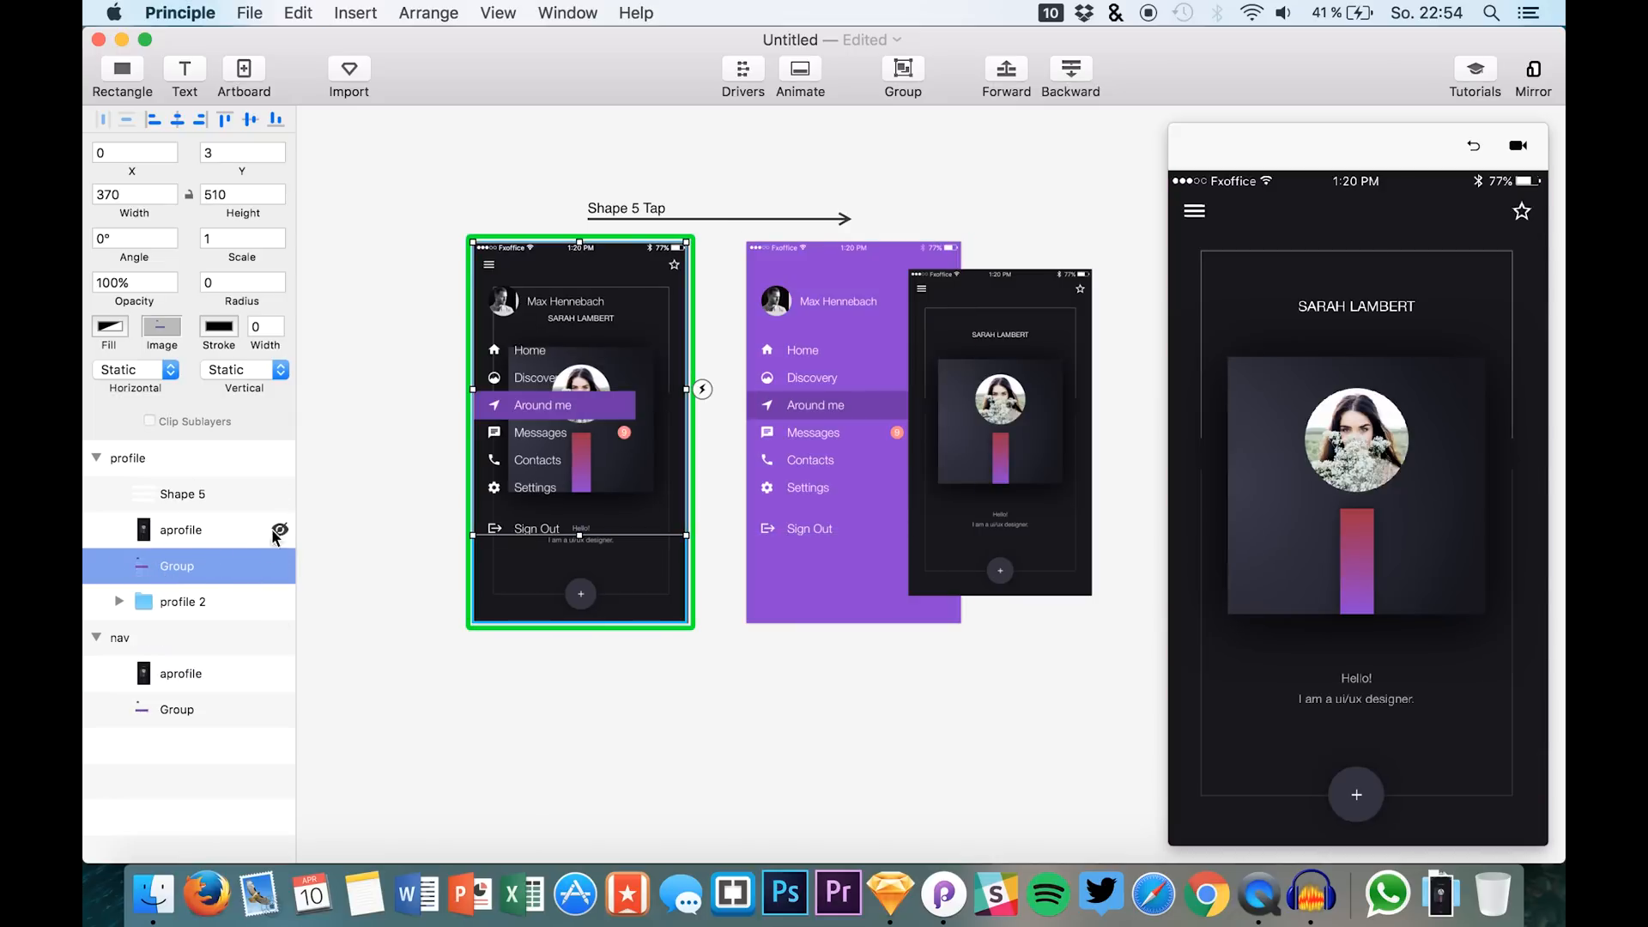
{"action": "mouse_move", "coordinate": [280, 529]}
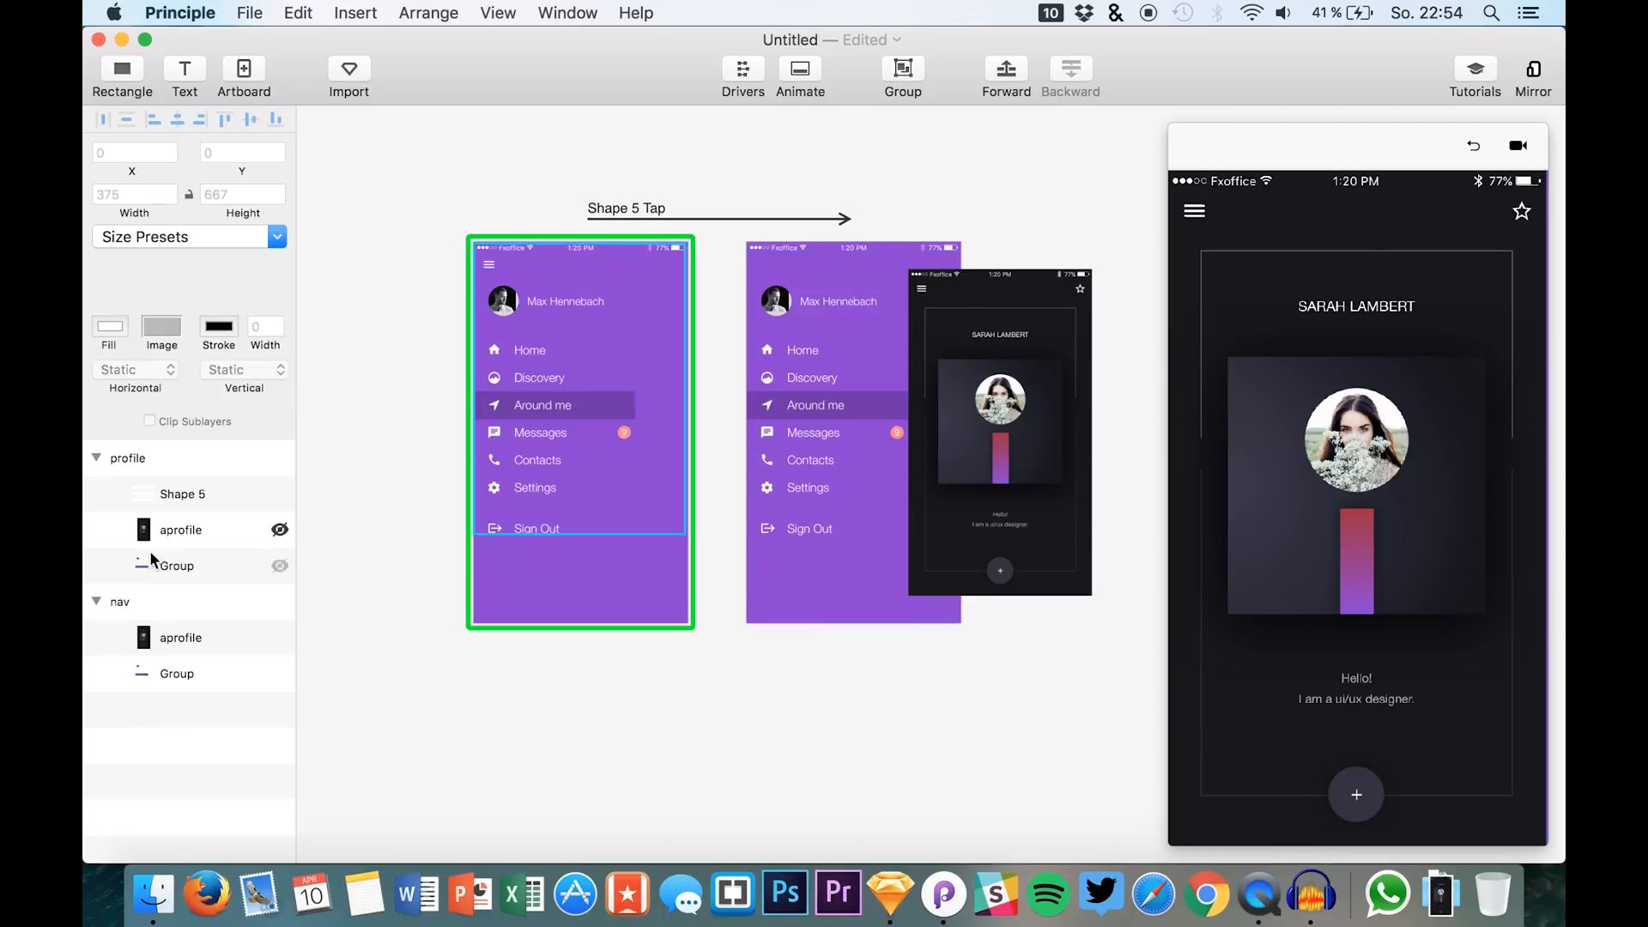
{"action": "left_click", "coordinate": [175, 565]}
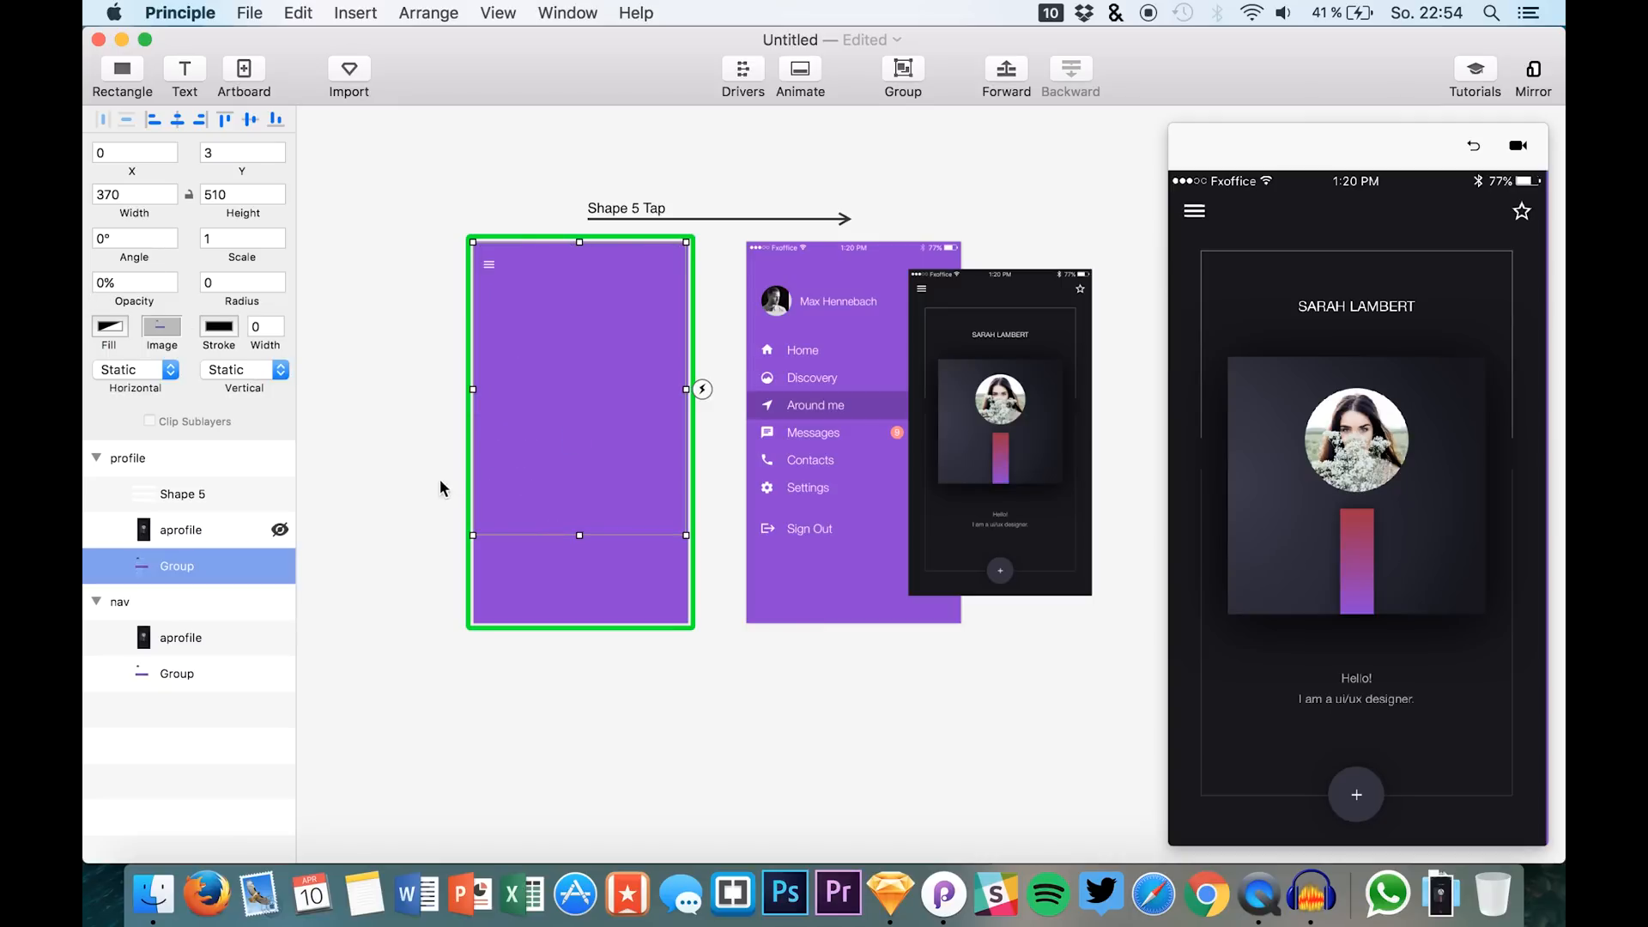
{"action": "mouse_move", "coordinate": [685, 429]}
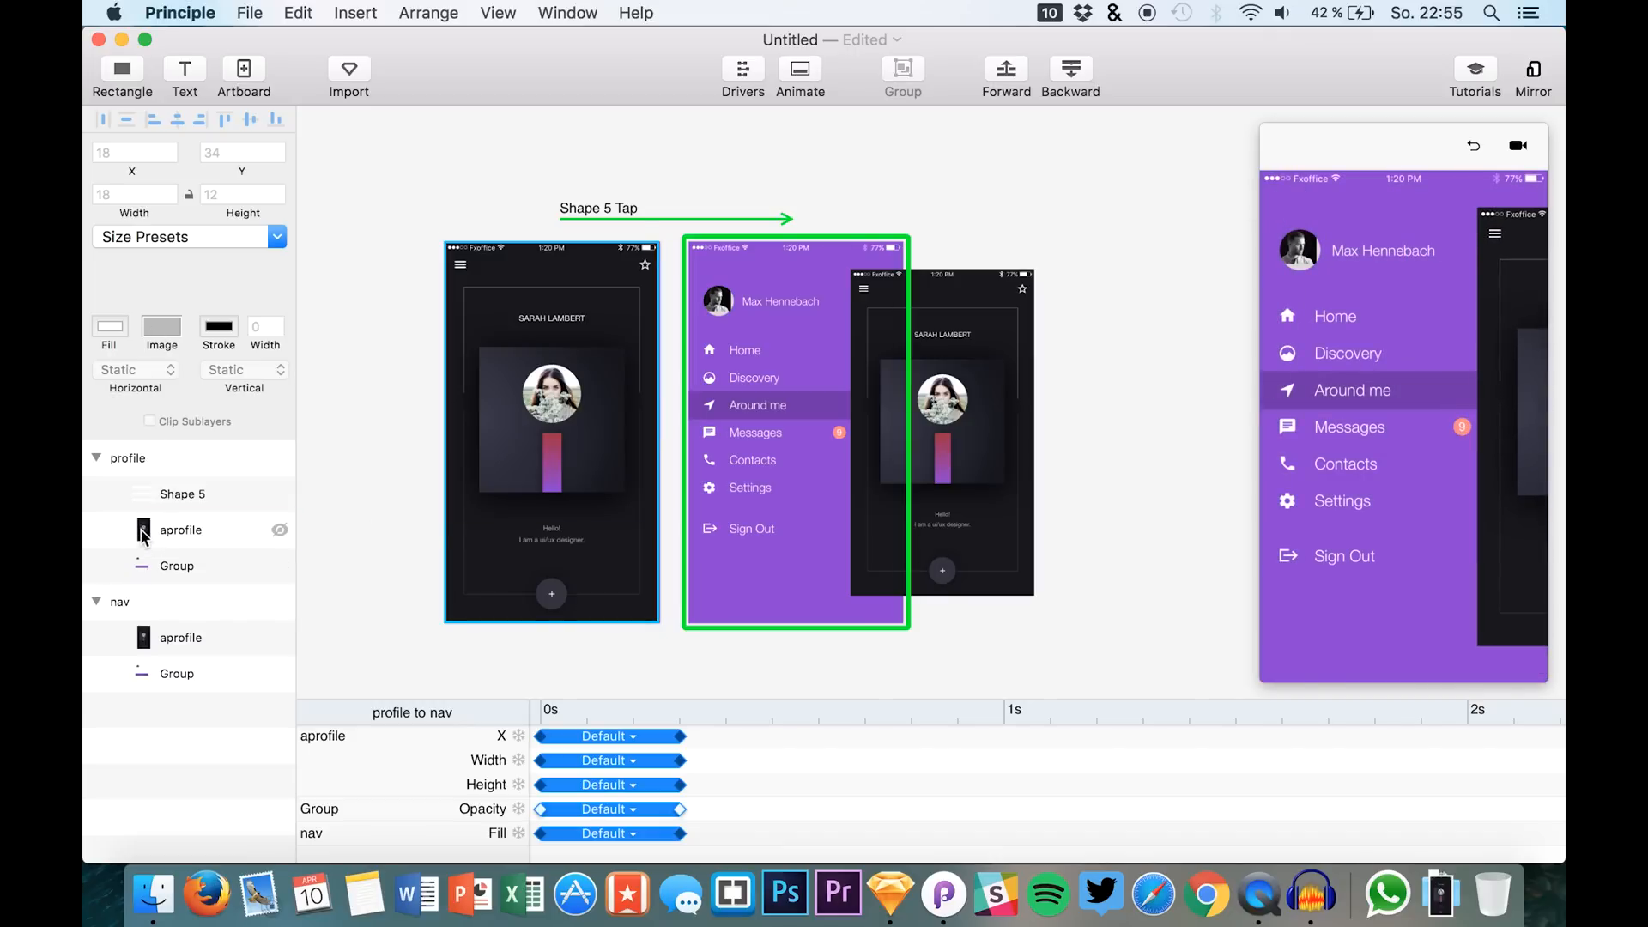
- Set the profile card group's opacity back to 100%
{"action": "left_click", "coordinate": [175, 566]}
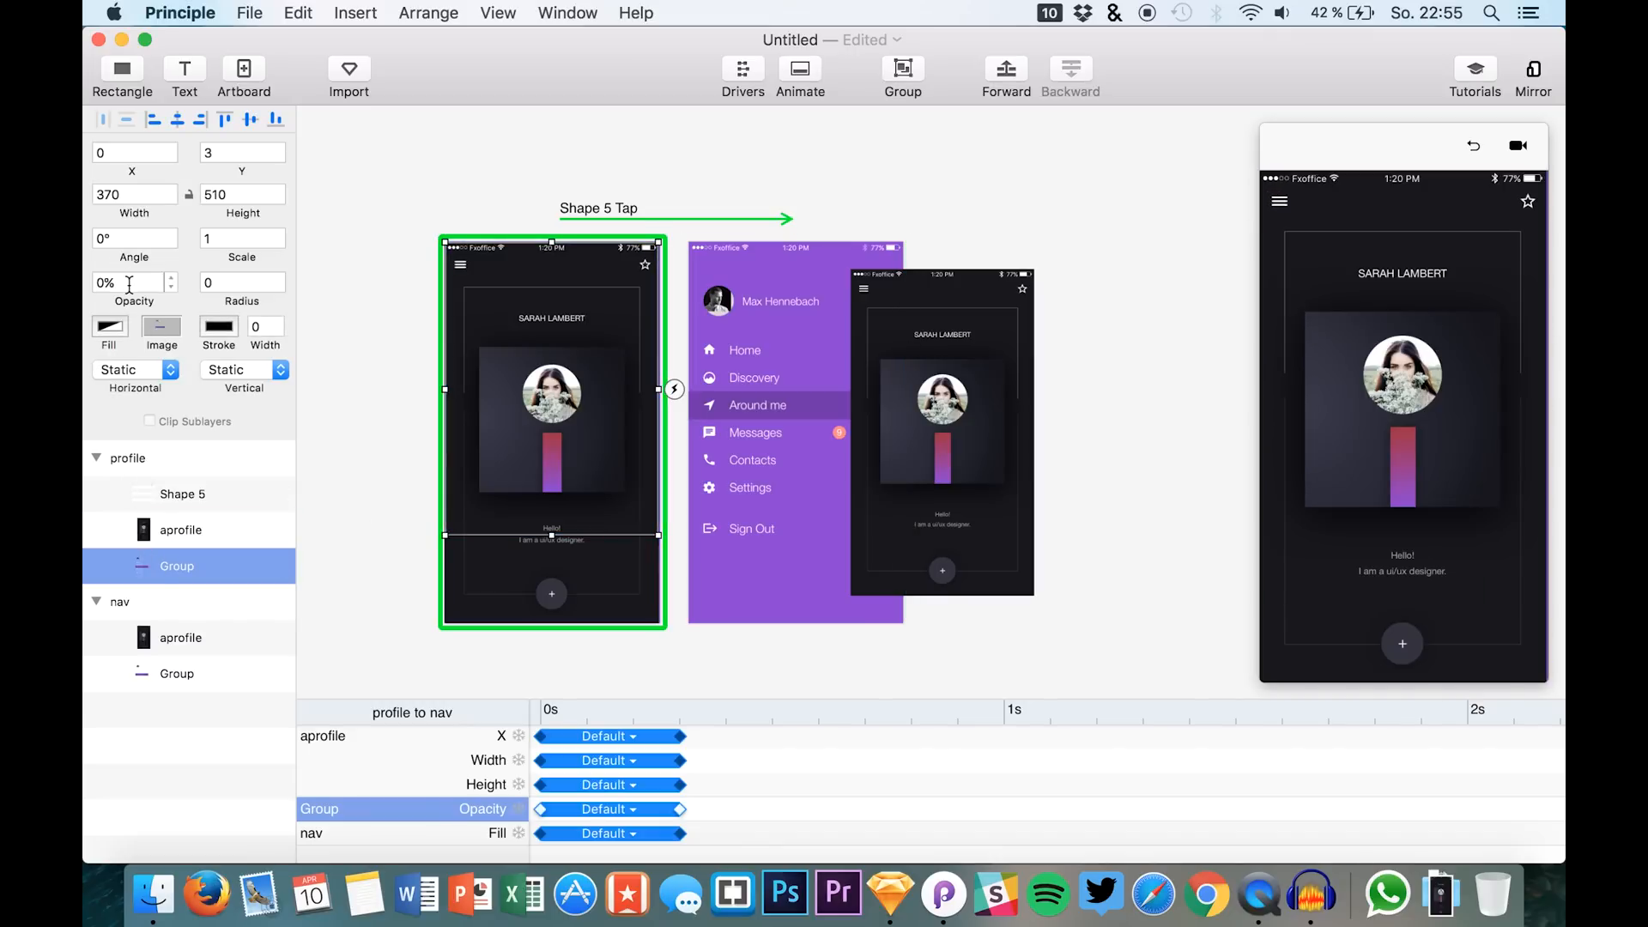
{"action": "type", "text": "100"}
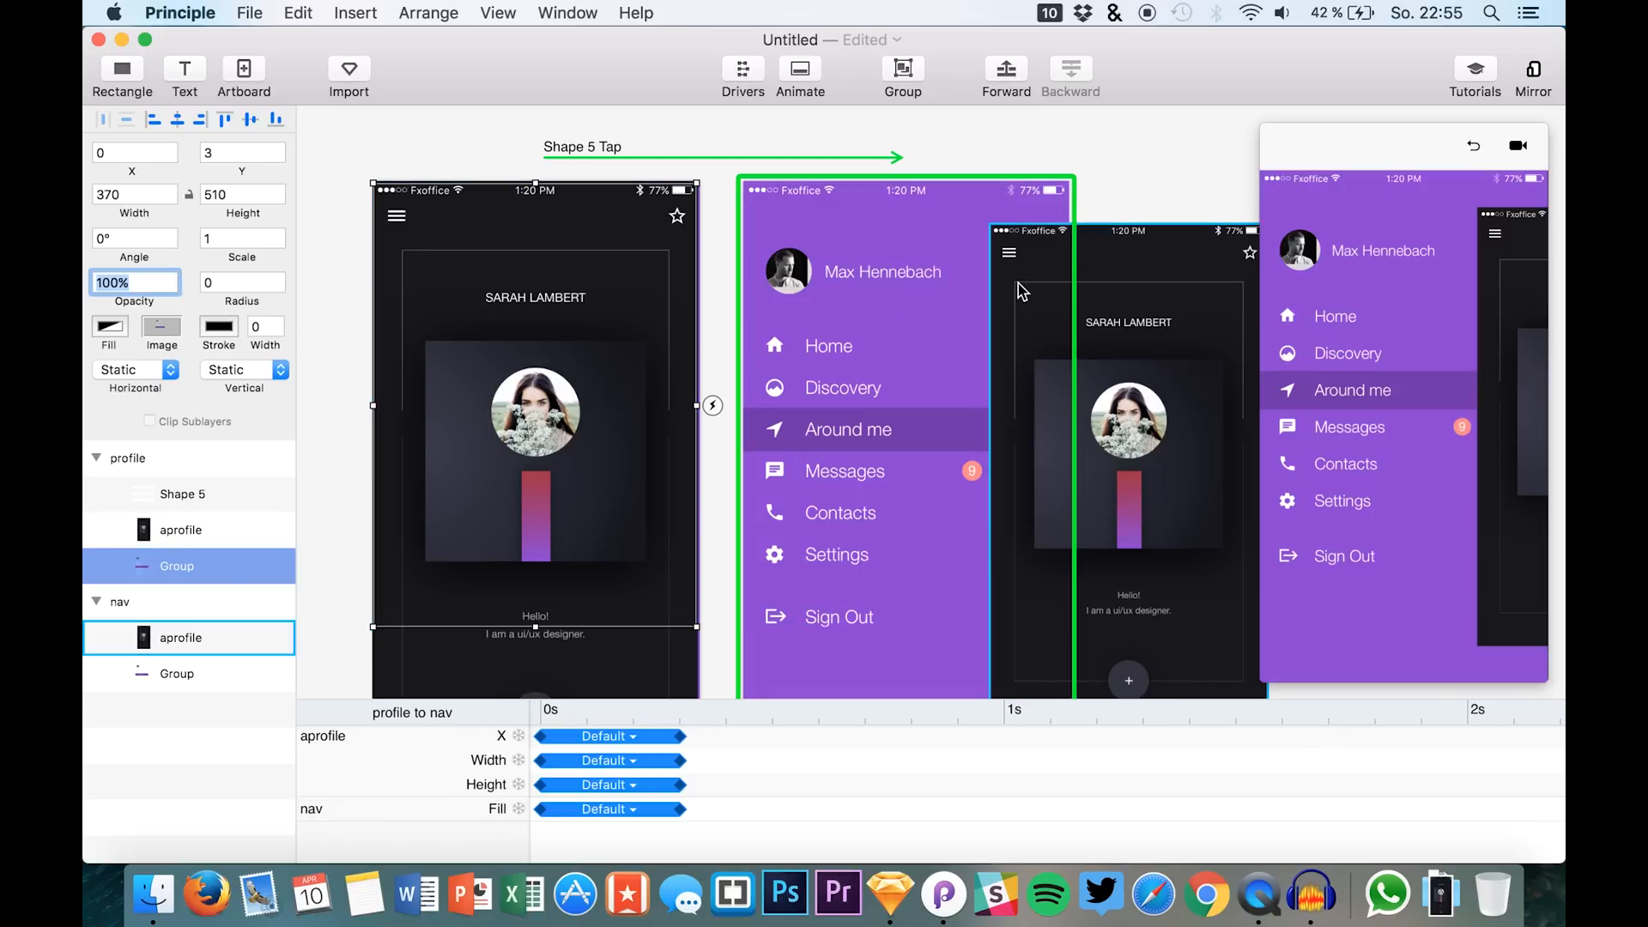
{"action": "mouse_move", "coordinate": [1010, 258]}
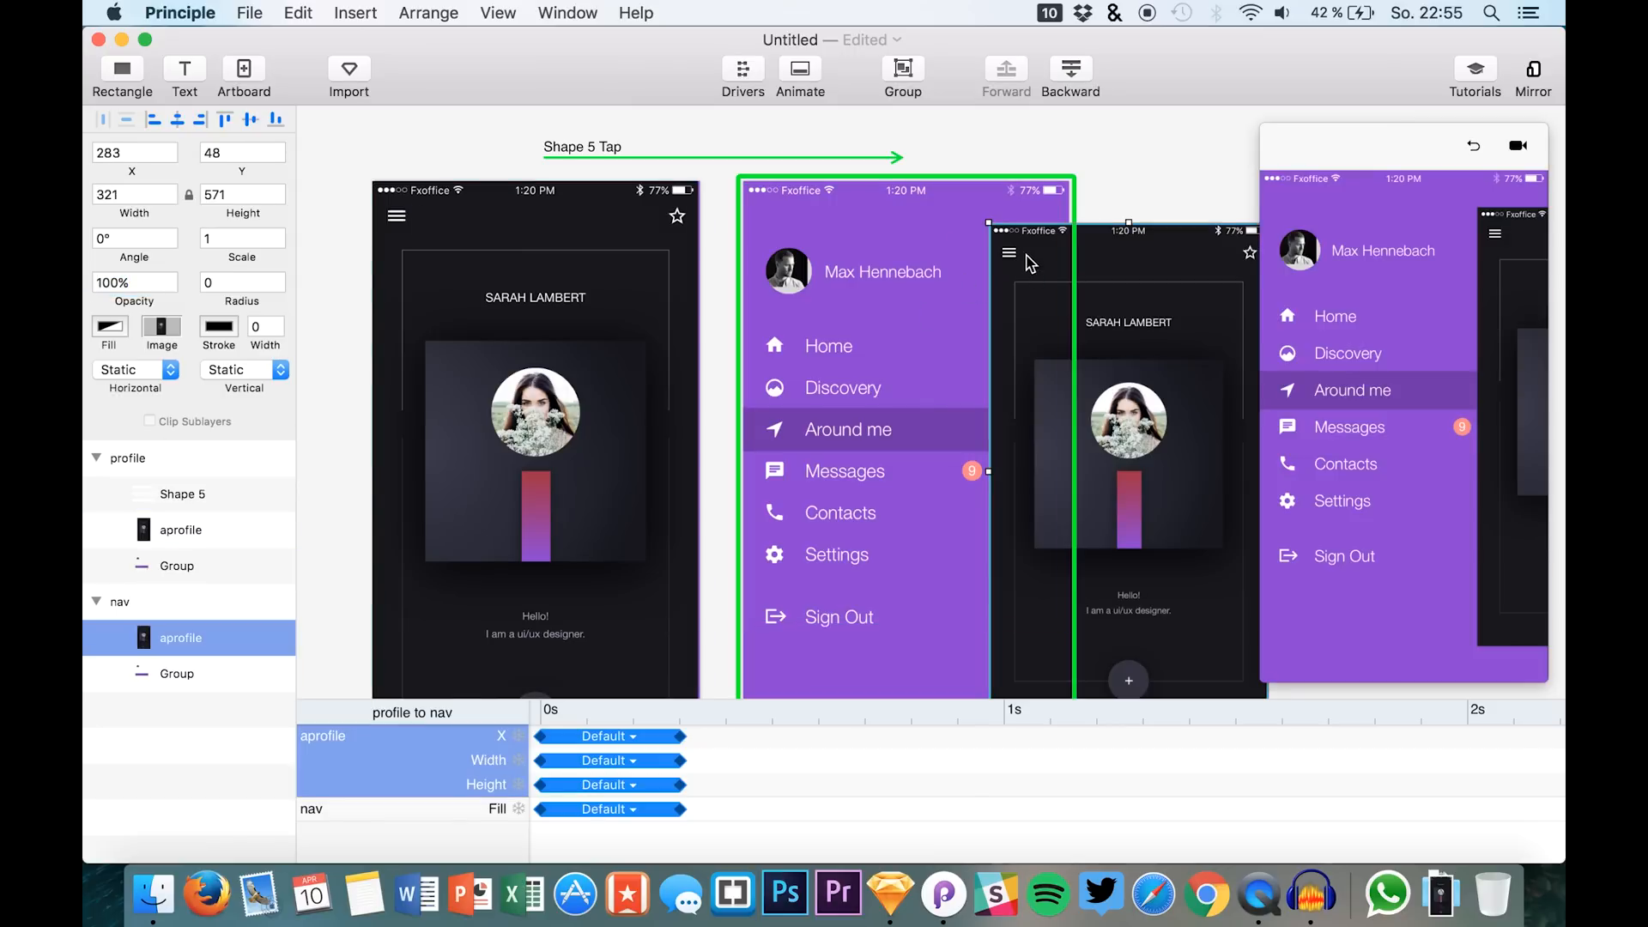
{"action": "mouse_move", "coordinate": [1011, 259]}
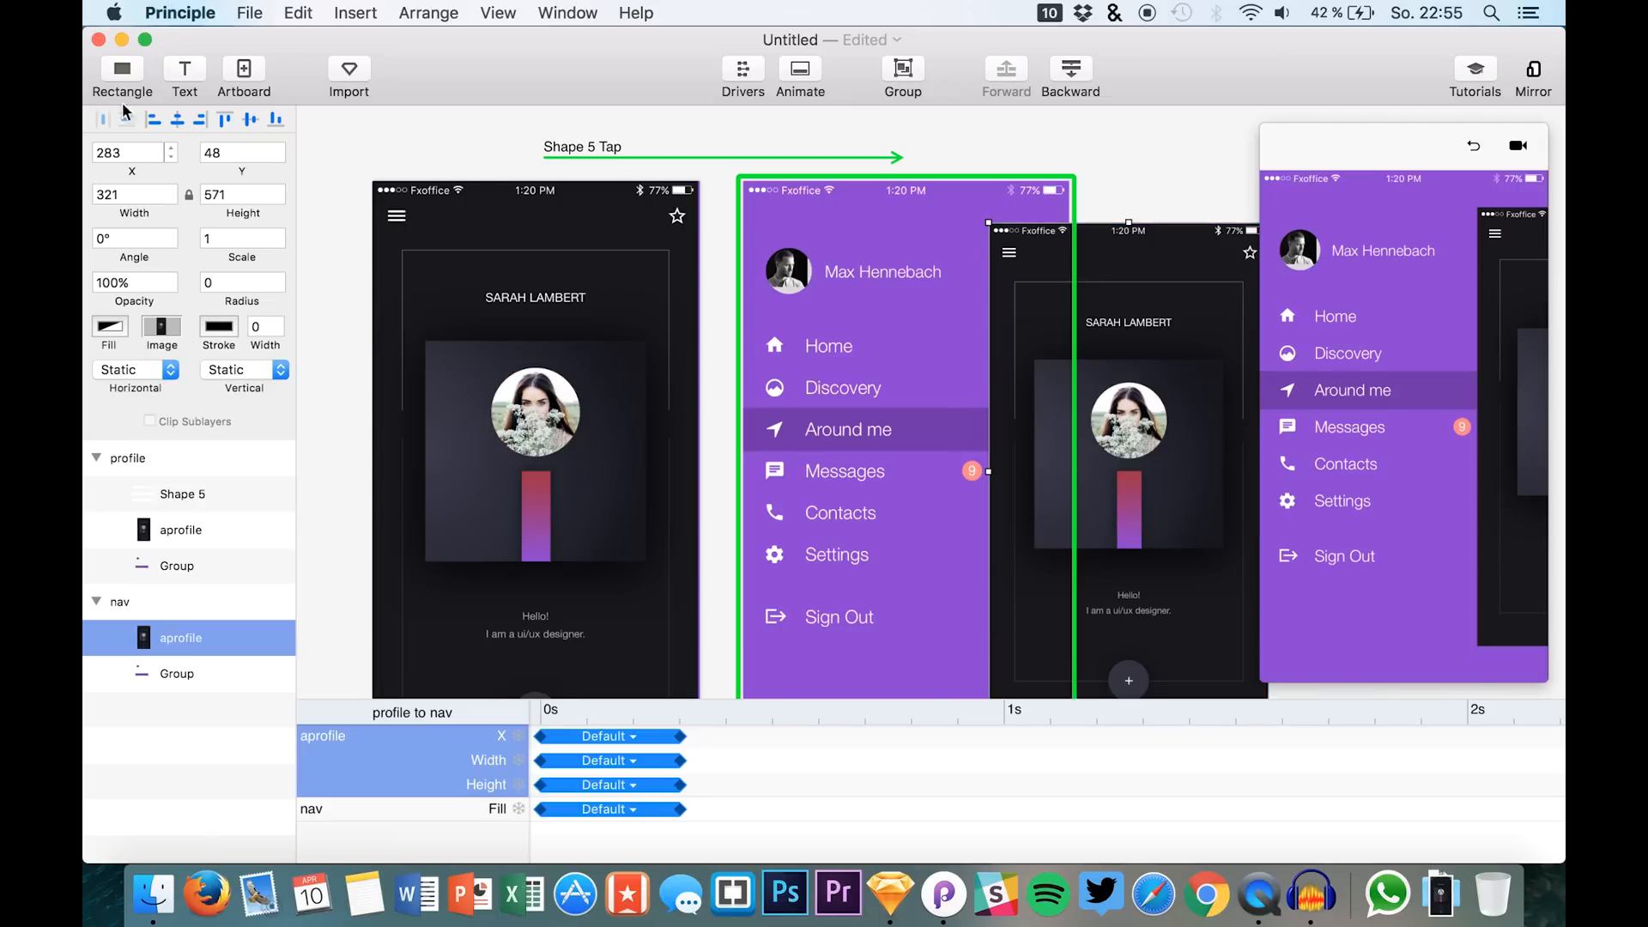
{"action": "mouse_move", "coordinate": [1009, 276]}
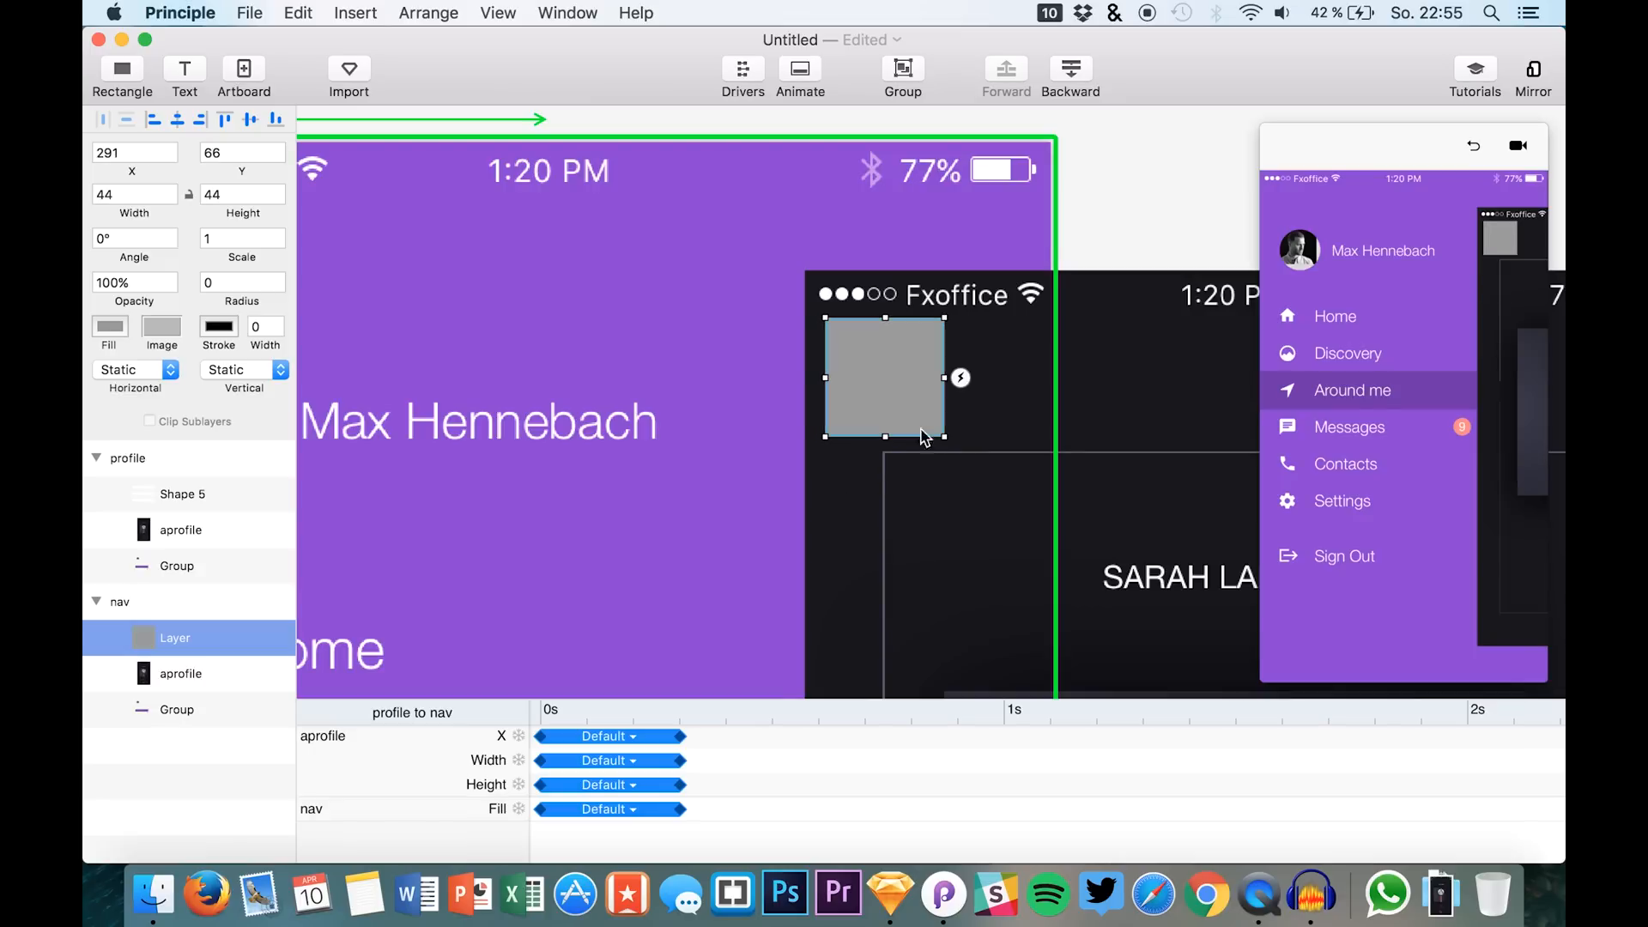
- Shrink the tap-area rectangle to 29×33 over the menu icon, fill #18181D at 1% opacity
{"action": "left_click_drag", "start_coordinate": [941, 436], "coordinate": [906, 411]}
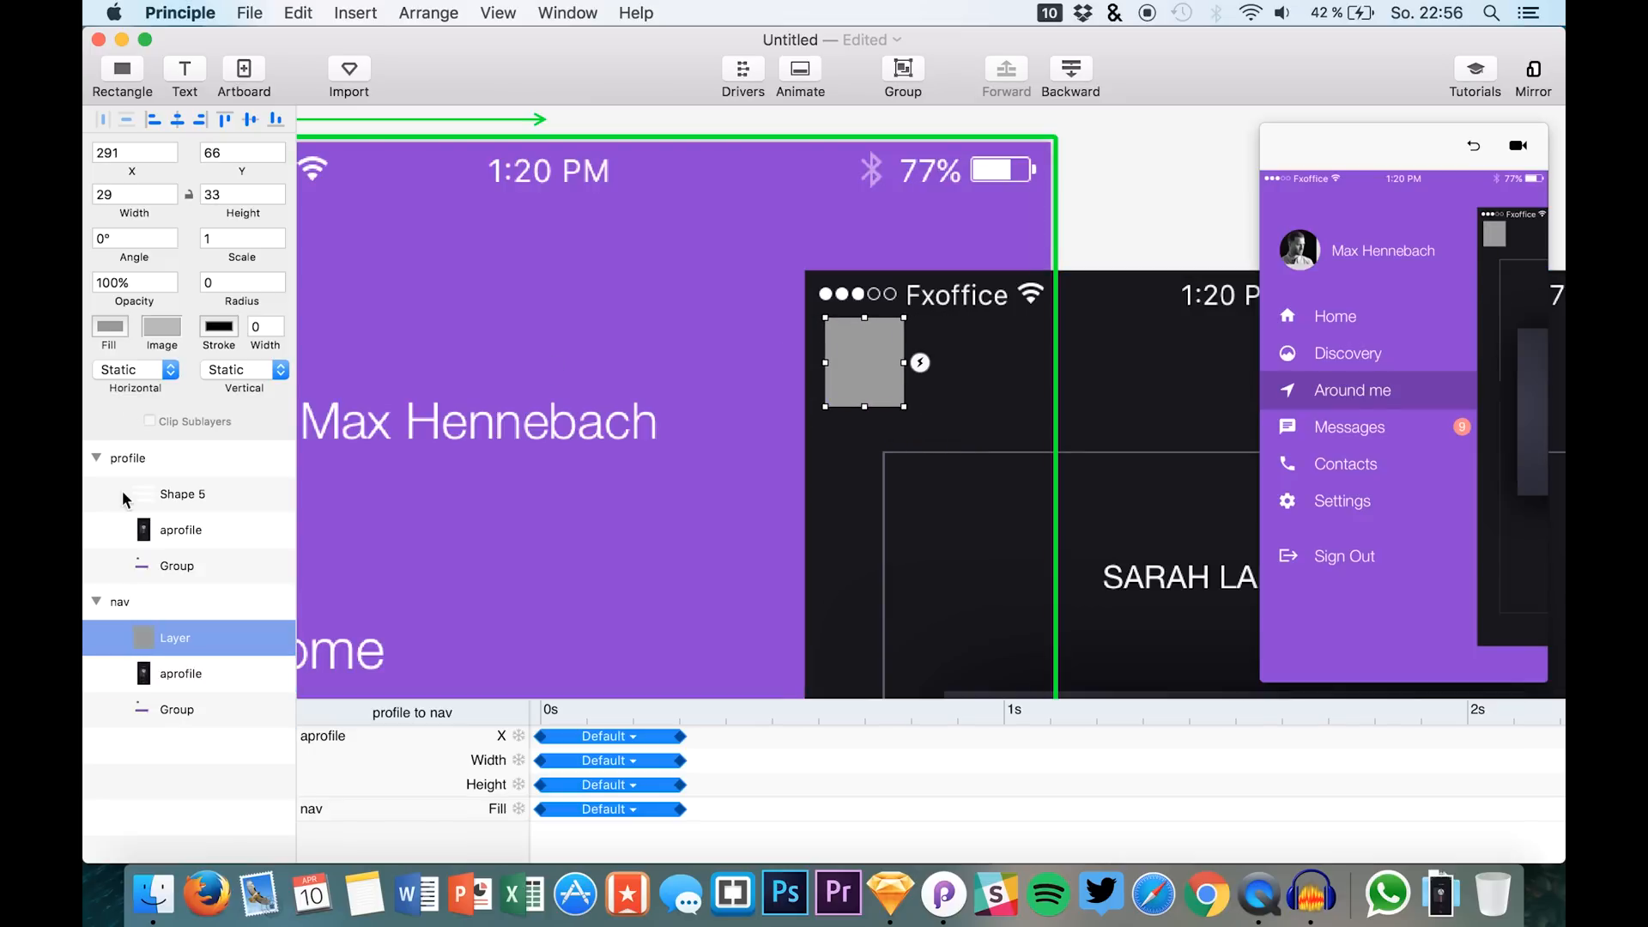
{"action": "left_click", "coordinate": [109, 327]}
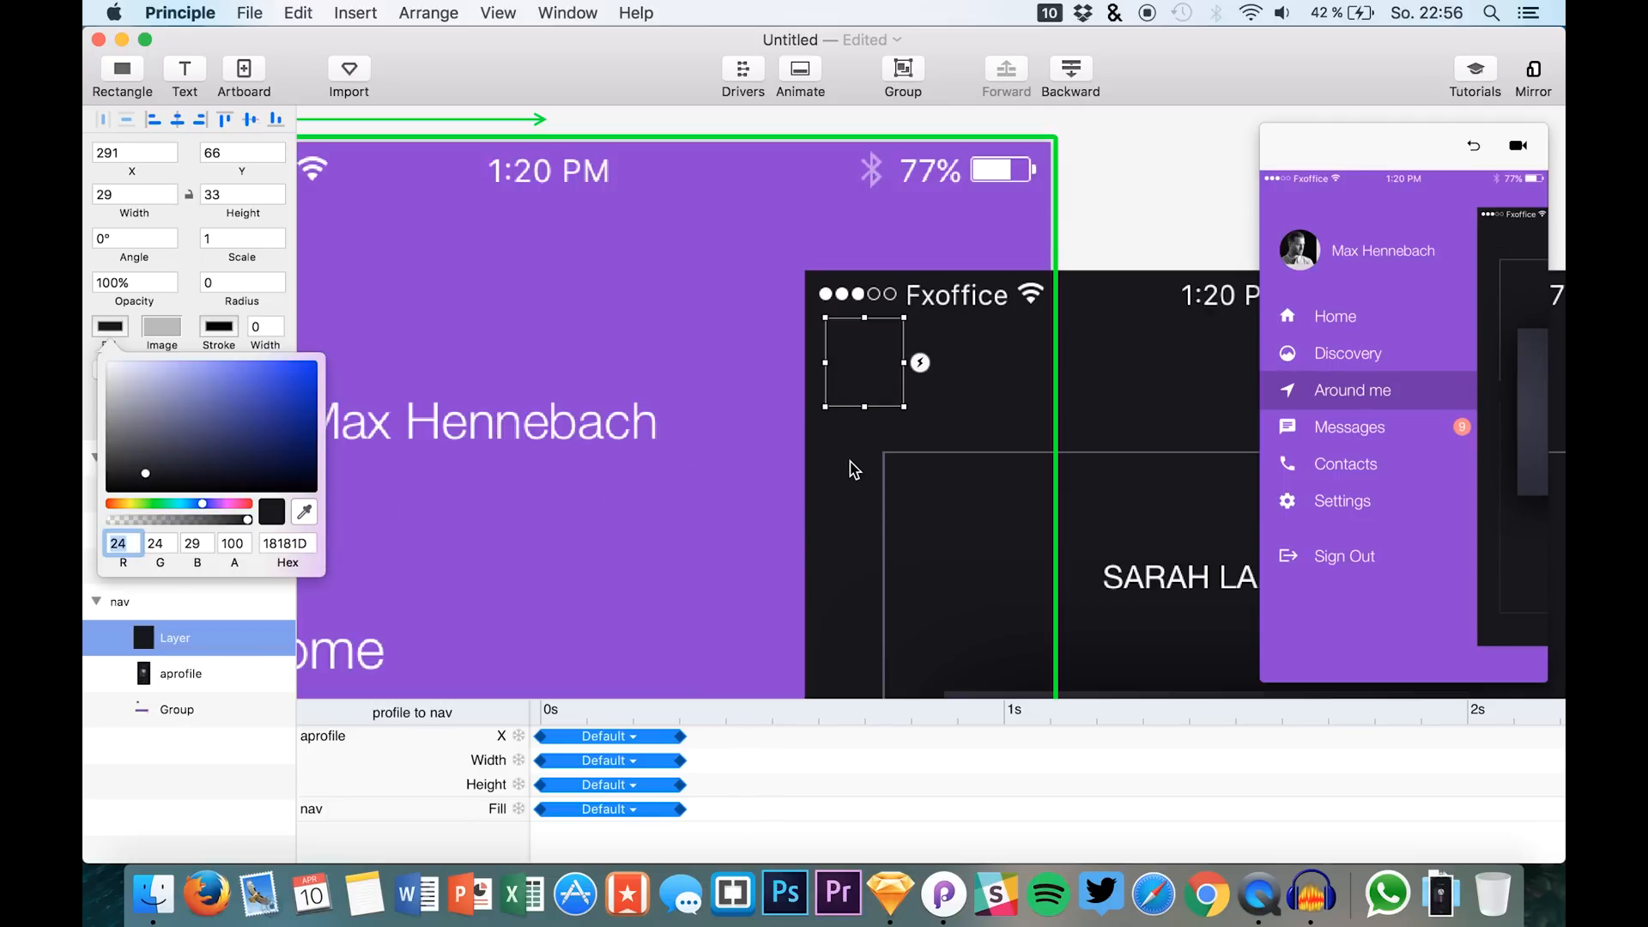
{"action": "mouse_move", "coordinate": [134, 525]}
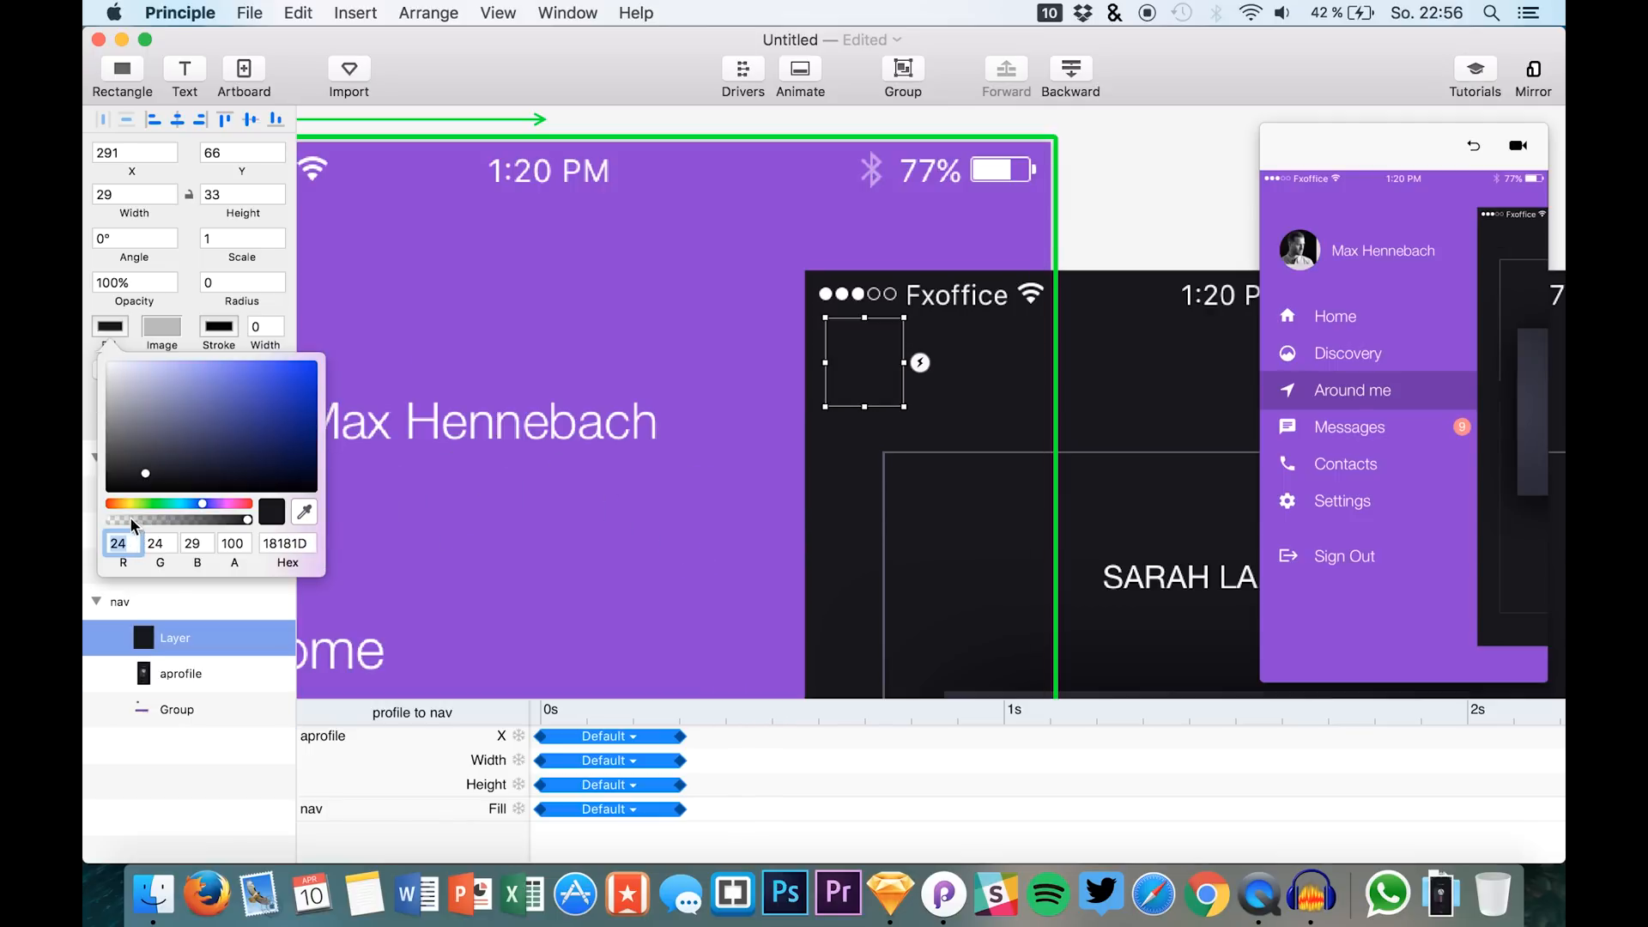
{"action": "left_click", "coordinate": [233, 542]}
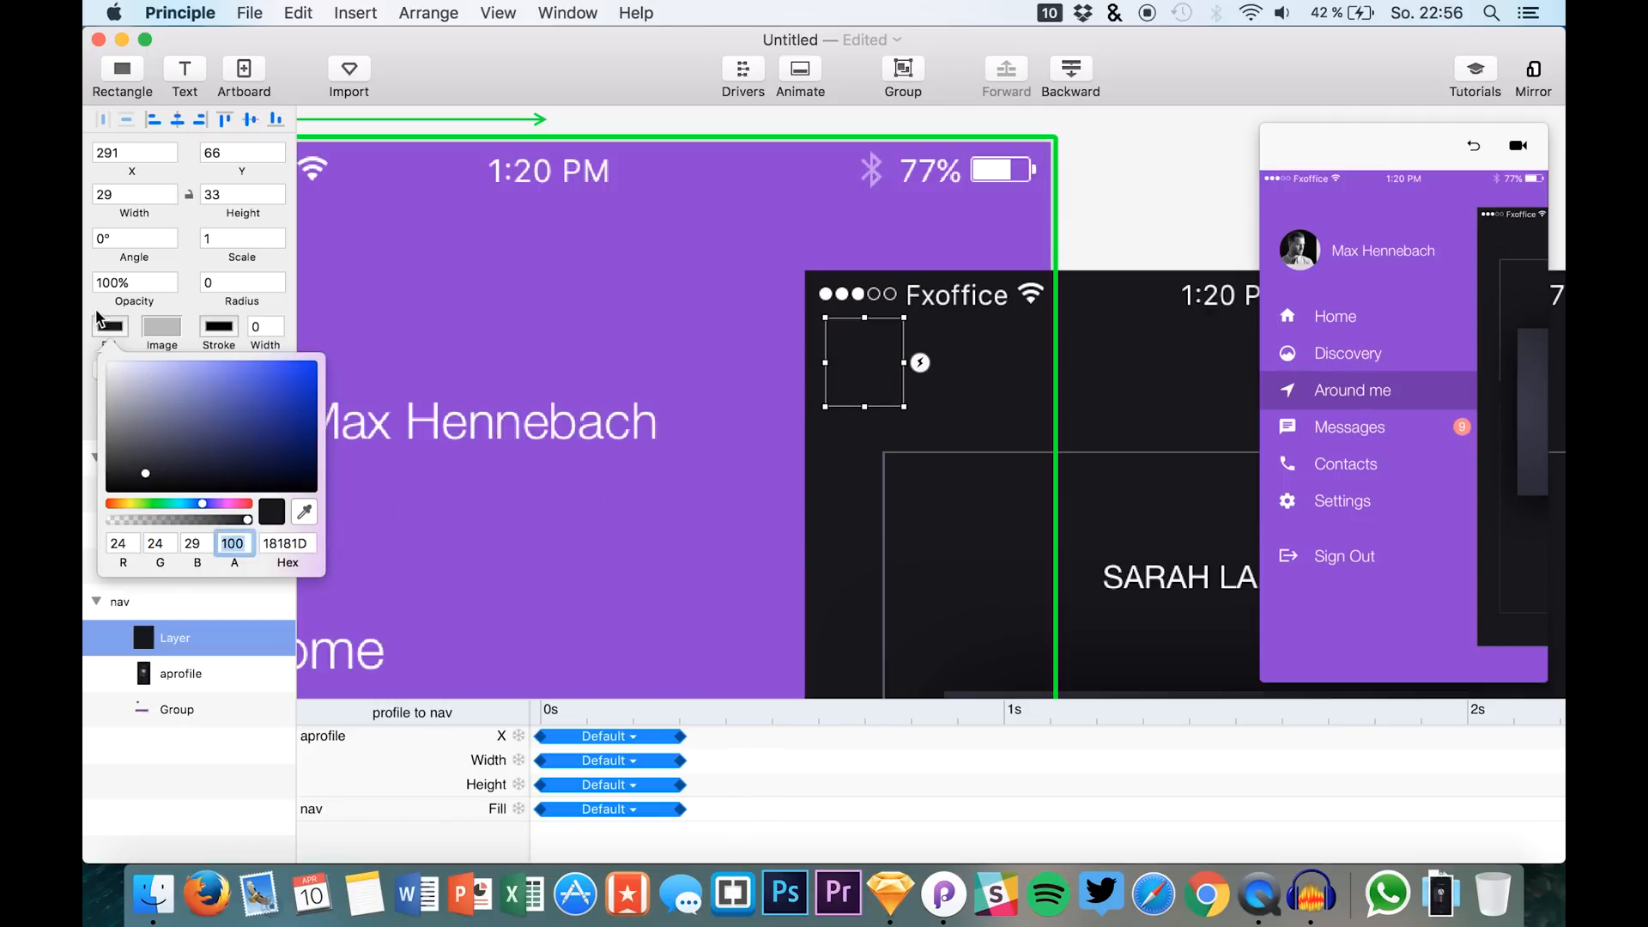
{"action": "left_click", "coordinate": [134, 281]}
{"action": "type", "text": "1"}
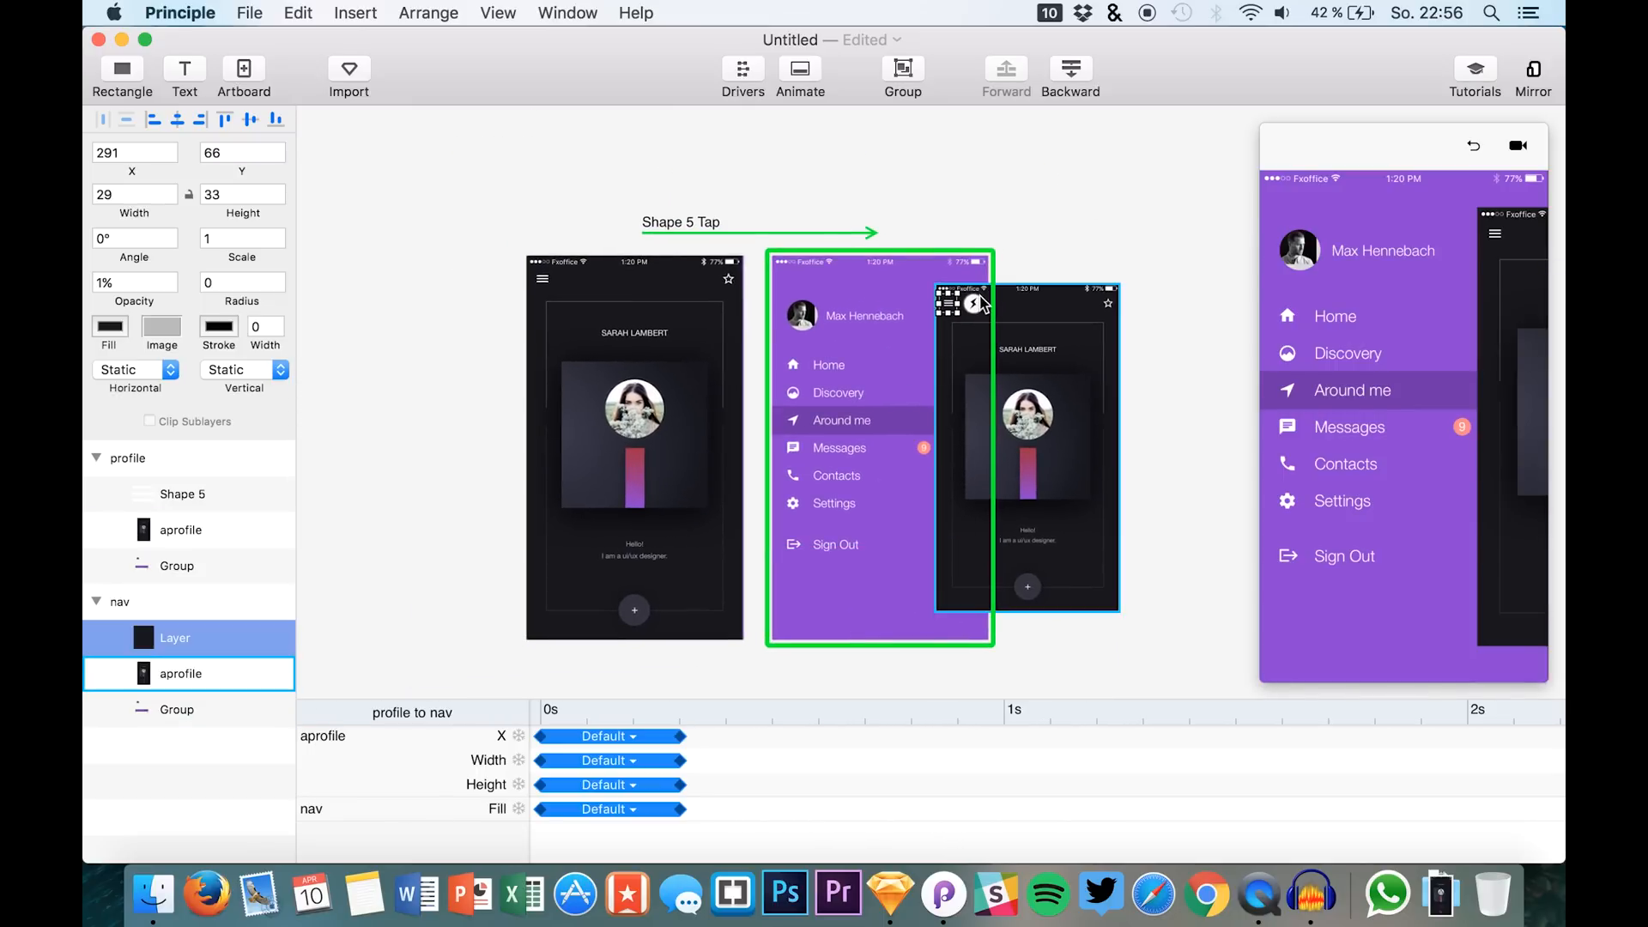
- Link the hidden tap area to the profile artboard with a Tap transition and test it in preview
{"action": "left_click", "coordinate": [980, 303]}
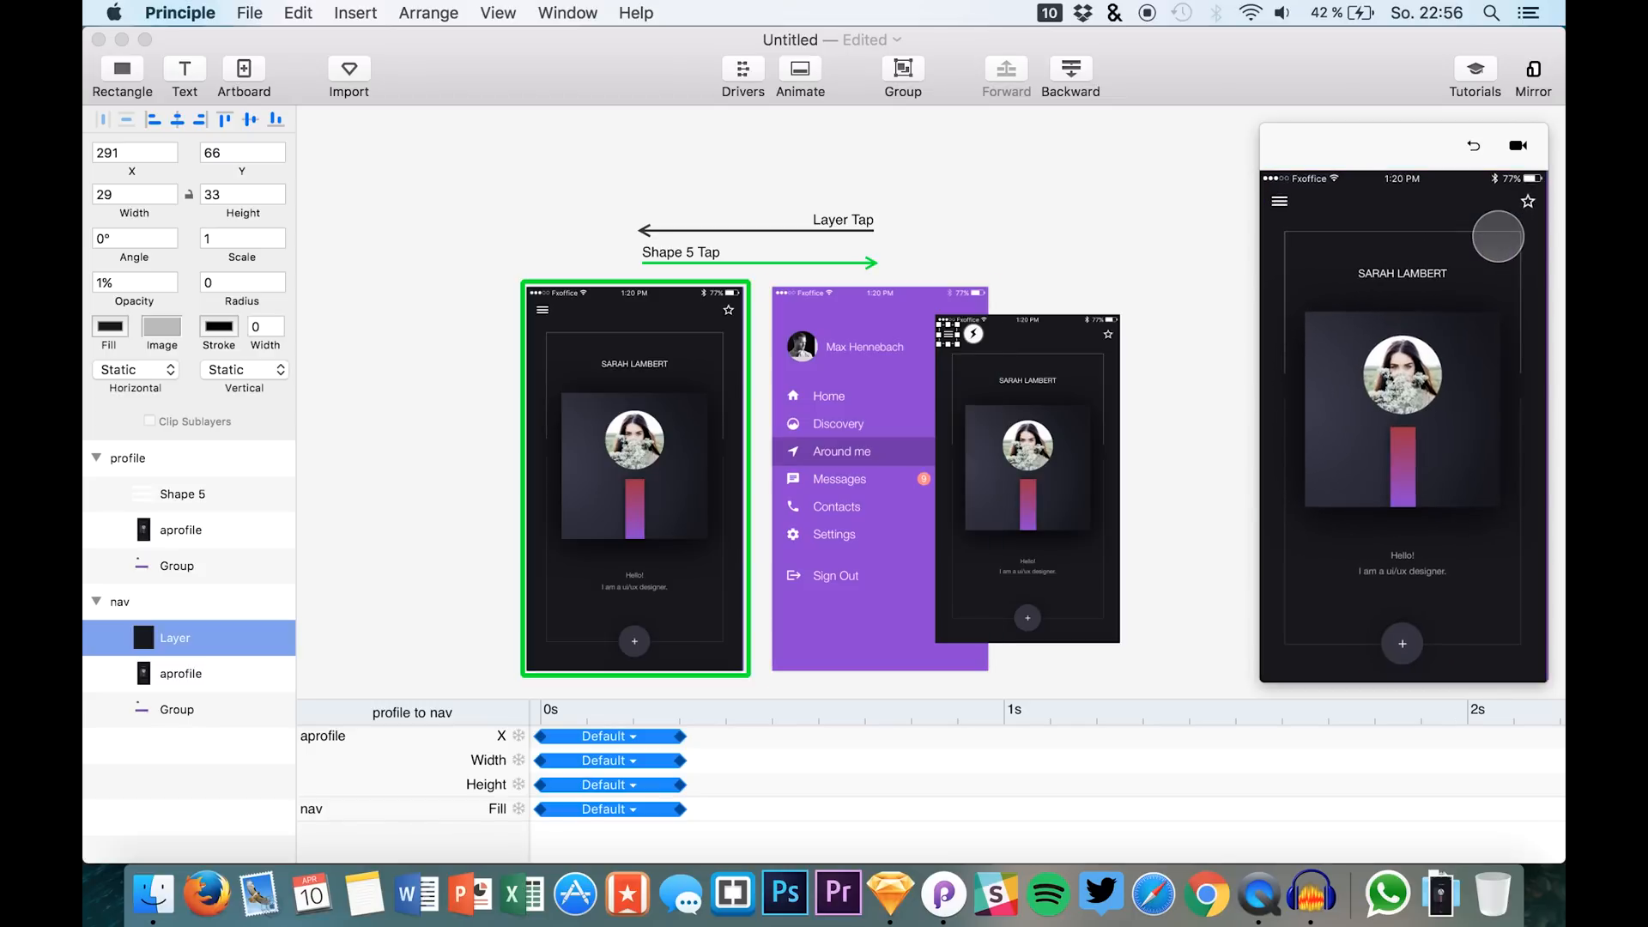
{"action": "left_click", "coordinate": [179, 529]}
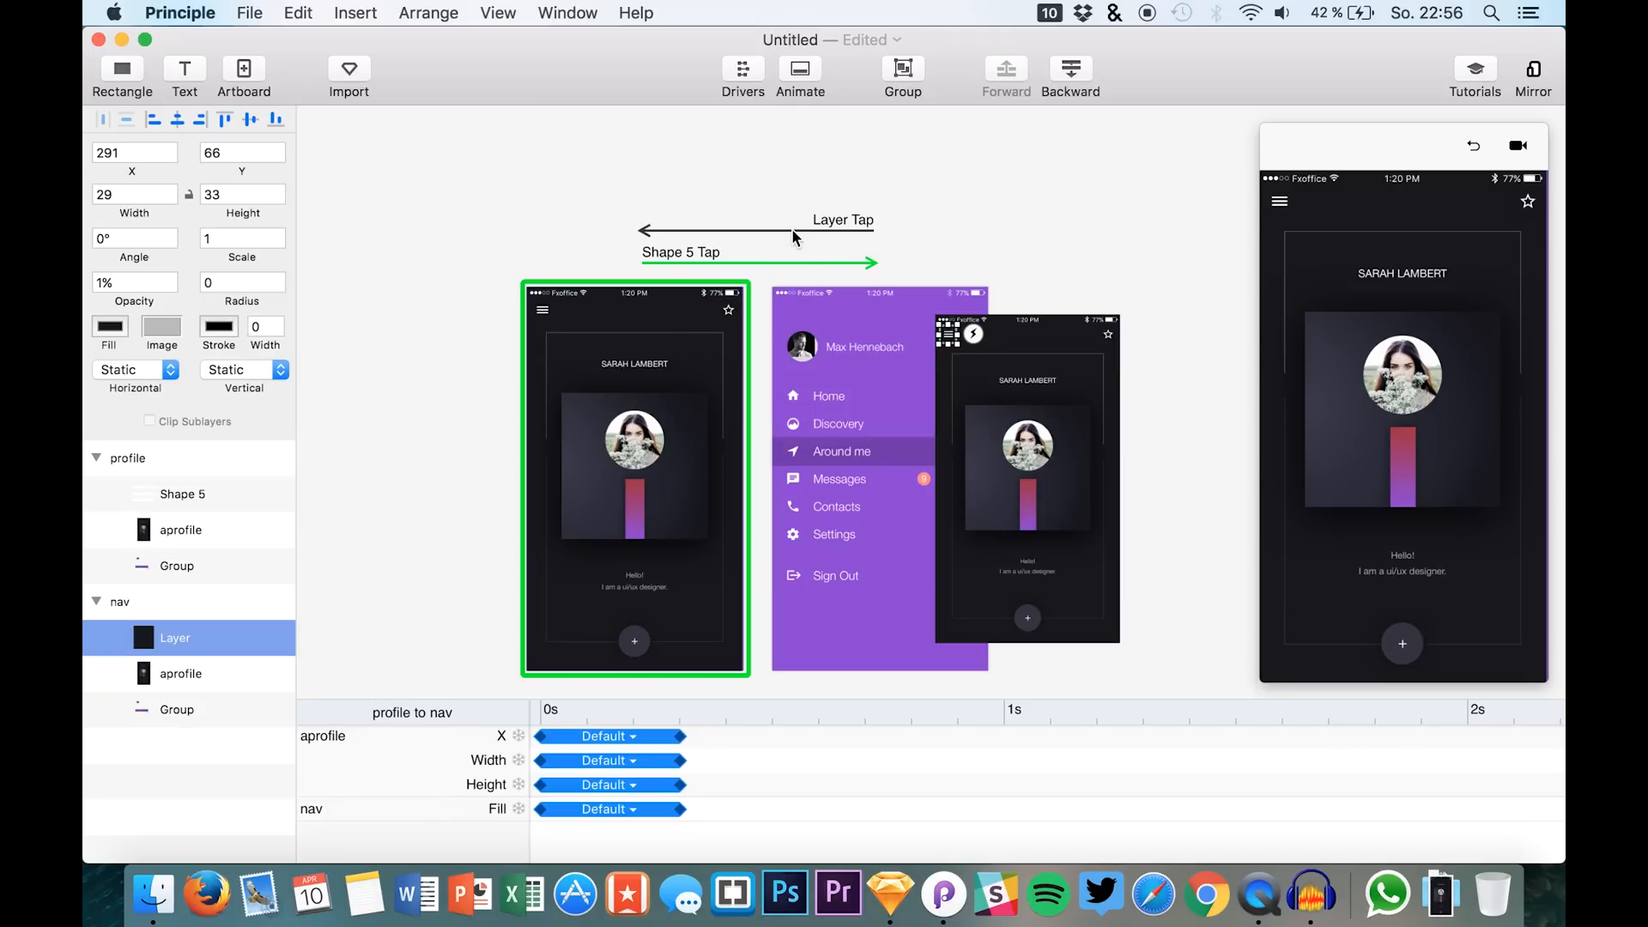
{"action": "left_click", "coordinate": [182, 494]}
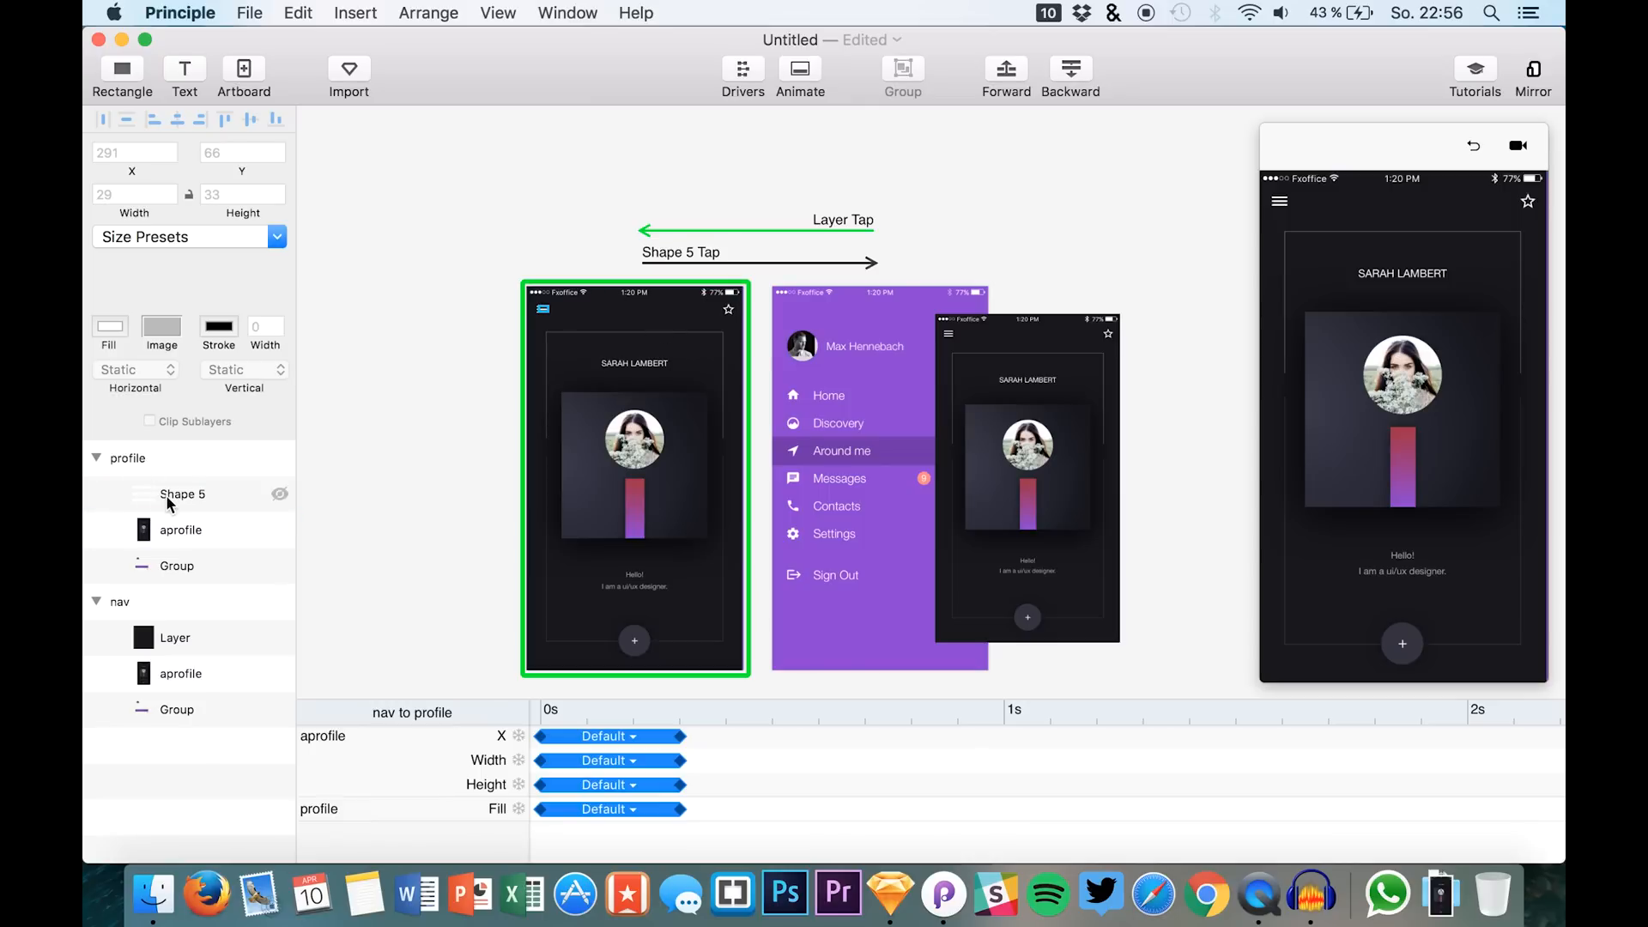
- Copy the menu icon (Shape 5) into the nav artboard at 0% opacity and restart the preview
{"action": "left_click", "coordinate": [182, 494]}
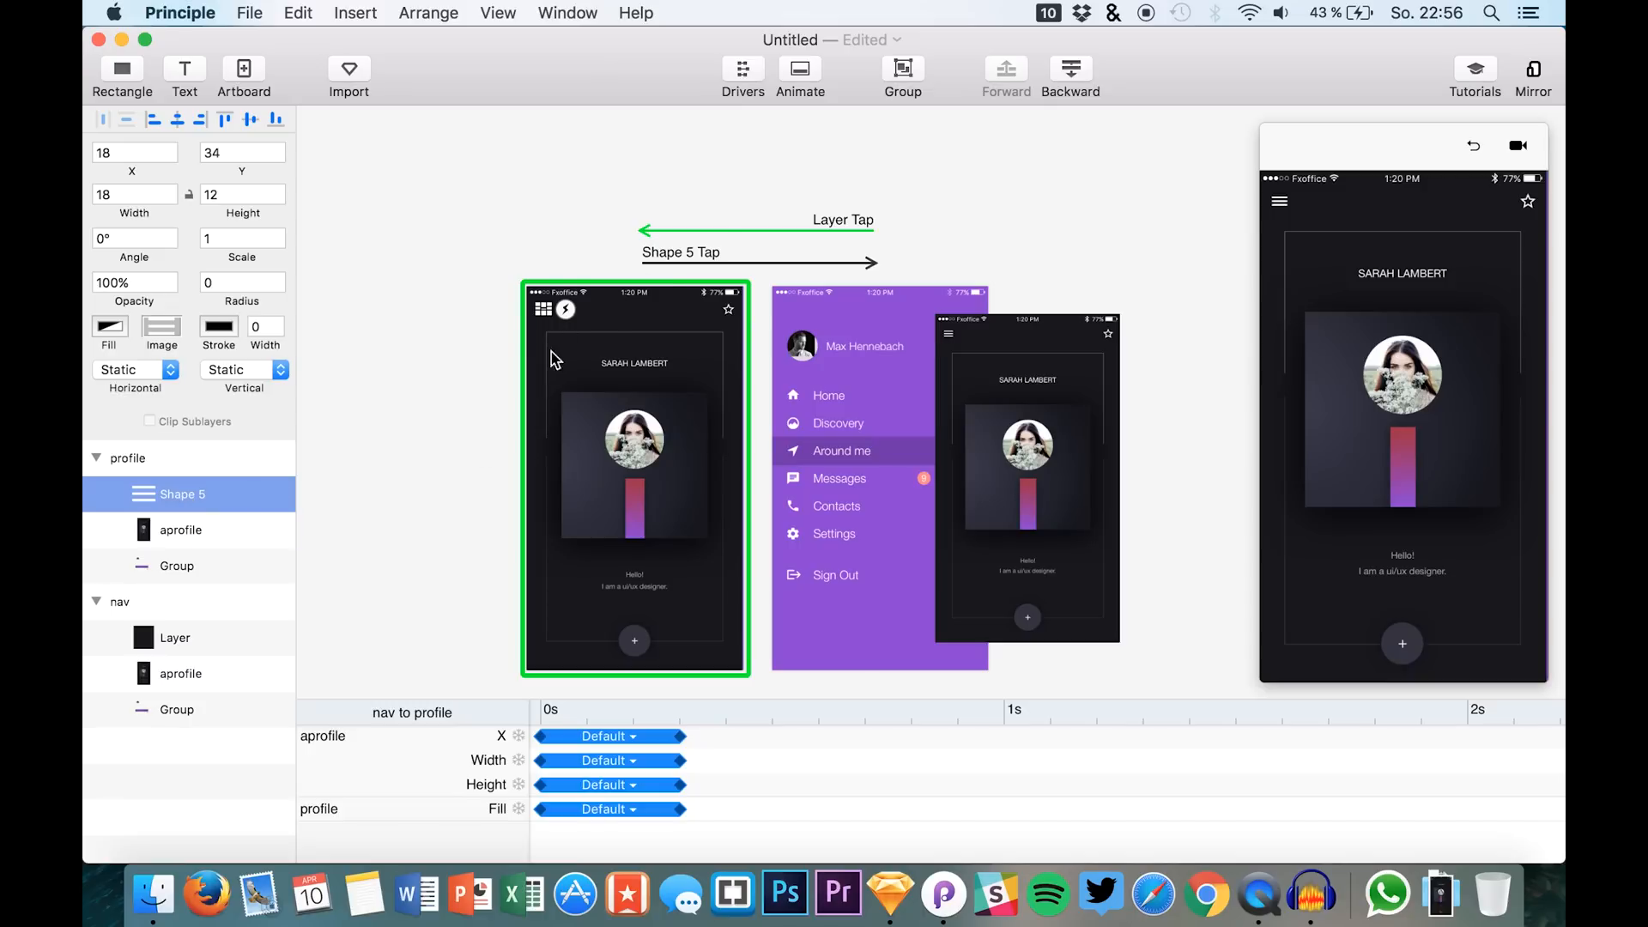
{"action": "mouse_move", "coordinate": [1275, 187]}
{"action": "type", "text": "0"}
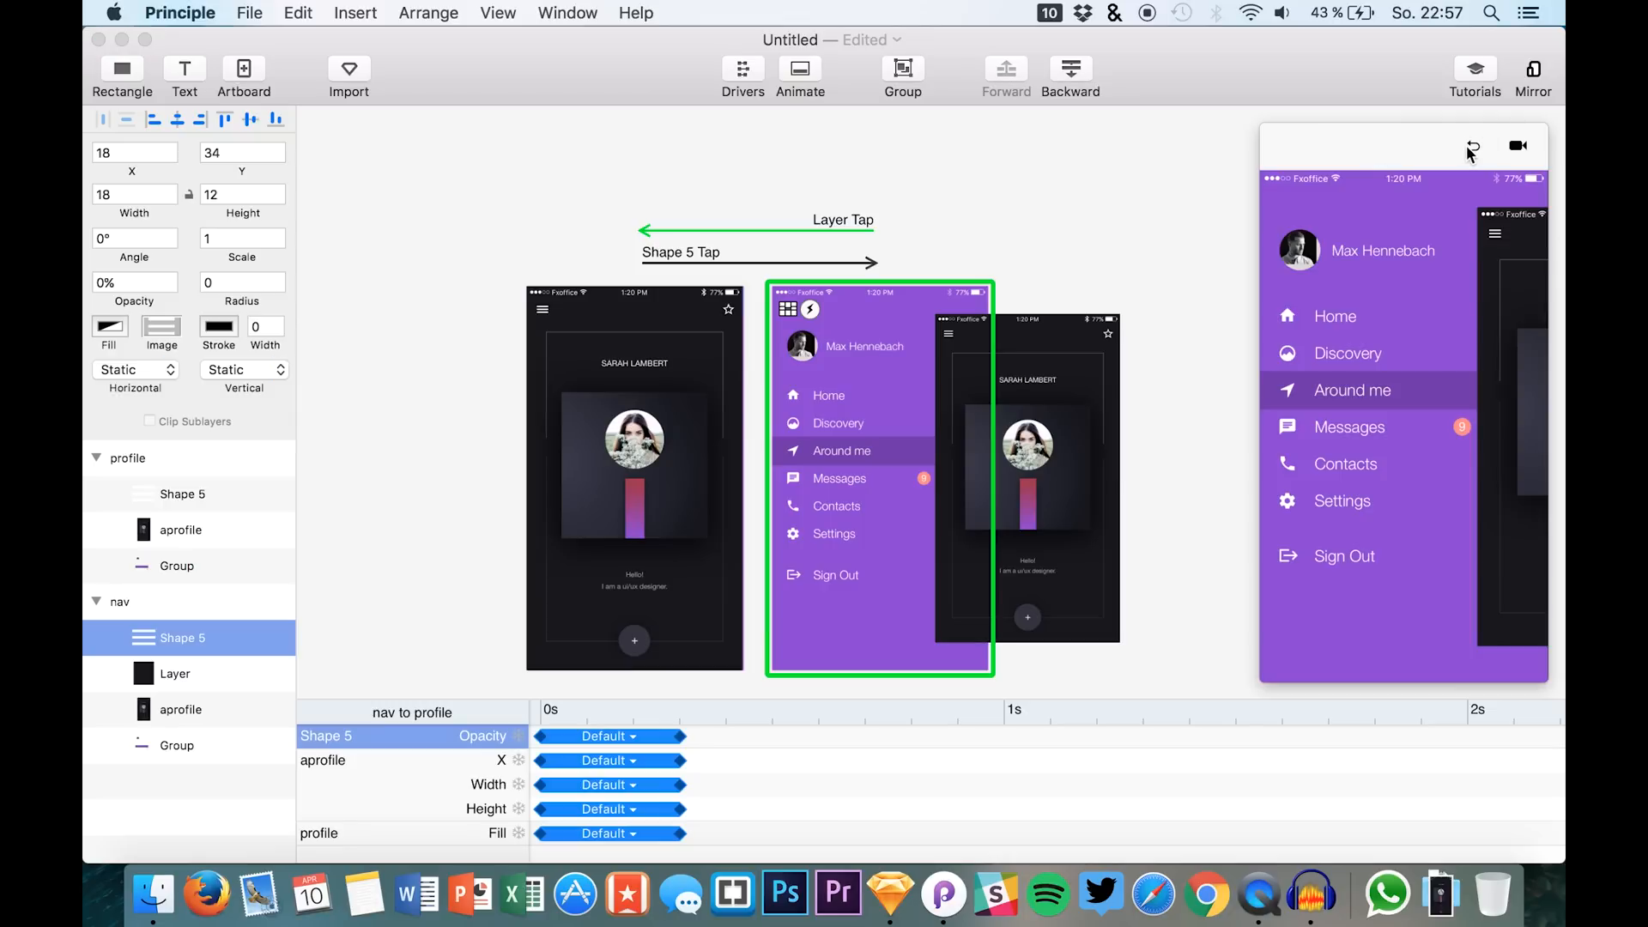
{"action": "left_click", "coordinate": [1283, 202]}
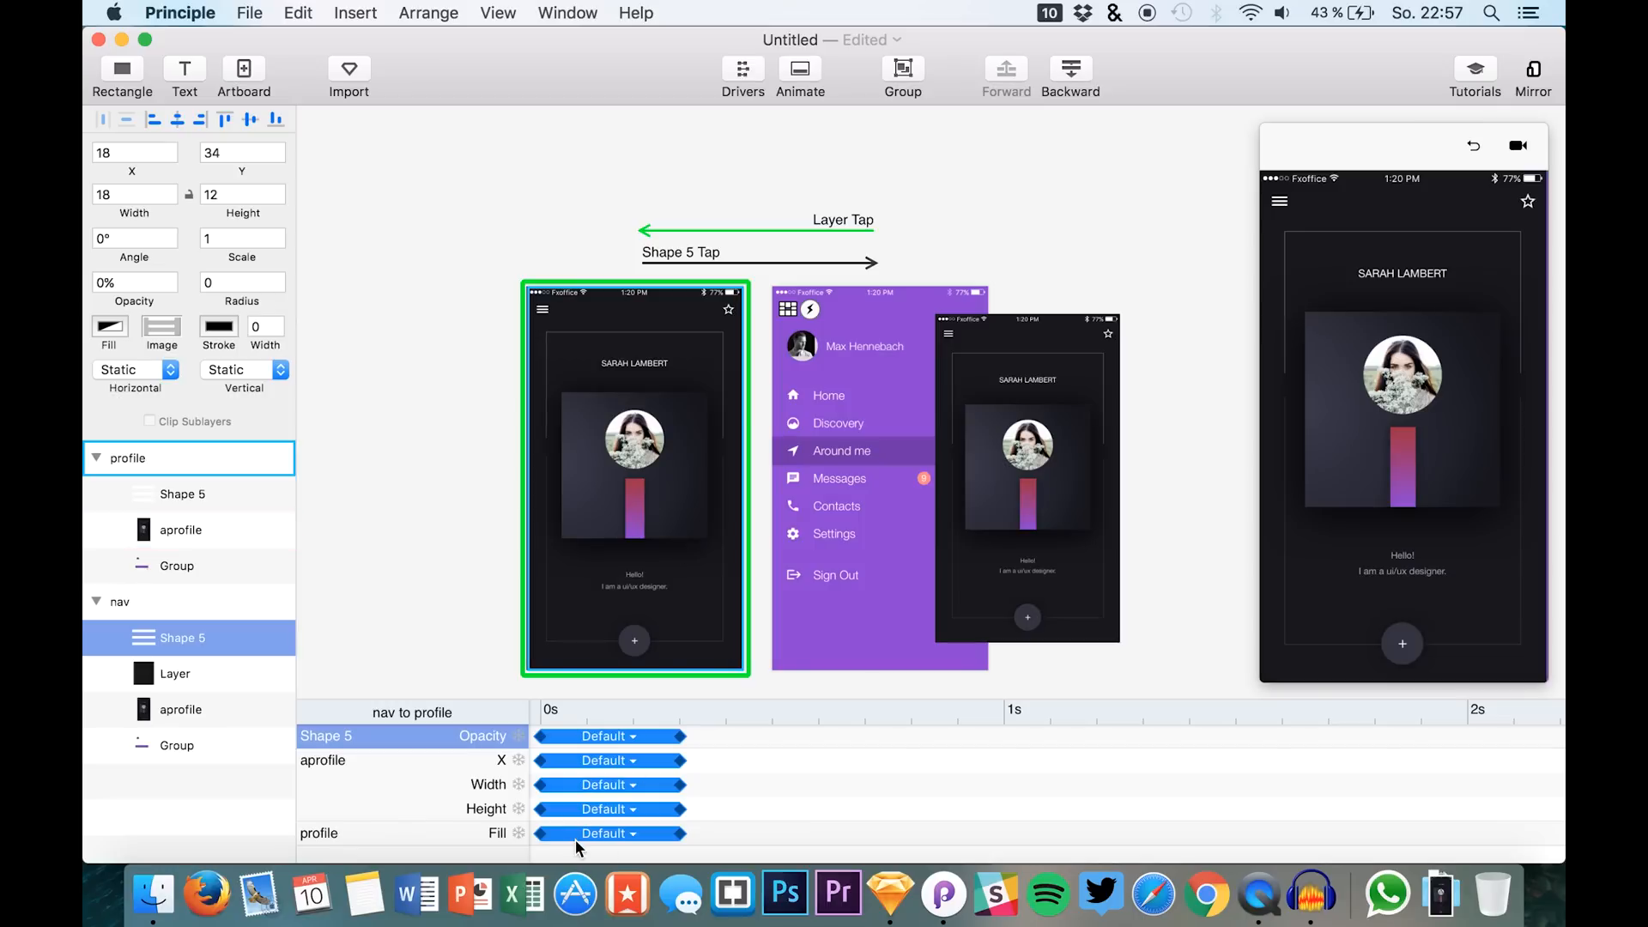
- Shift the Shape 5 opacity curve later in the nav-to-profile timeline and test the menu tap
{"action": "left_click", "coordinate": [607, 832]}
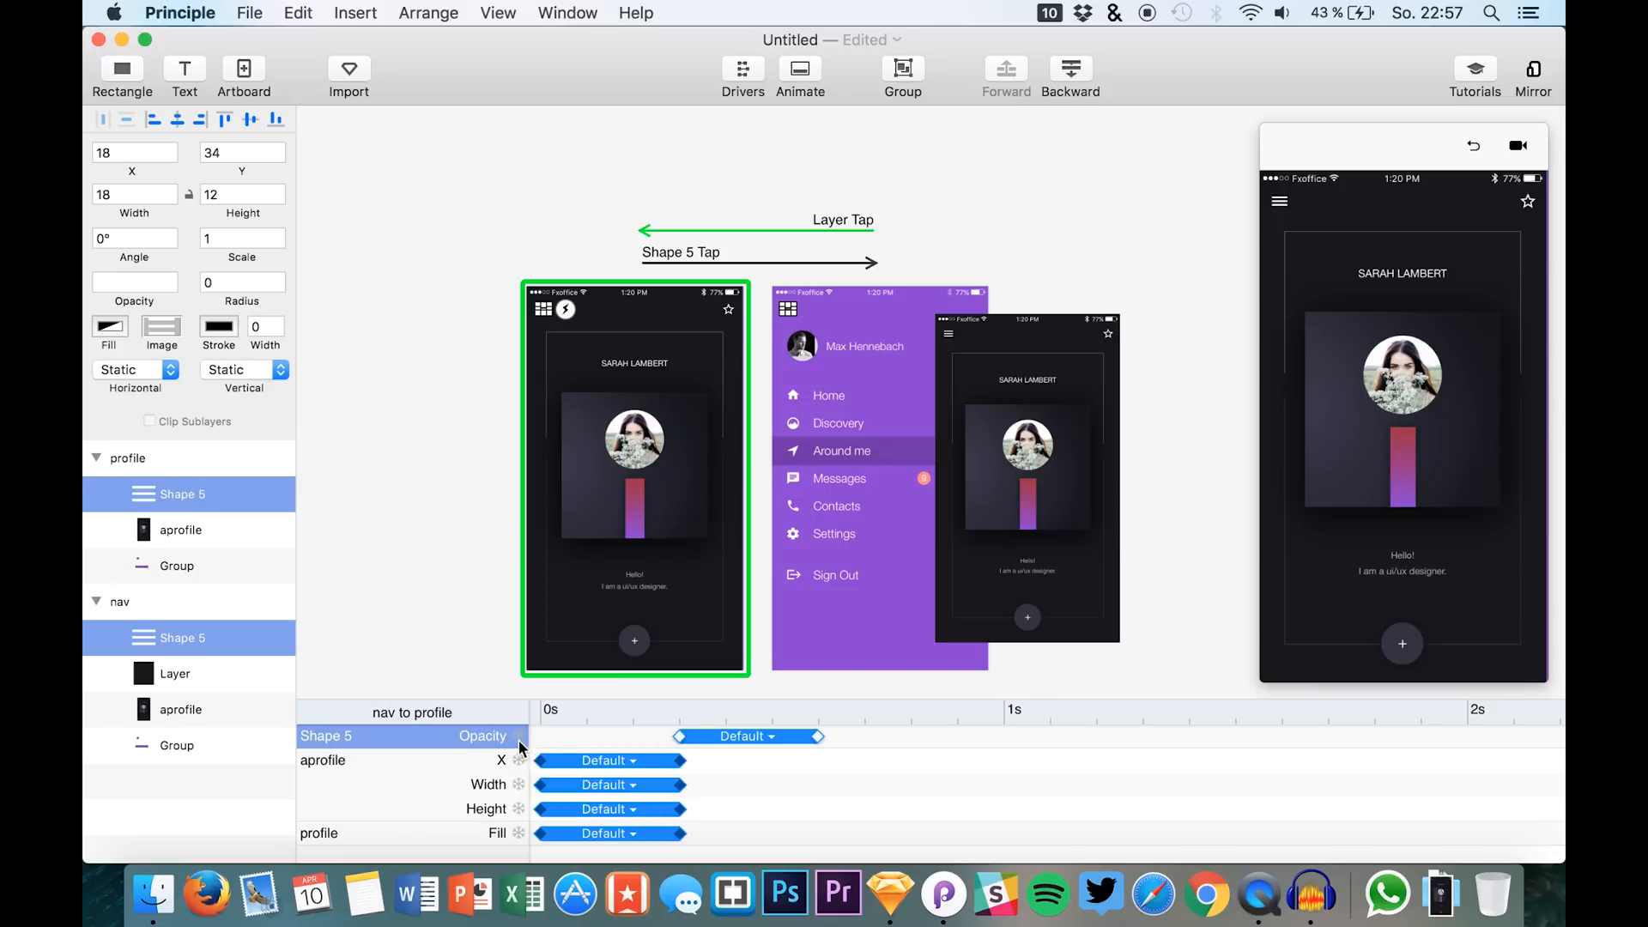
{"action": "left_click", "coordinate": [179, 530]}
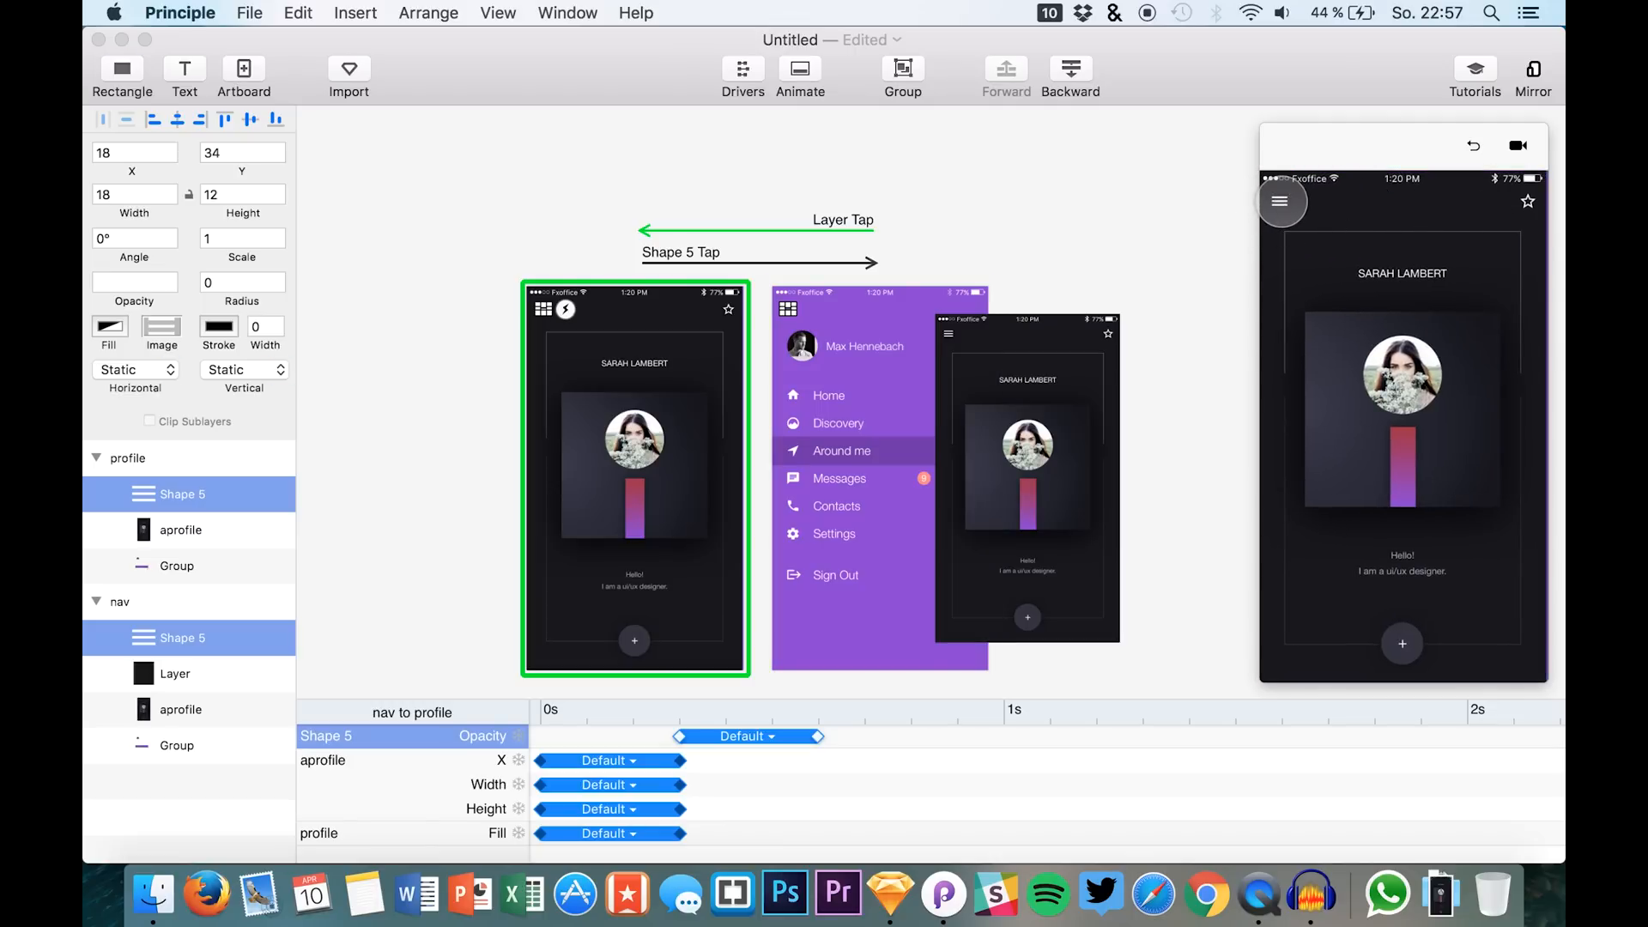
{"action": "left_click", "coordinate": [180, 529]}
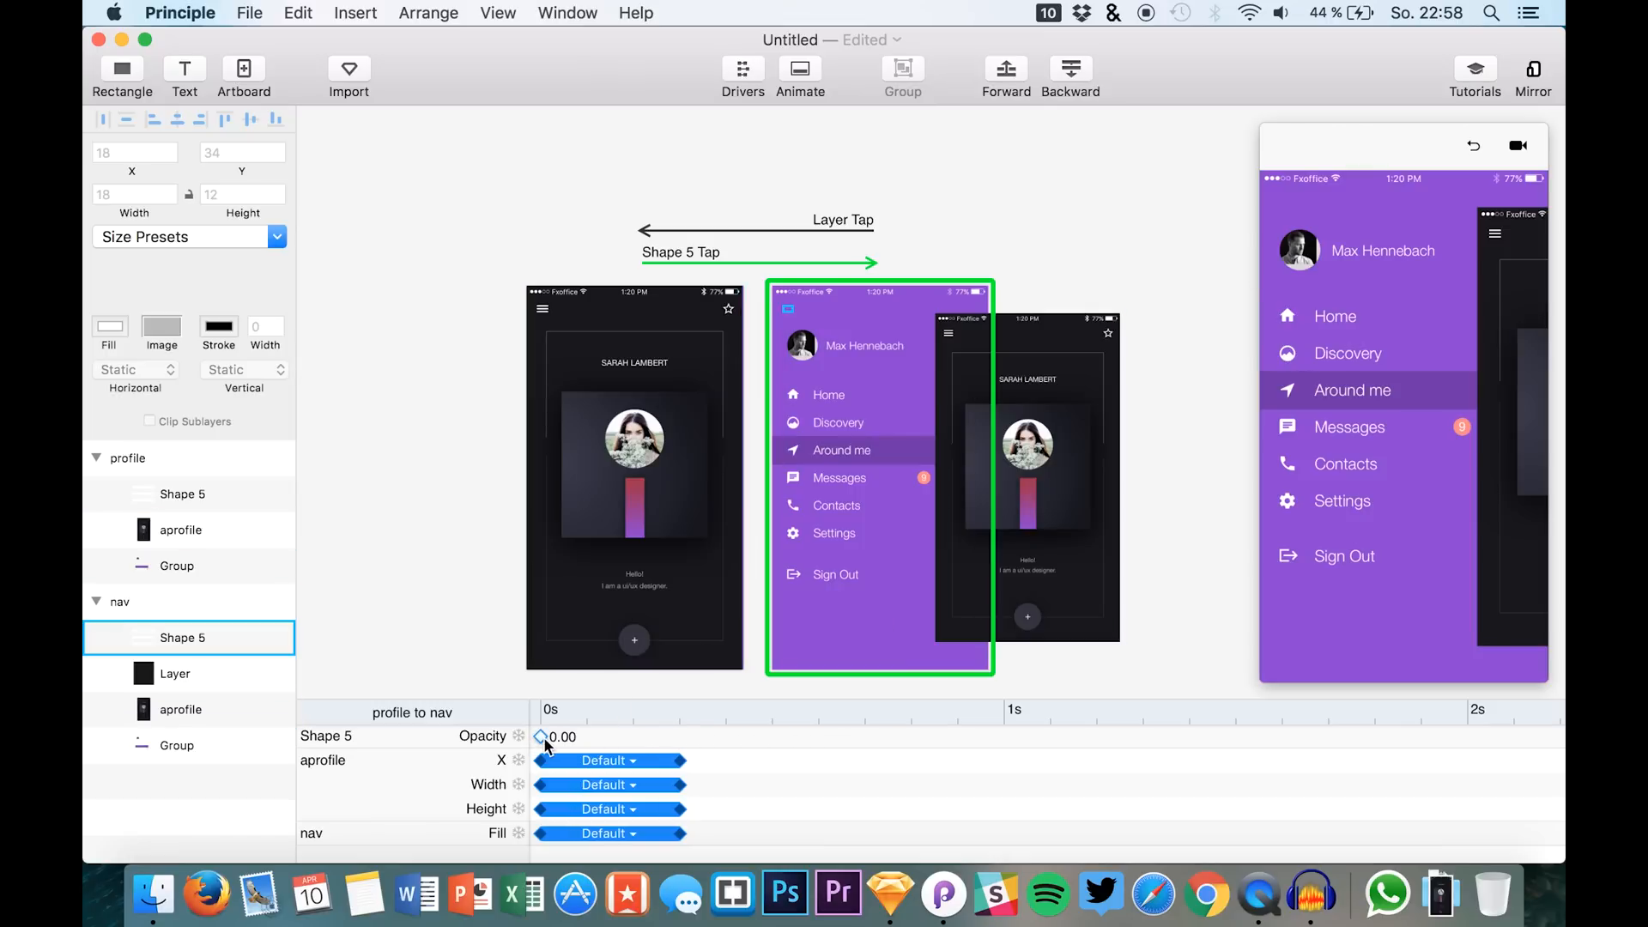
{"action": "left_click_drag", "start_coordinate": [538, 737], "coordinate": [558, 736]}
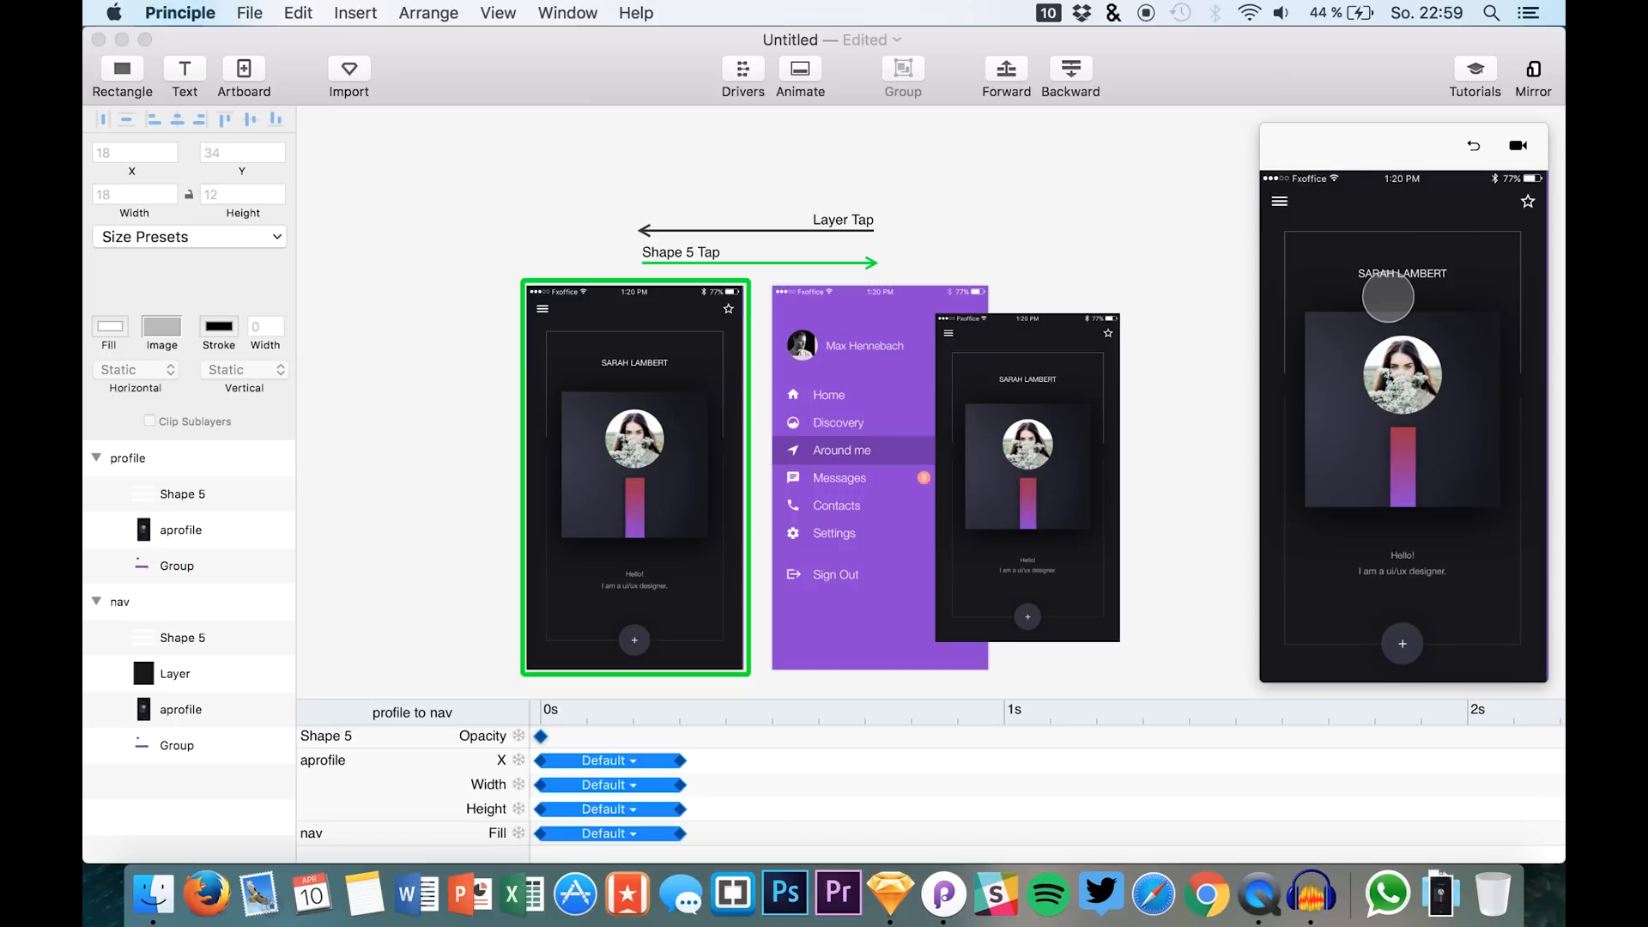
{"action": "left_click", "coordinate": [181, 495]}
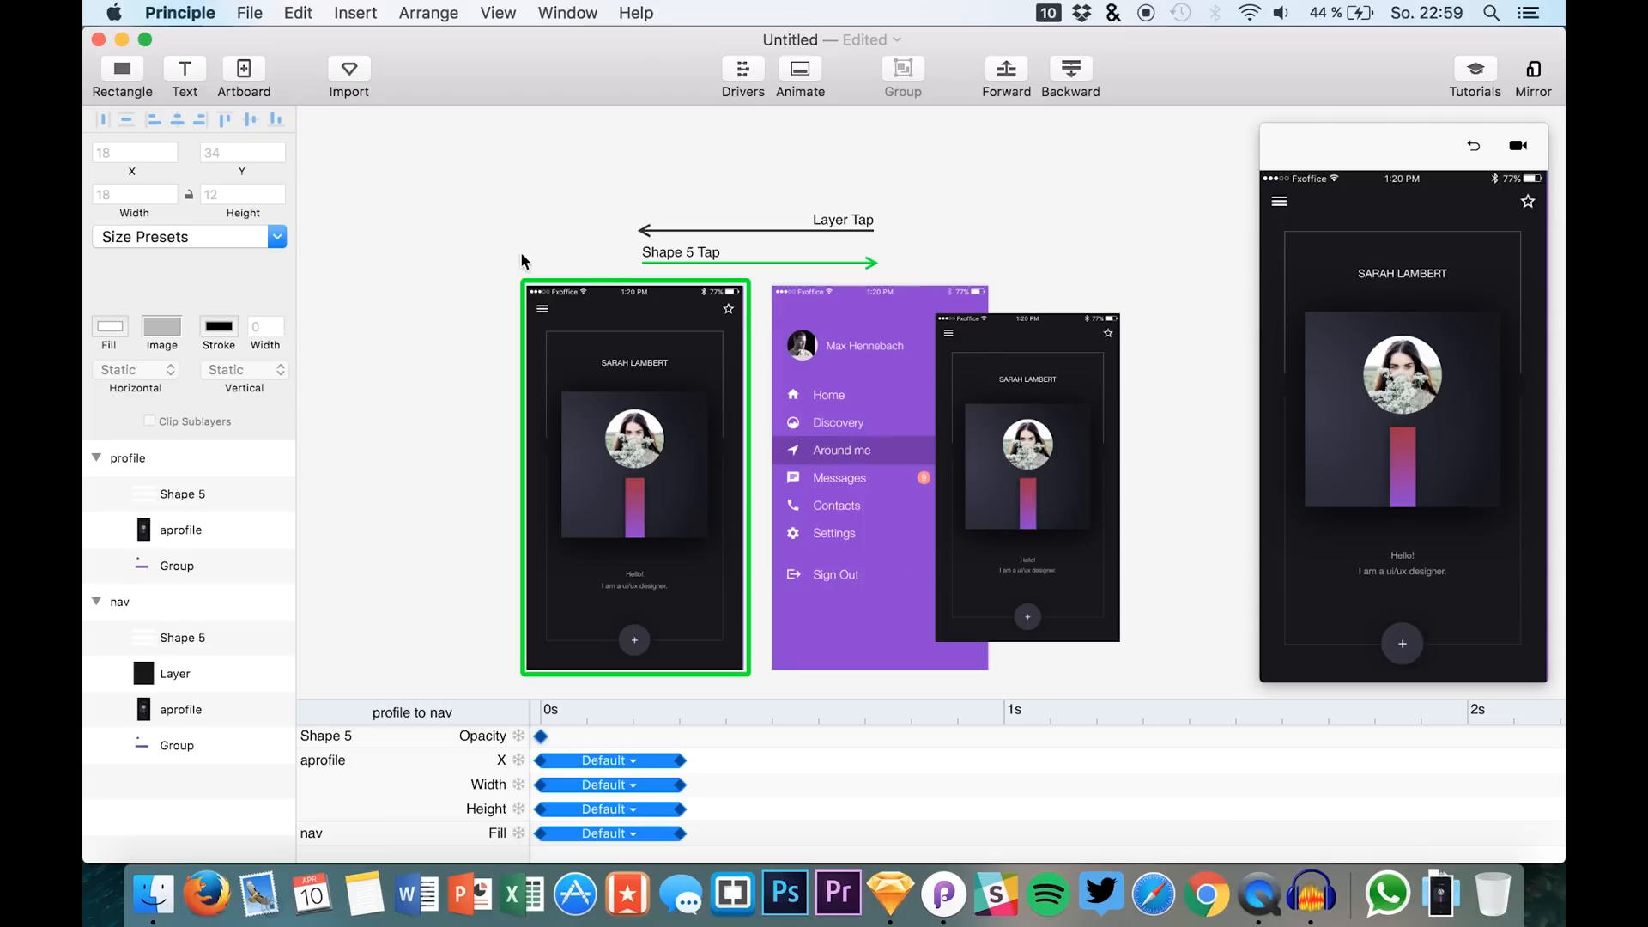
{"action": "mouse_move", "coordinate": [452, 250]}
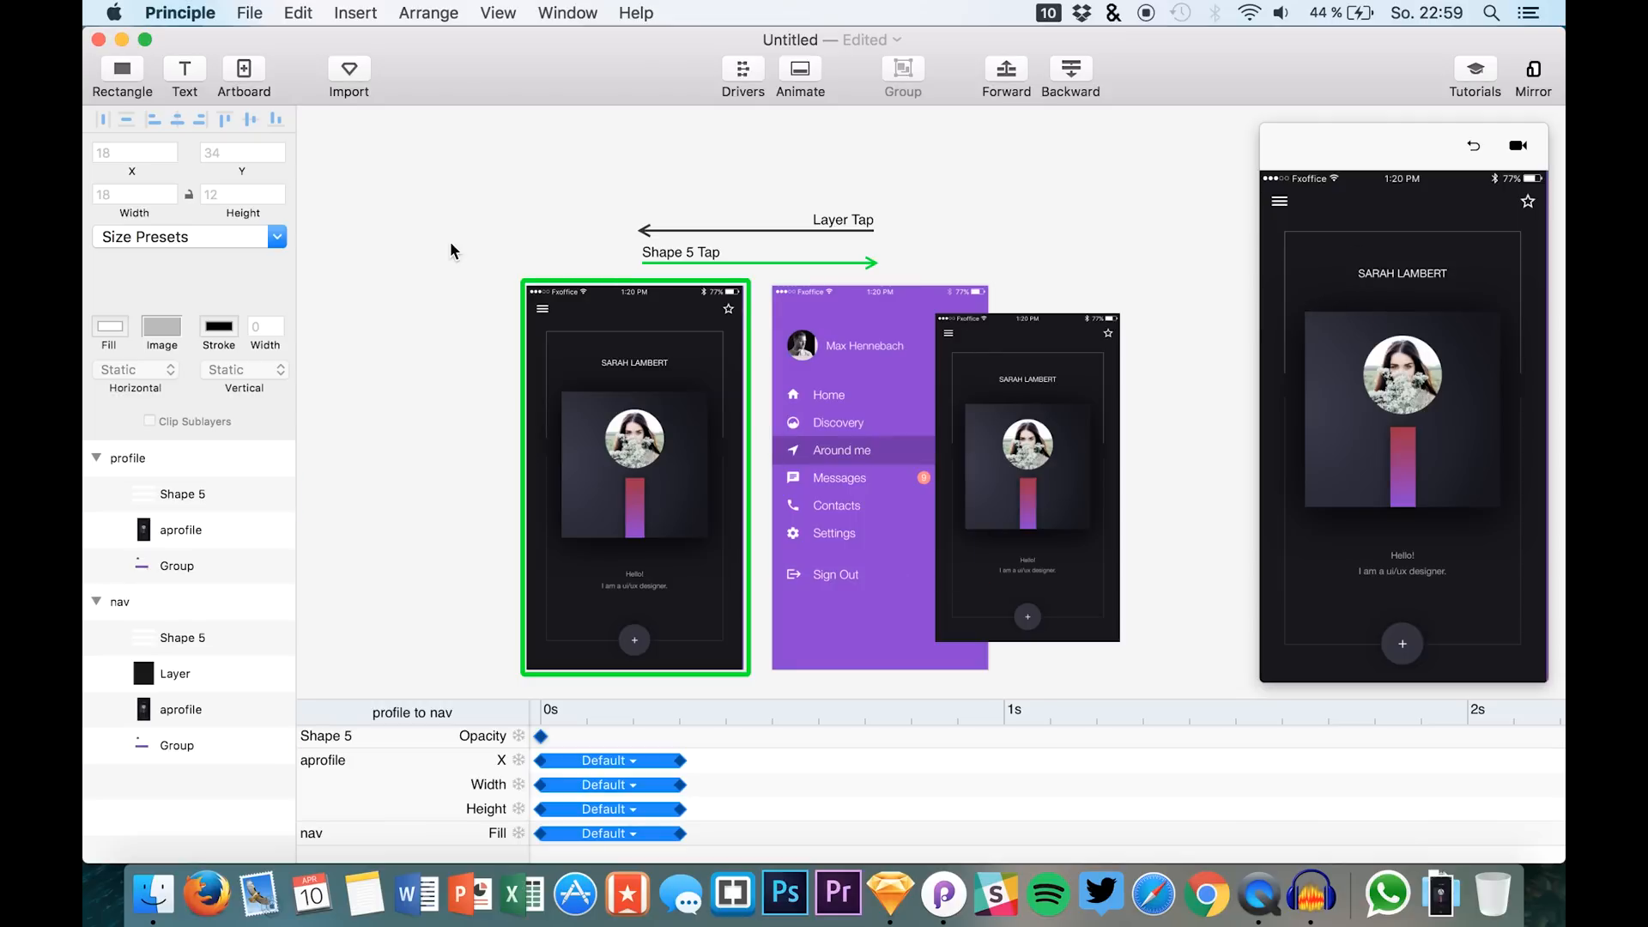